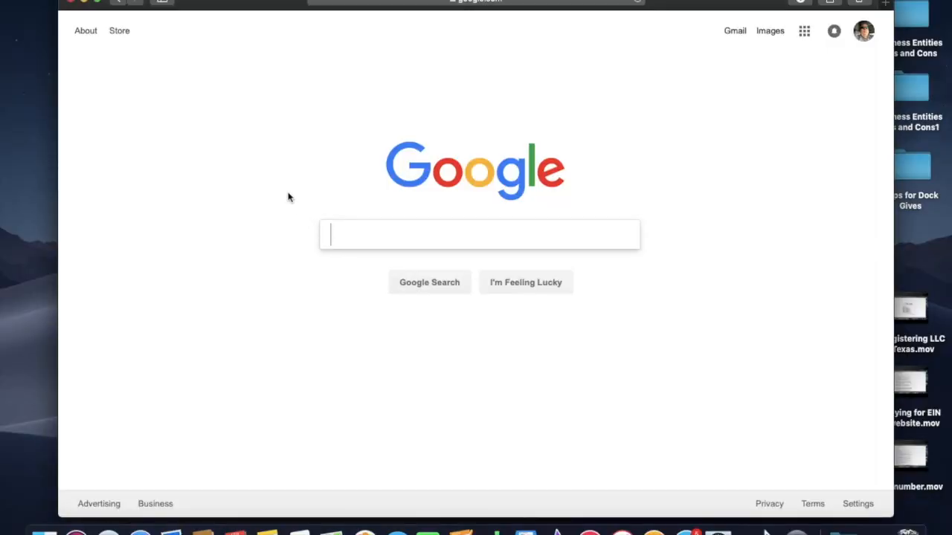
Start typing "Virt" into the Google search box so autocomplete suggestions appear.
text(Virtual)
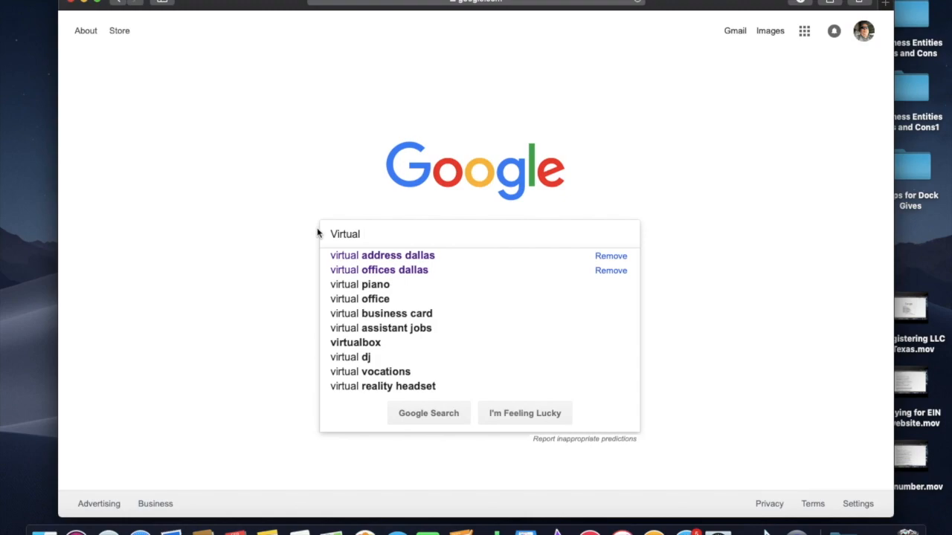
mouse_move(364, 272)
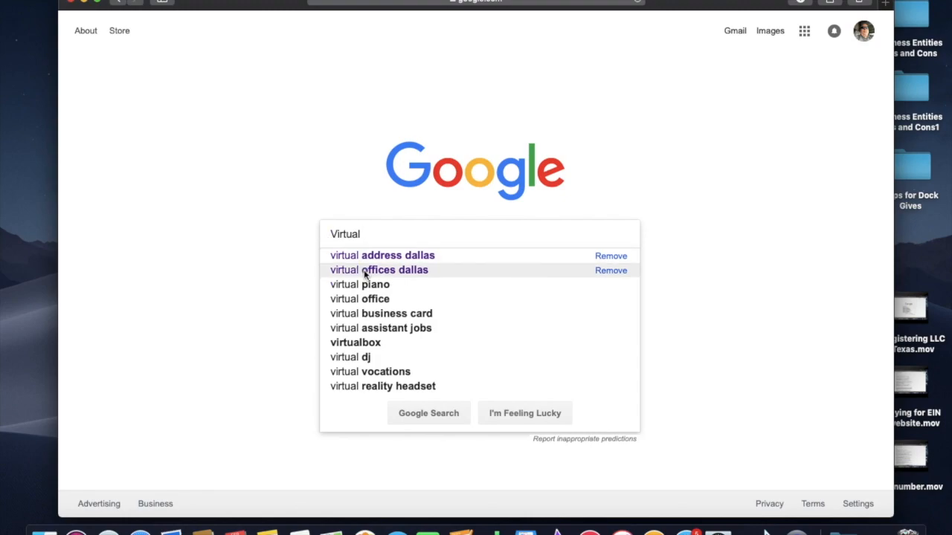
Run the 'virtual offices dallas' suggestion and scroll through the ads, map listings and organic results.
click(380, 270)
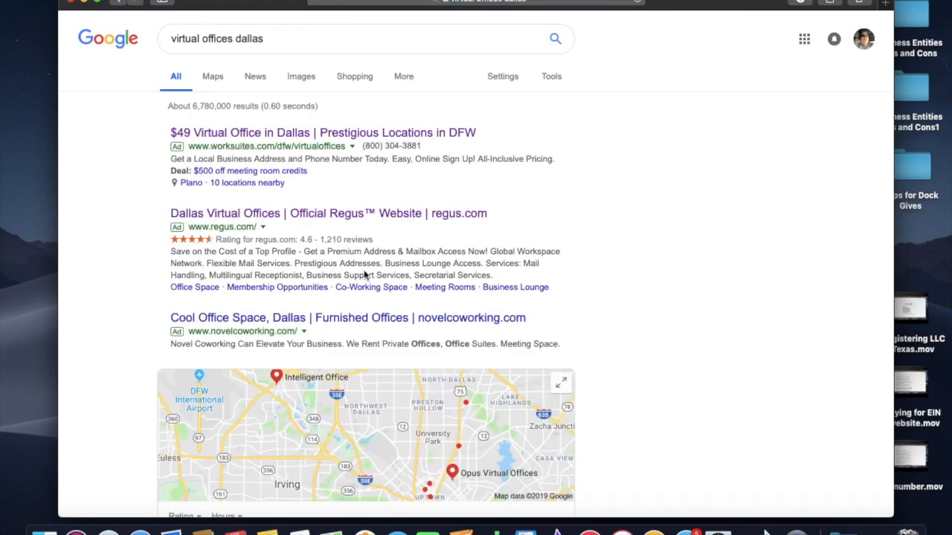
mouse_move(339, 208)
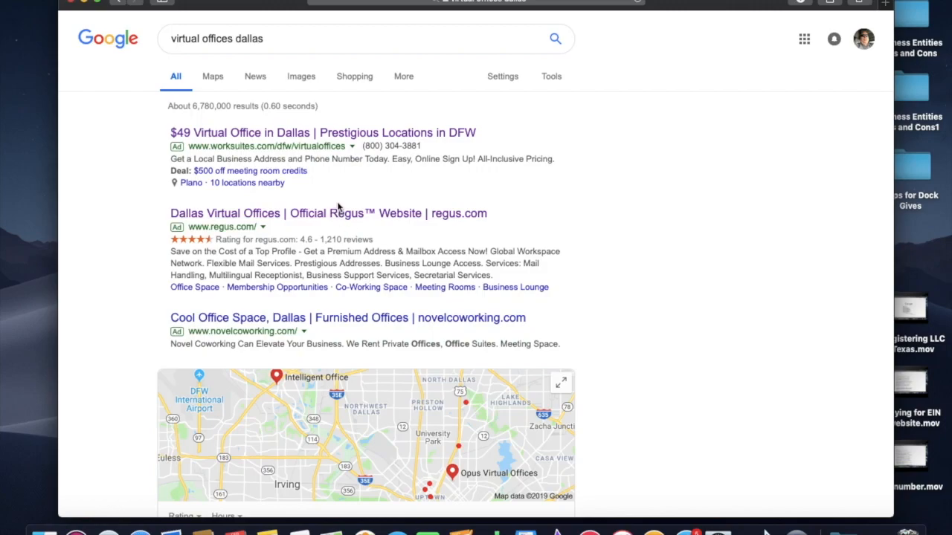
scroll(down, 3)
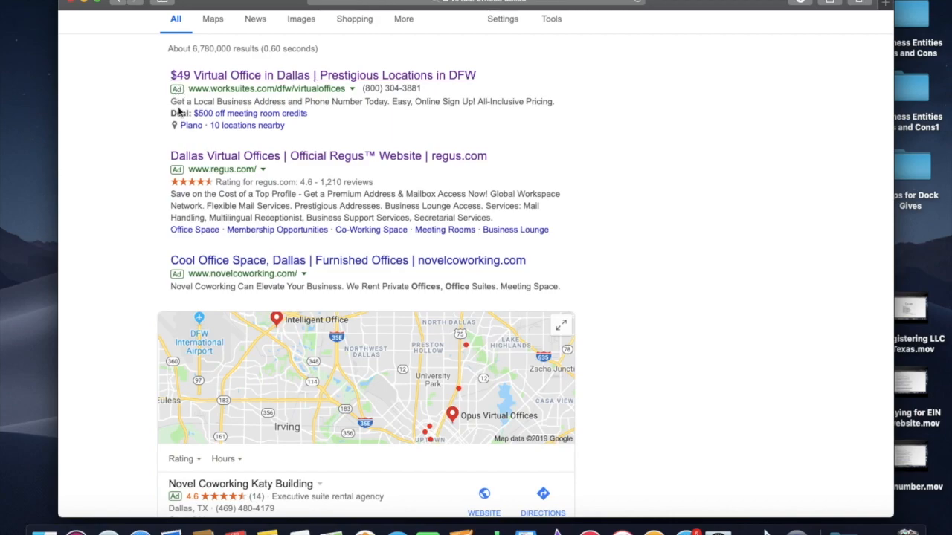
mouse_move(173, 286)
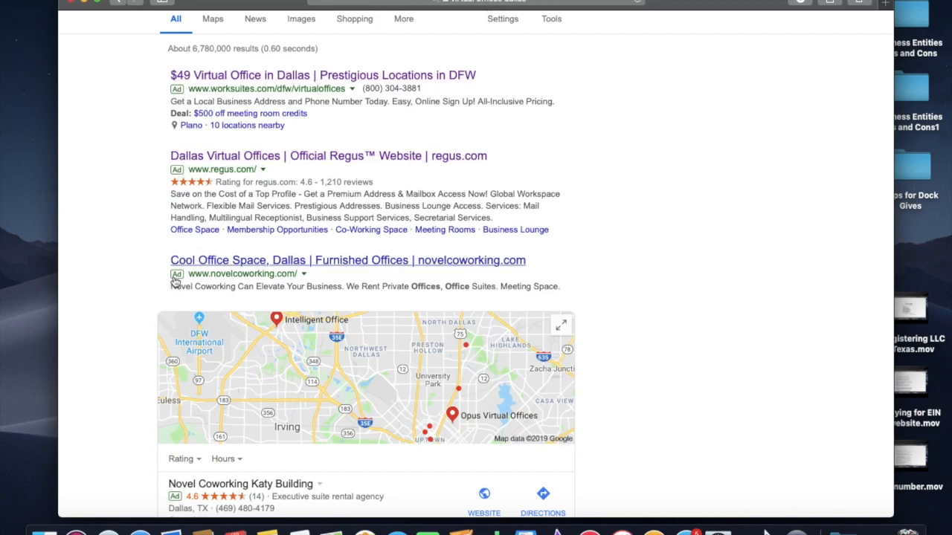
scroll(down, 3)
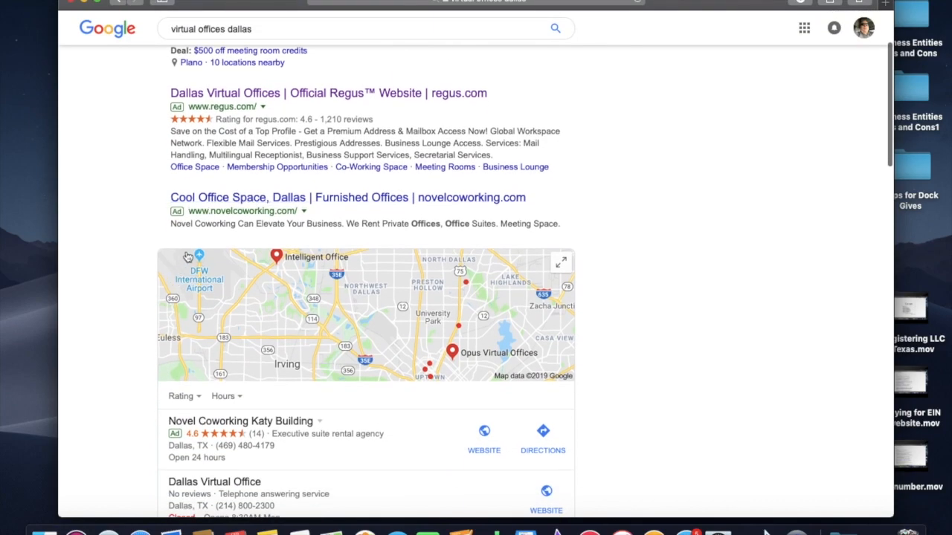
mouse_move(226, 199)
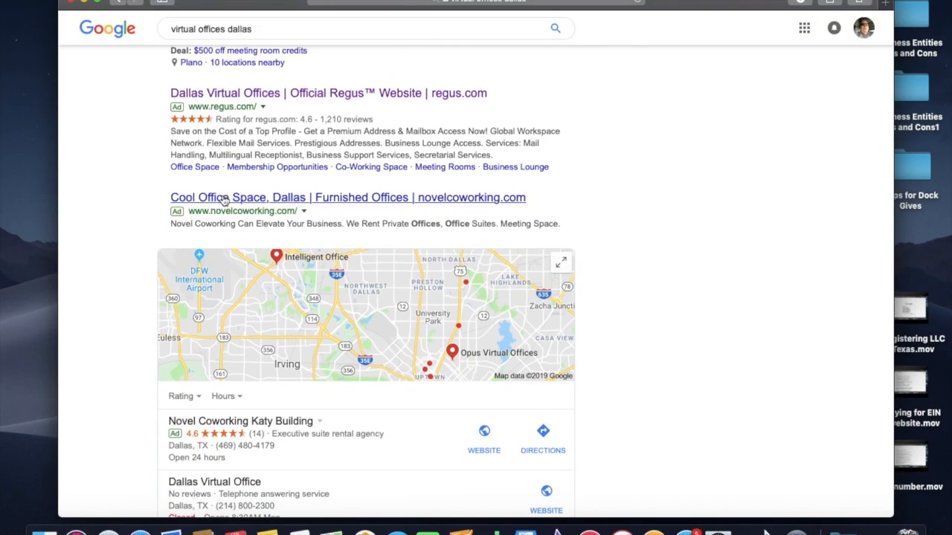
scroll(down, 3)
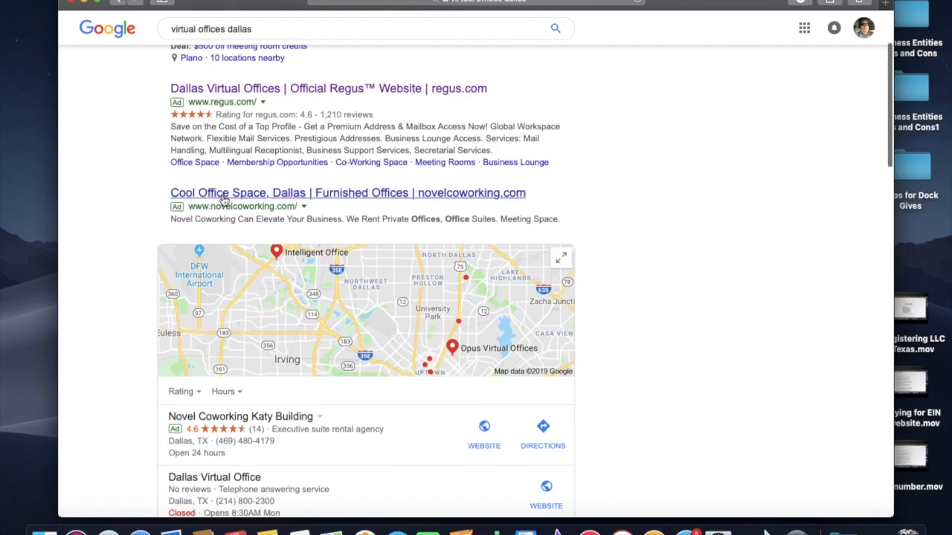
scroll(down, 3)
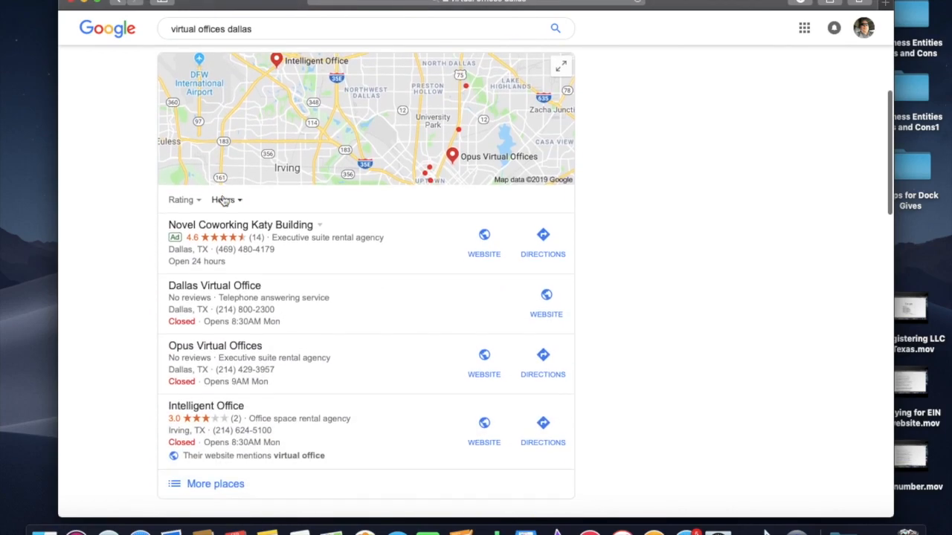
scroll(down, 3)
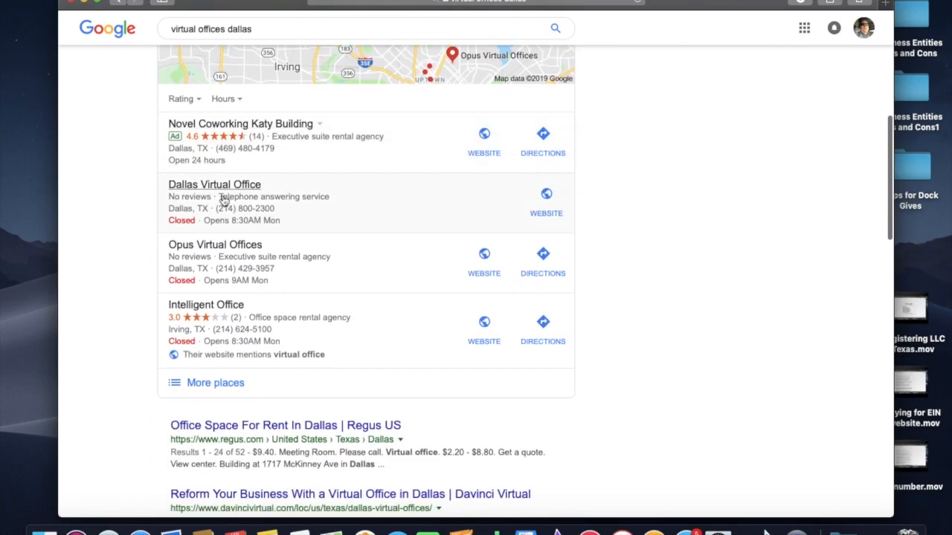
scroll(down, 3)
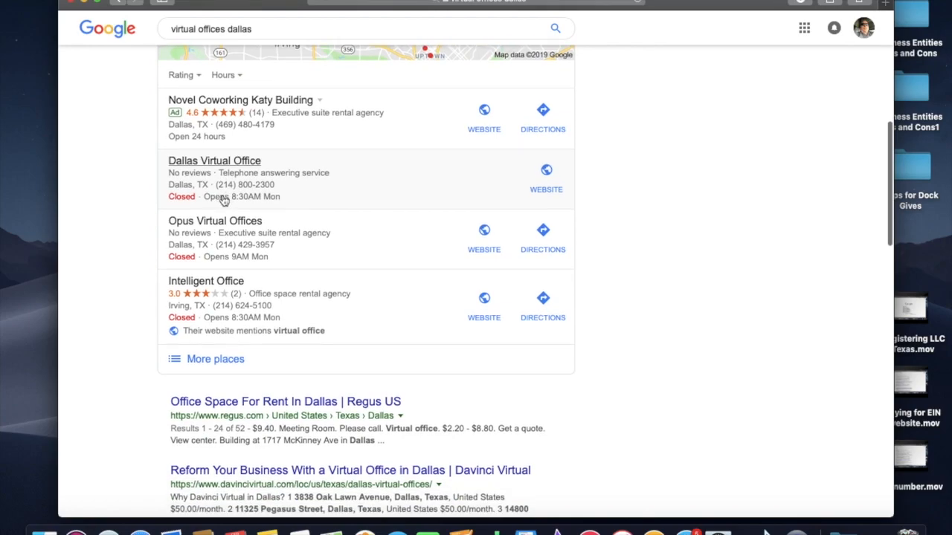
scroll(down, 3)
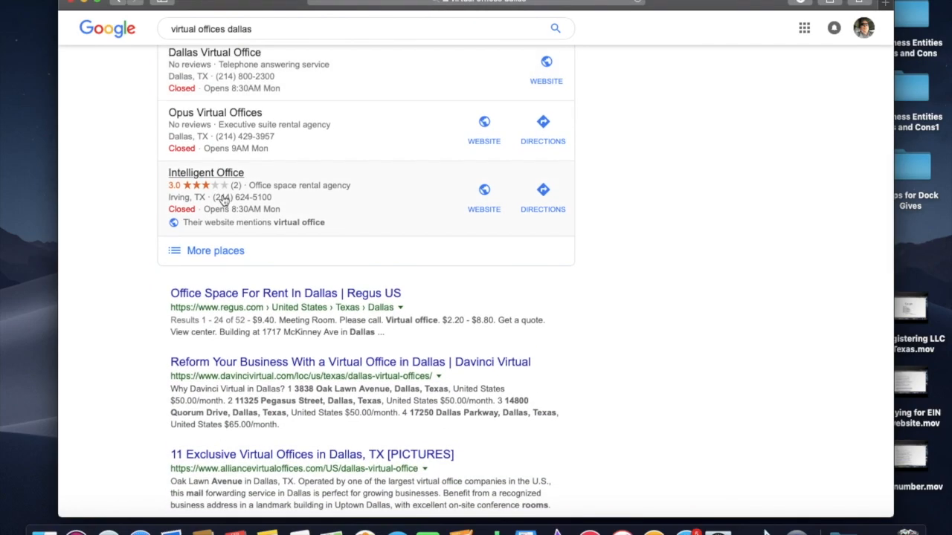
scroll(down, 3)
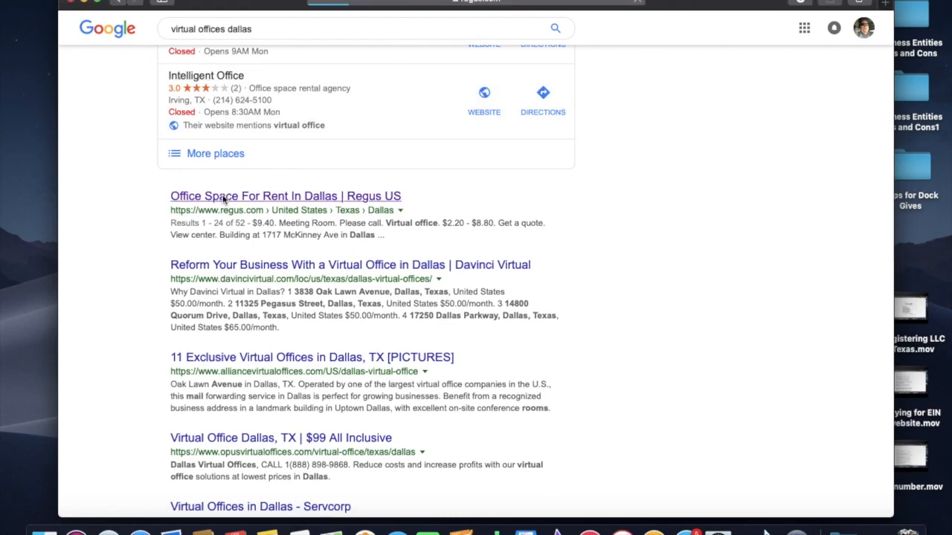
Go to the Regus 'Office Space For Rent In Dallas' result and scroll its 52 center listings and prices.
click(281, 196)
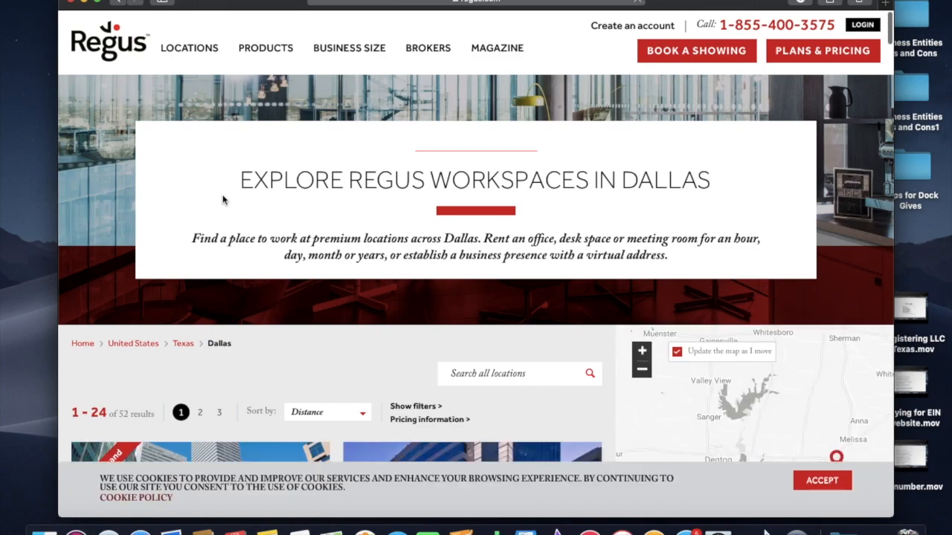
scroll(down, 3)
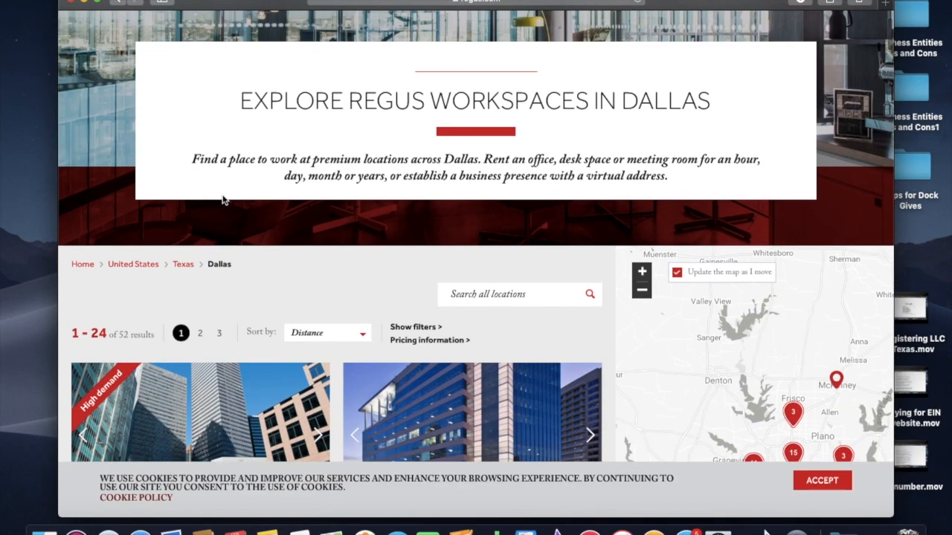
scroll(down, 3)
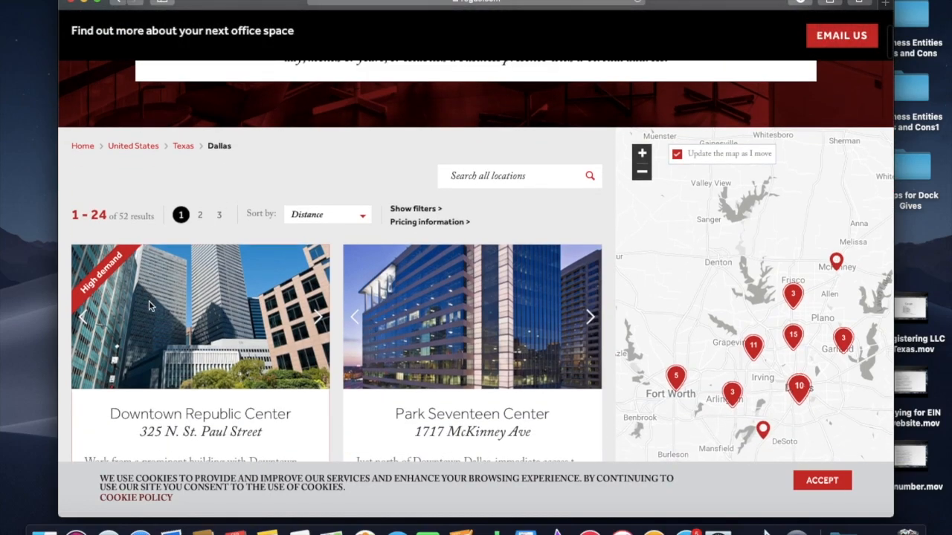
scroll(down, 3)
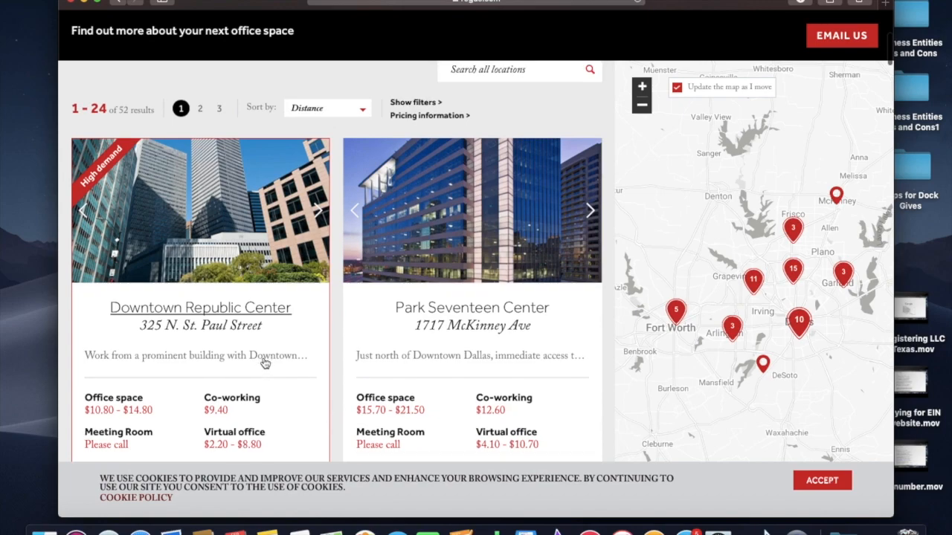
scroll(down, 3)
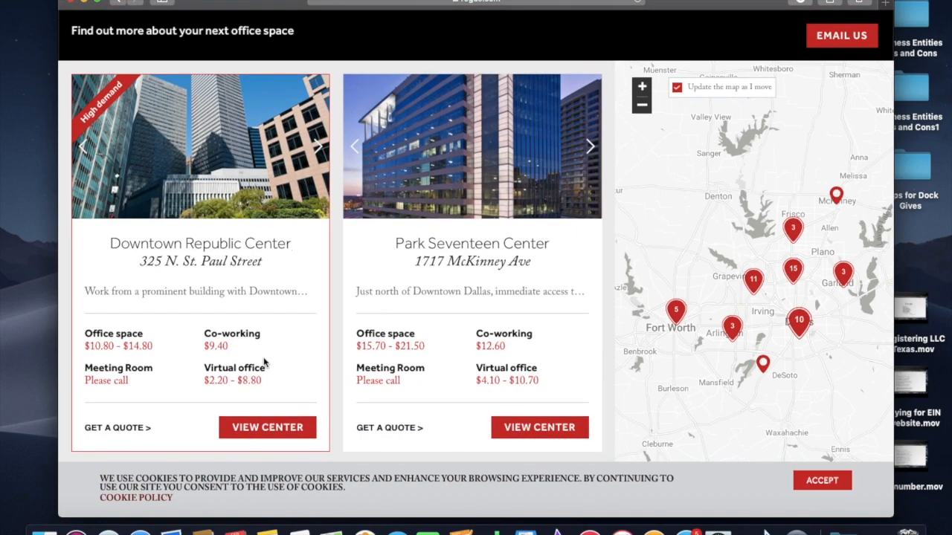
scroll(down, 3)
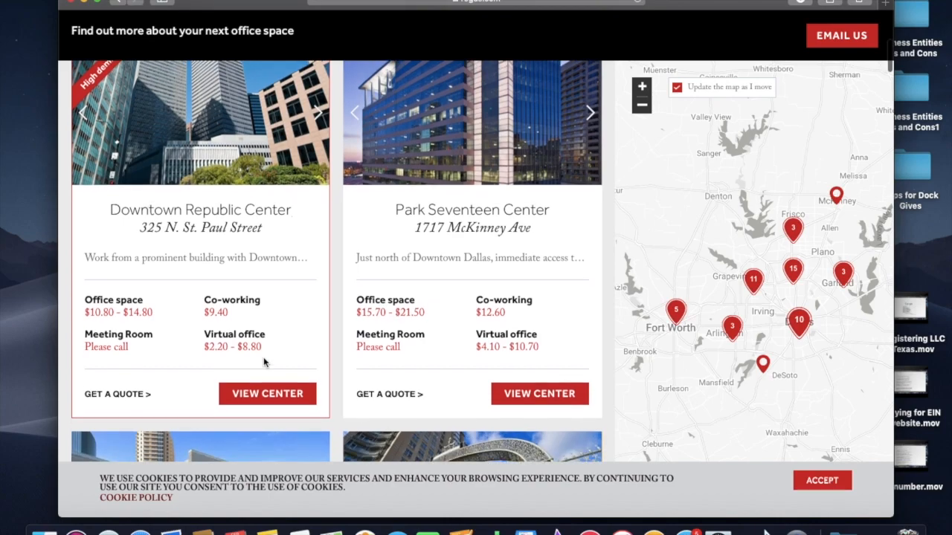
scroll(down, 3)
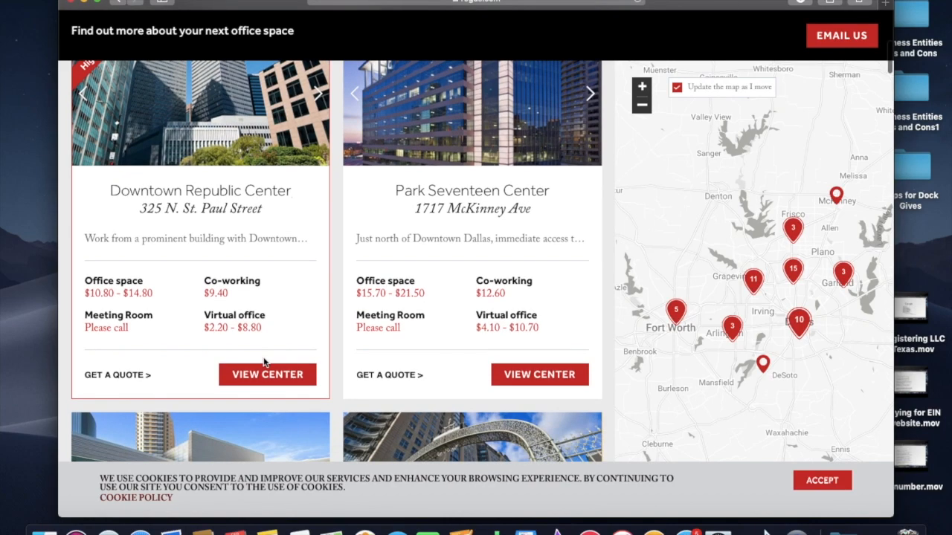
scroll(down, 3)
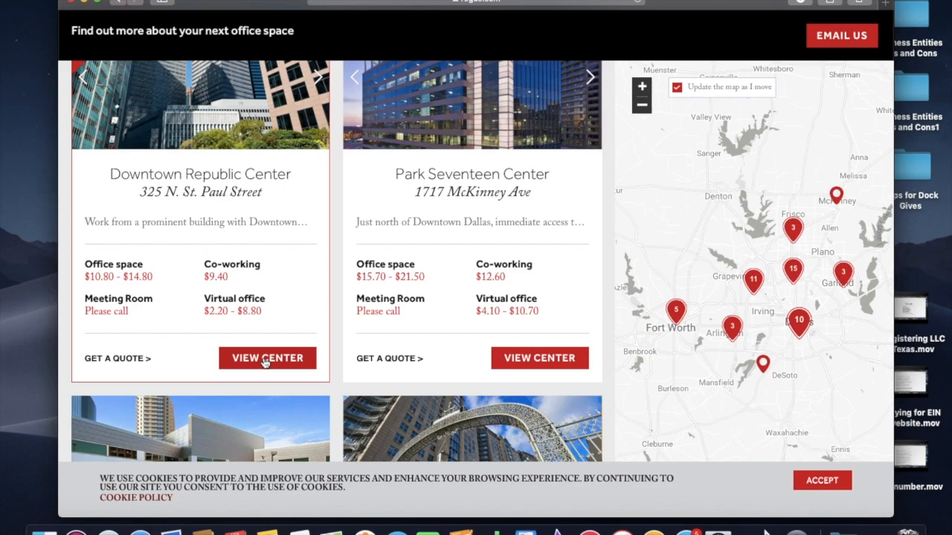
scroll(down, 3)
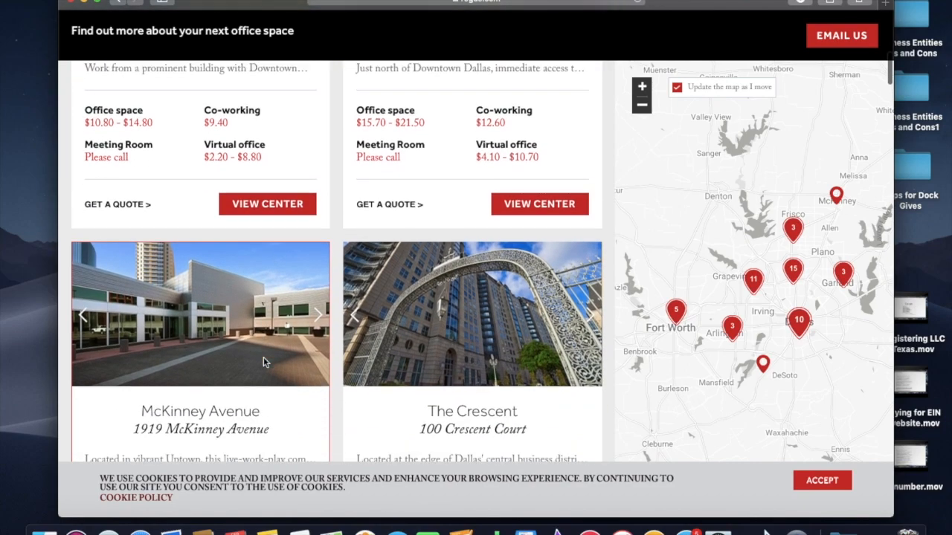
scroll(down, 3)
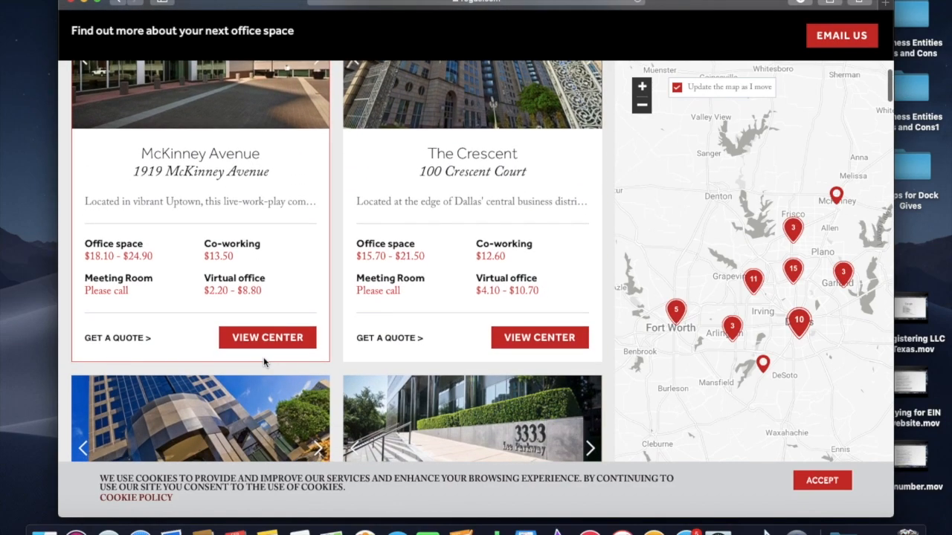
scroll(down, 3)
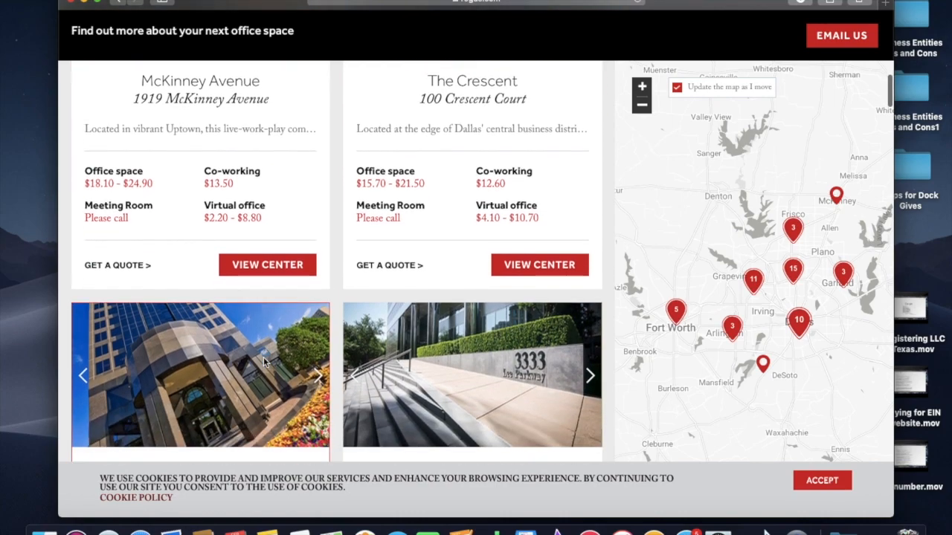
scroll(down, 3)
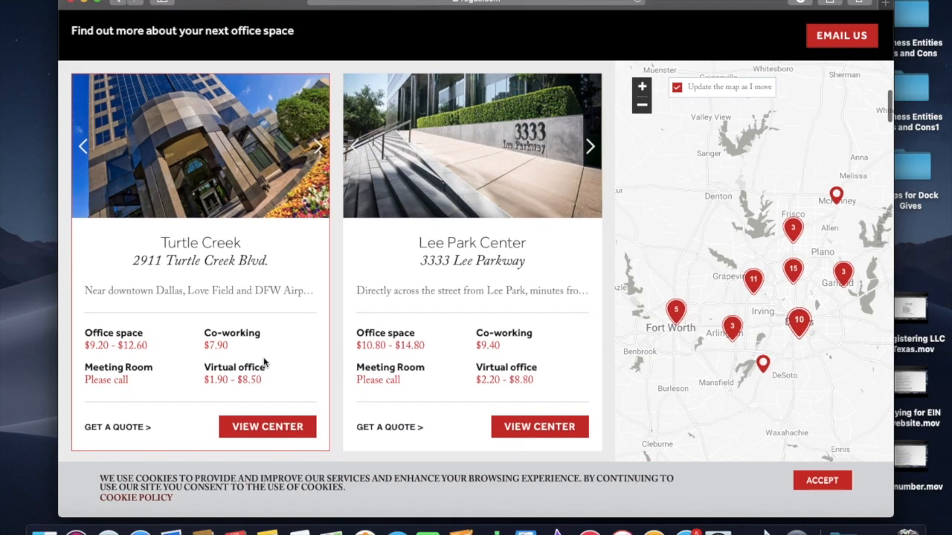
scroll(down, 3)
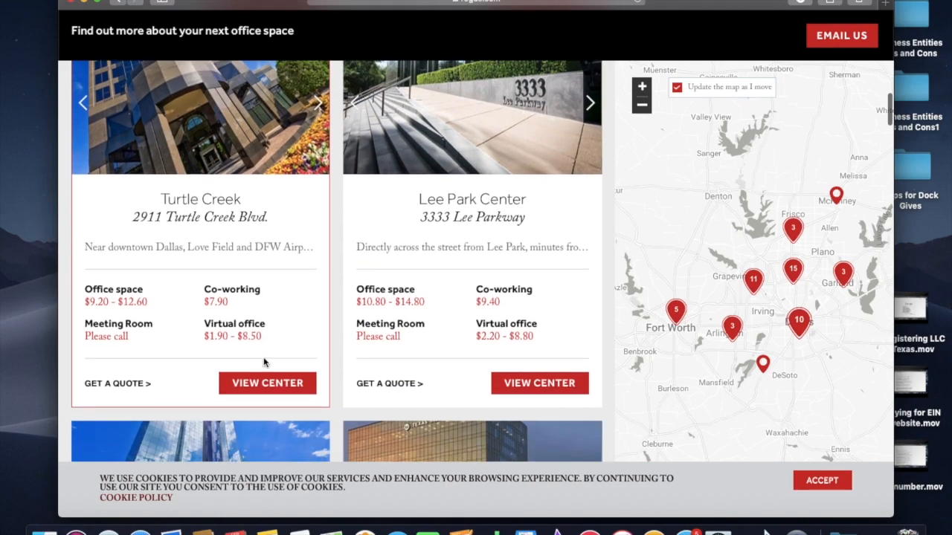
scroll(down, 3)
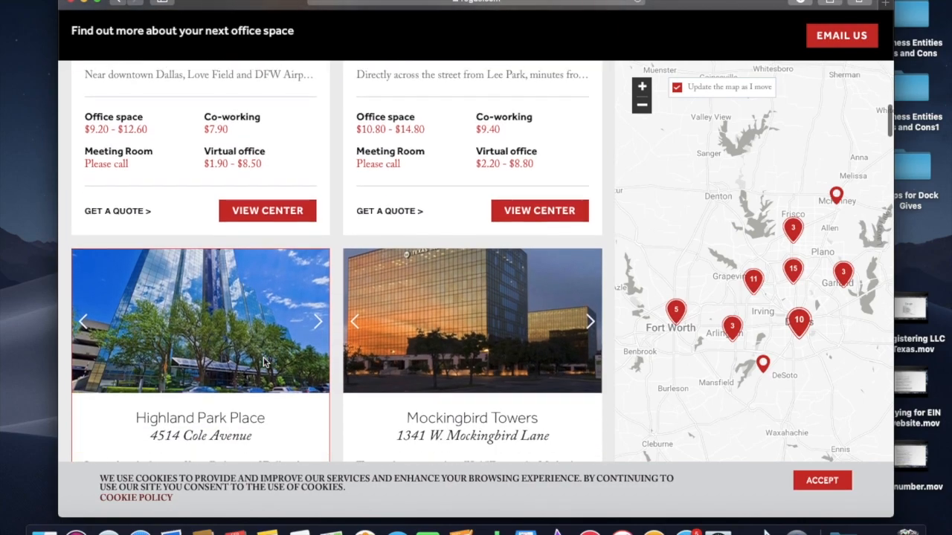
scroll(down, 3)
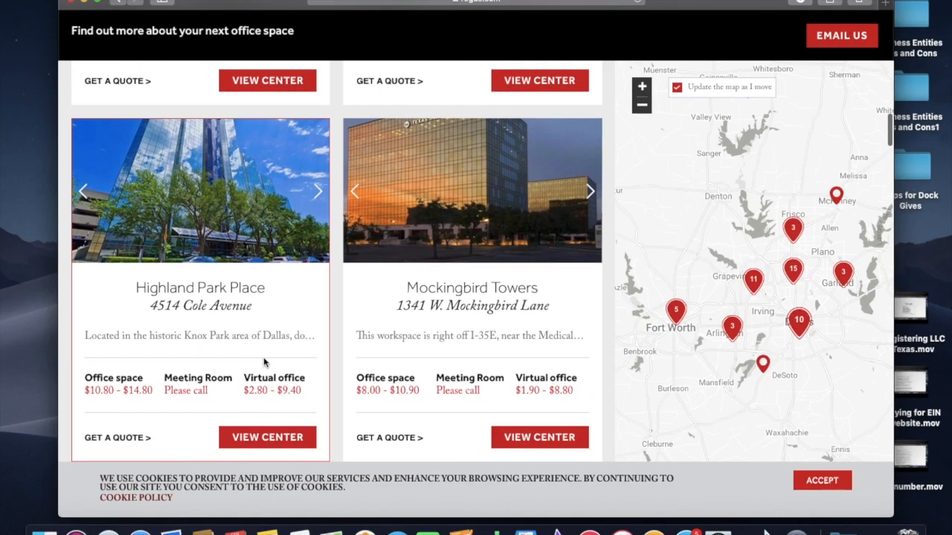
scroll(down, 3)
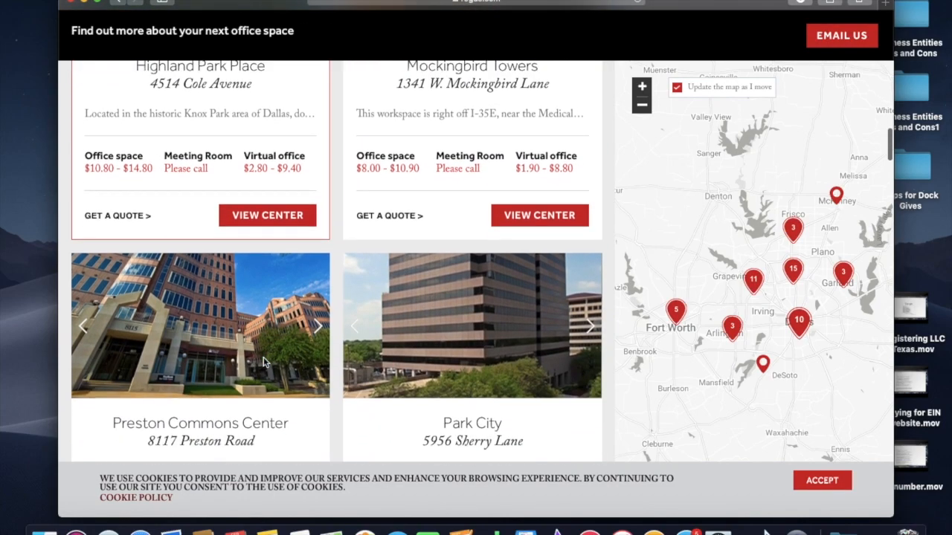
scroll(down, 3)
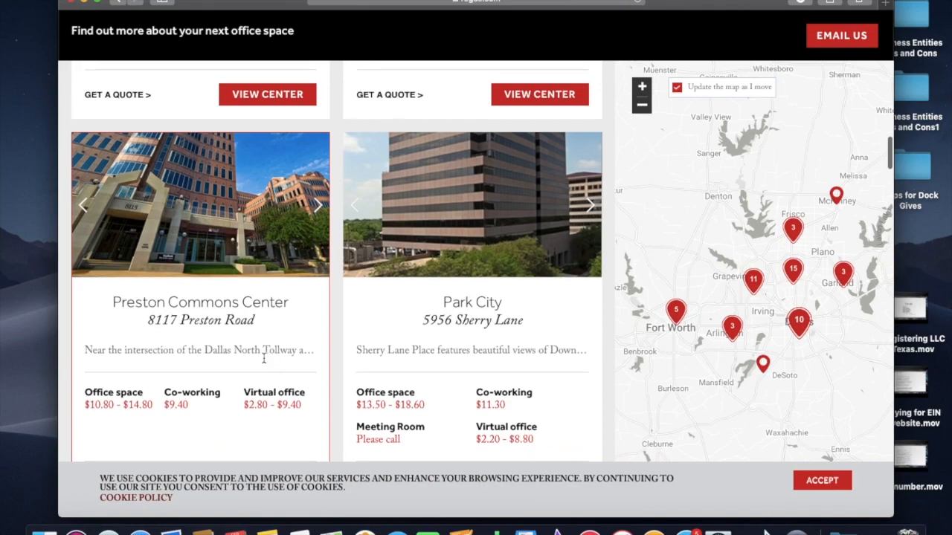
scroll(down, 3)
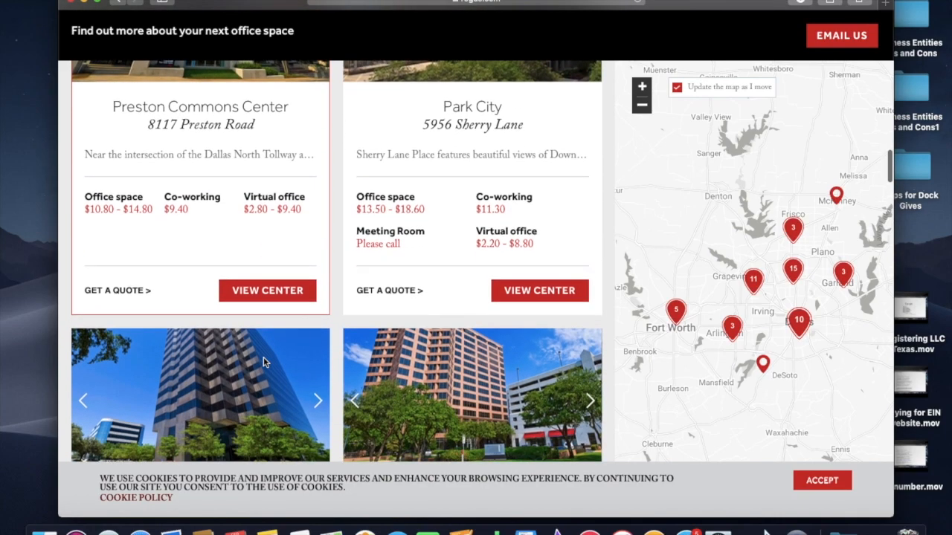
scroll(down, 3)
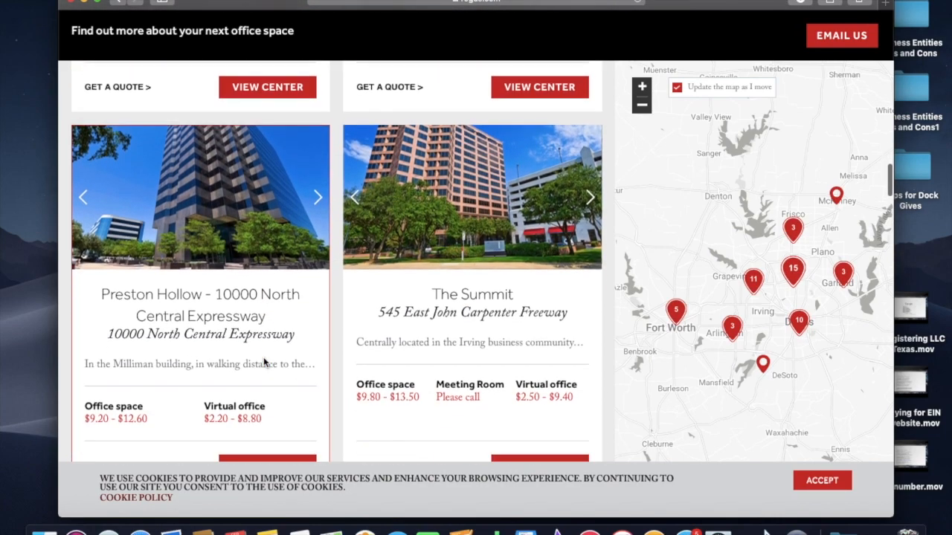
scroll(down, 3)
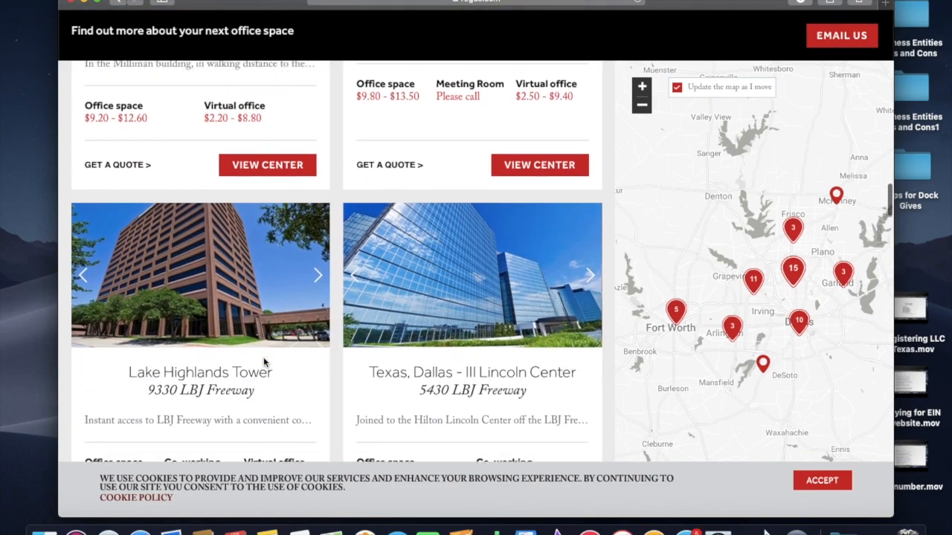
scroll(down, 3)
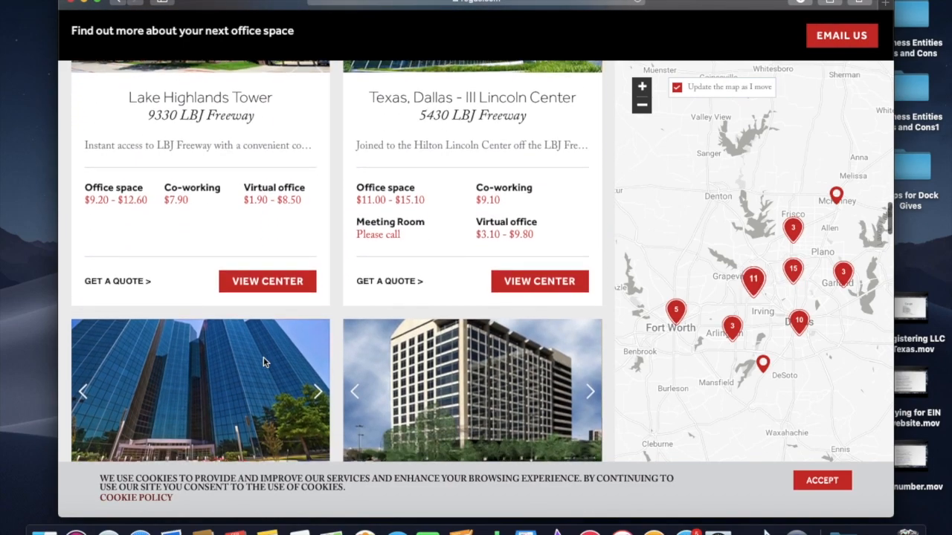
scroll(down, 3)
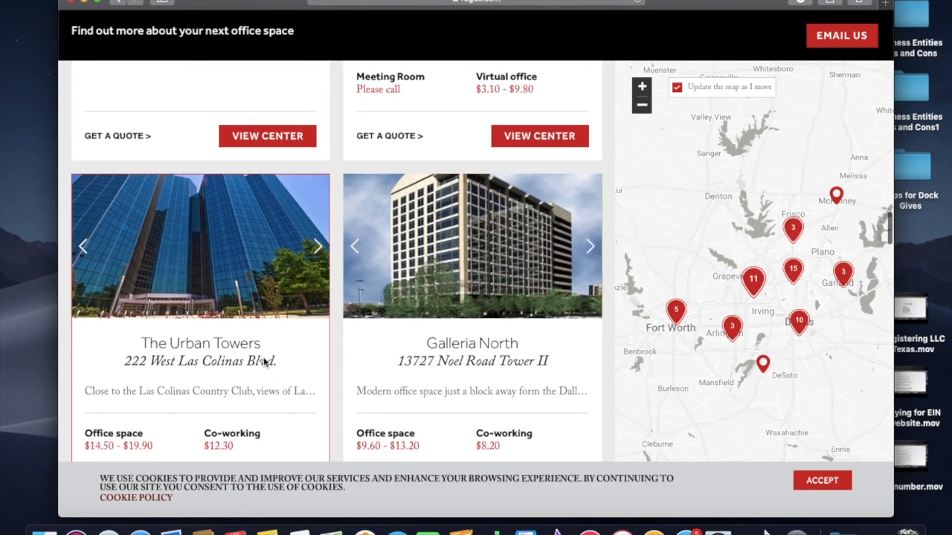
scroll(down, 3)
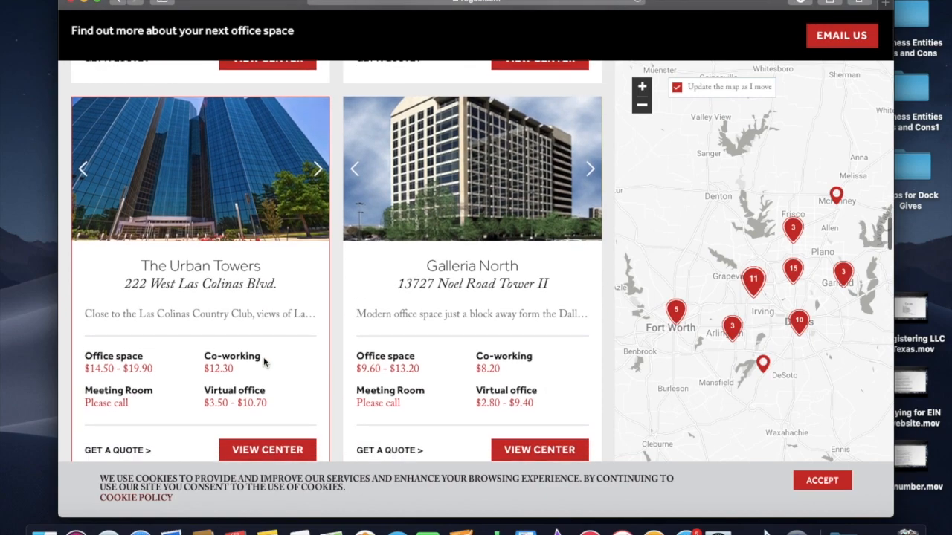
scroll(down, 3)
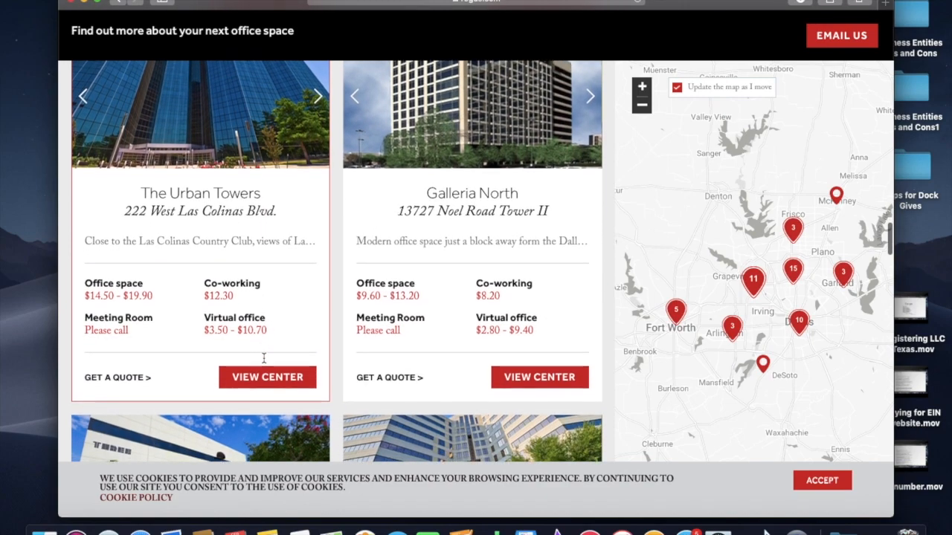
scroll(down, 3)
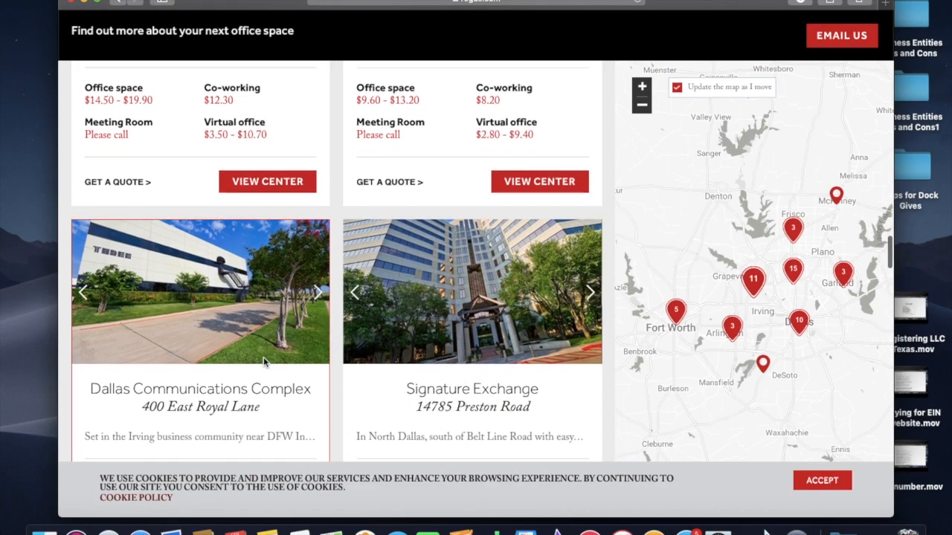
scroll(down, 3)
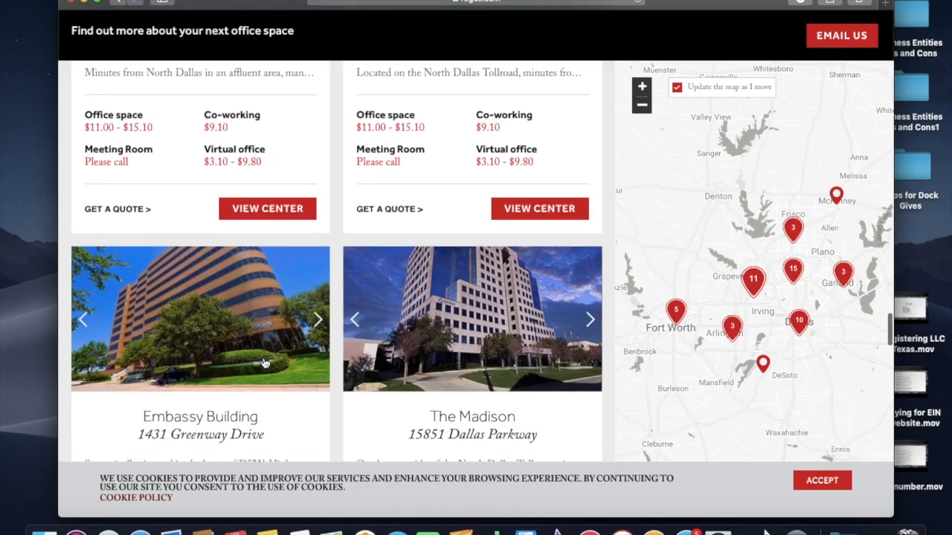
scroll(down, 3)
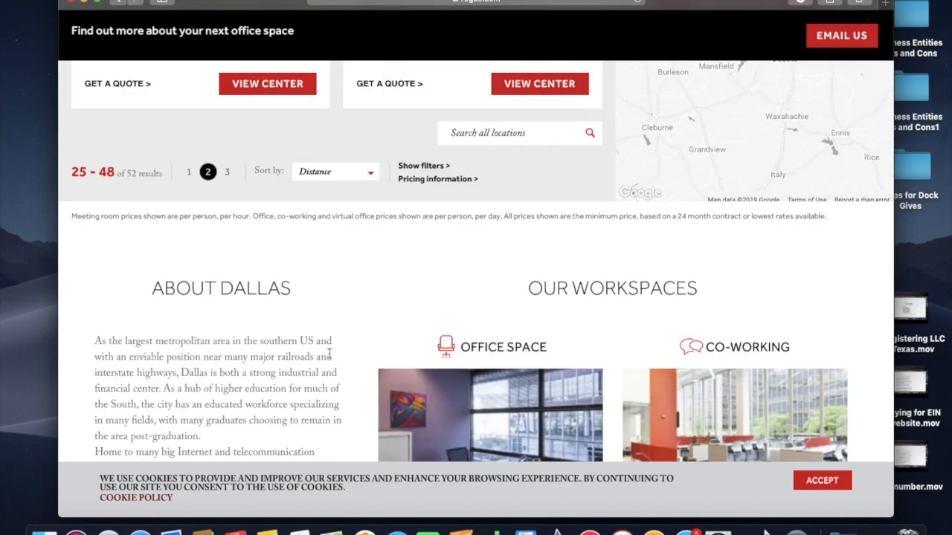
scroll(down, 3)
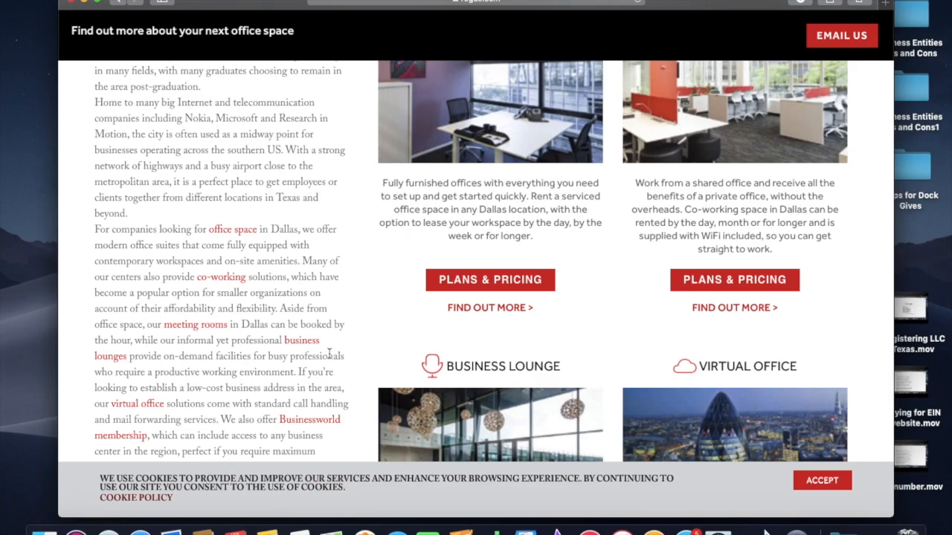
scroll(down, 3)
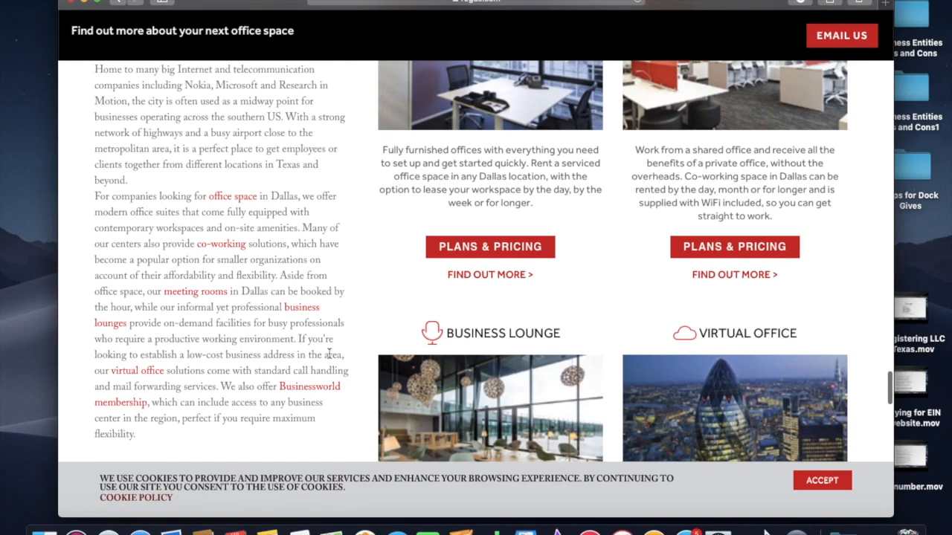
scroll(up, 3)
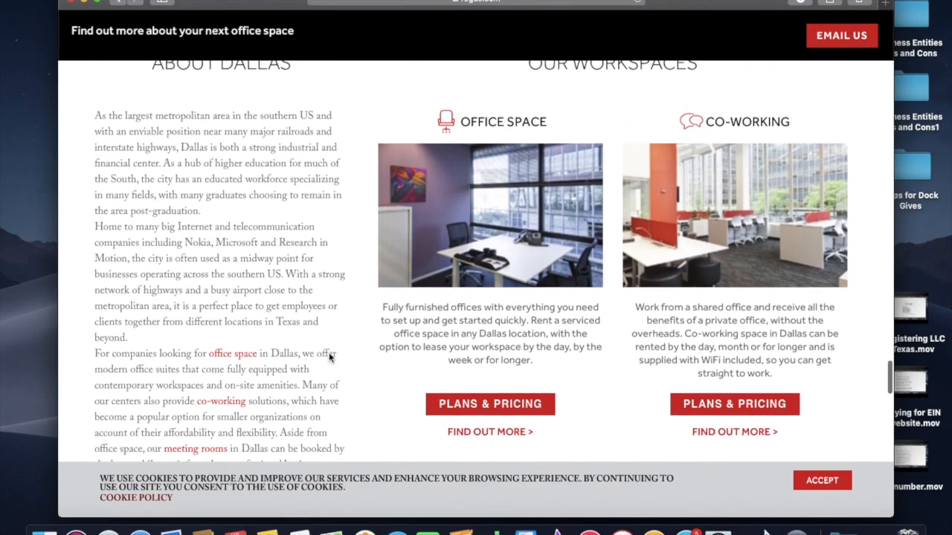
scroll(down, 3)
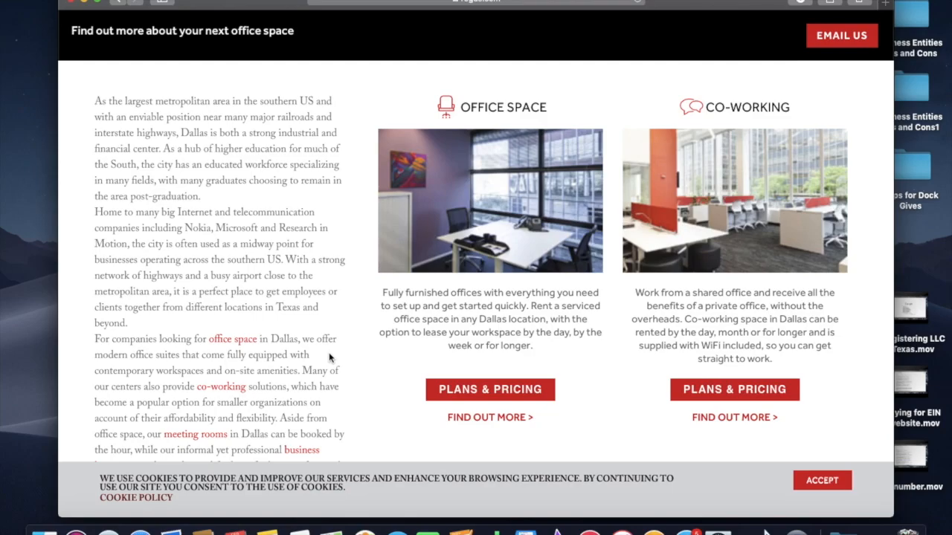
scroll(down, 3)
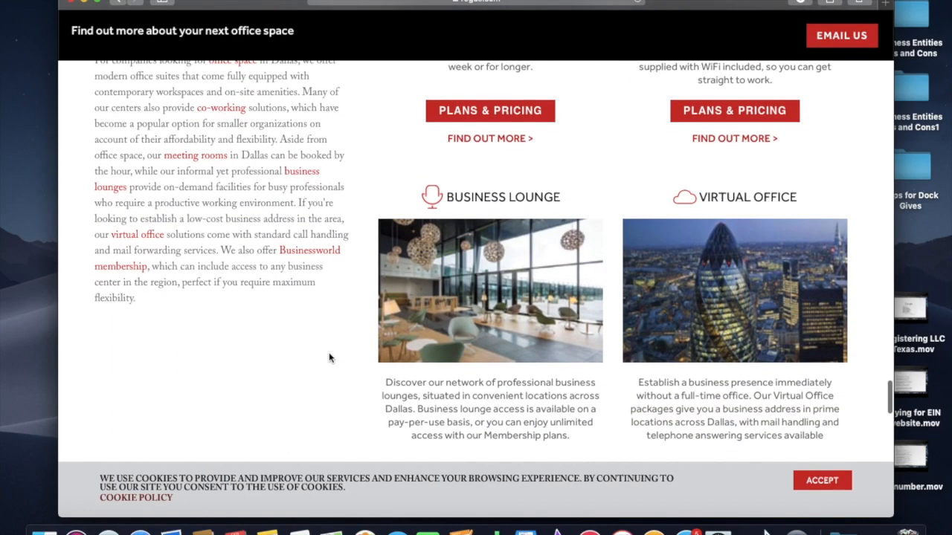
scroll(down, 3)
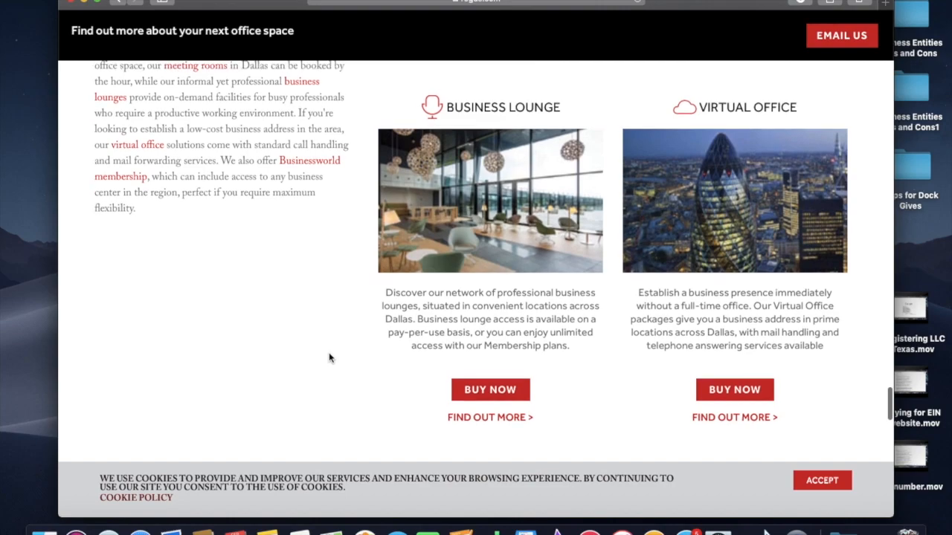
scroll(down, 3)
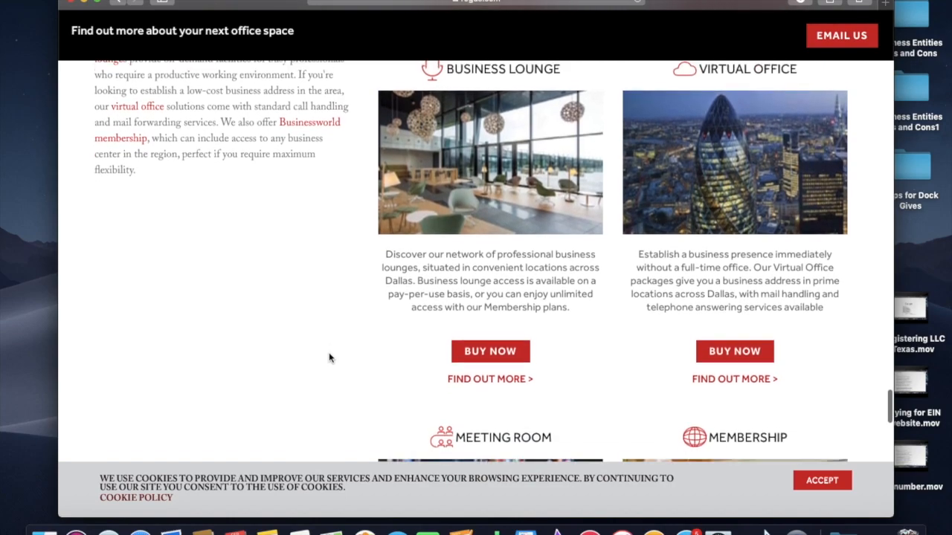
scroll(down, 3)
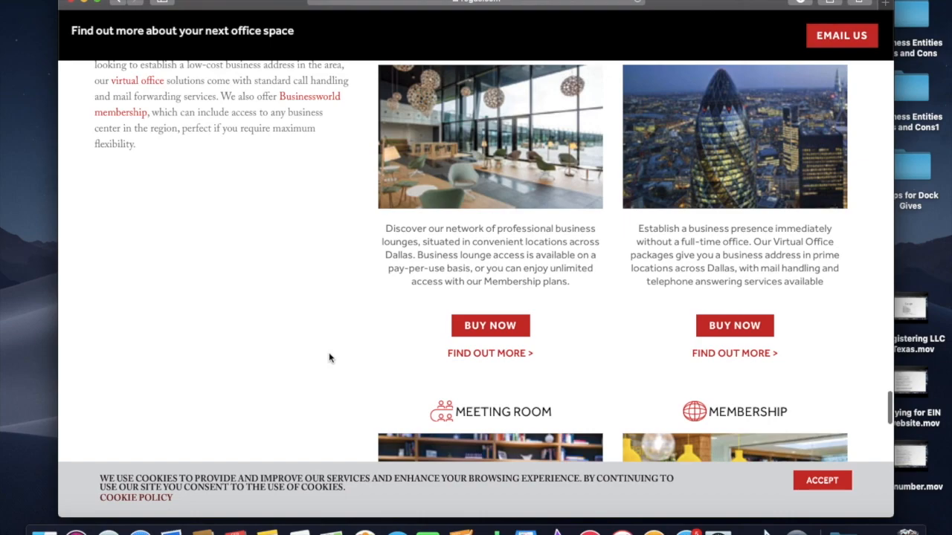
scroll(down, 3)
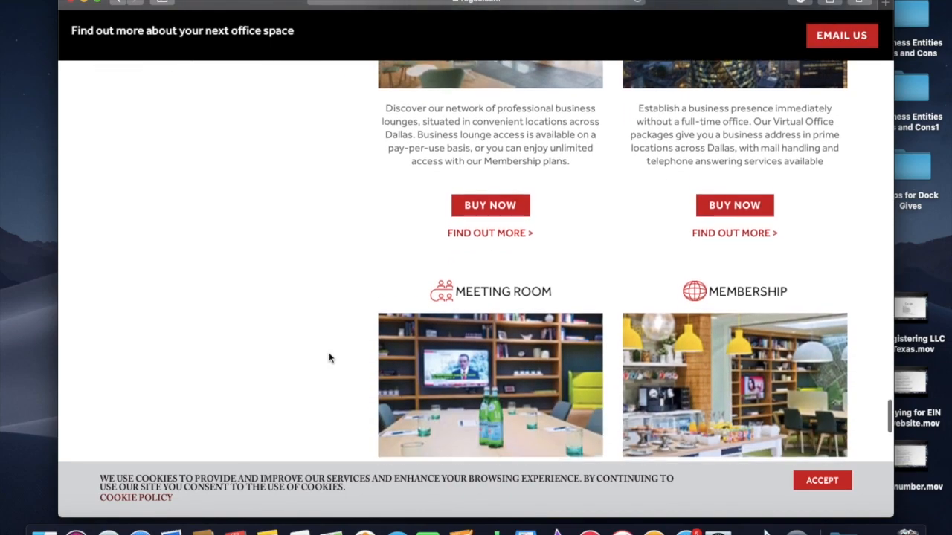
scroll(down, 3)
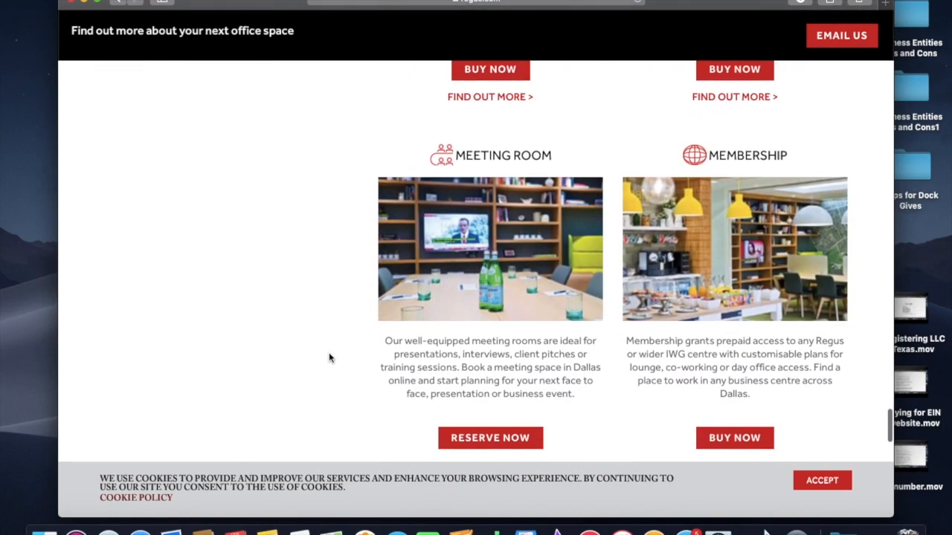
scroll(down, 3)
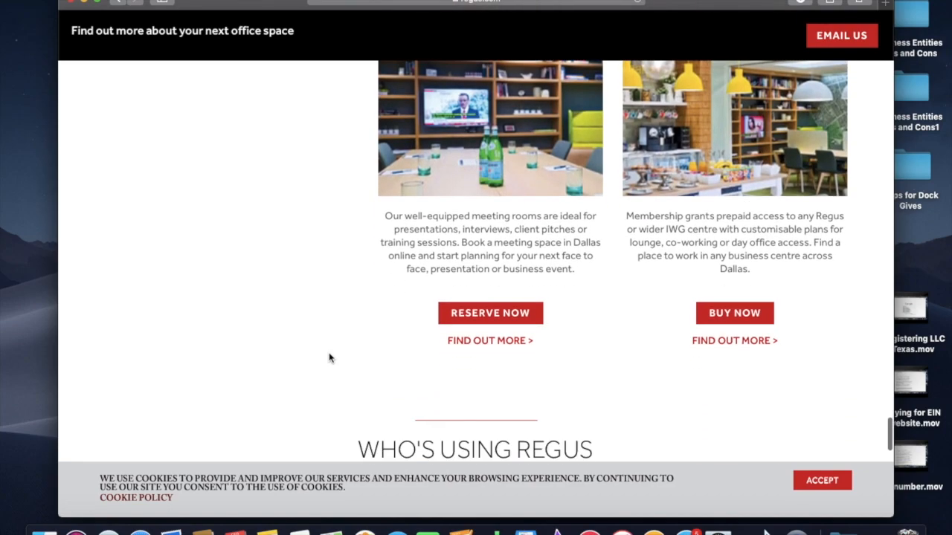
scroll(down, 3)
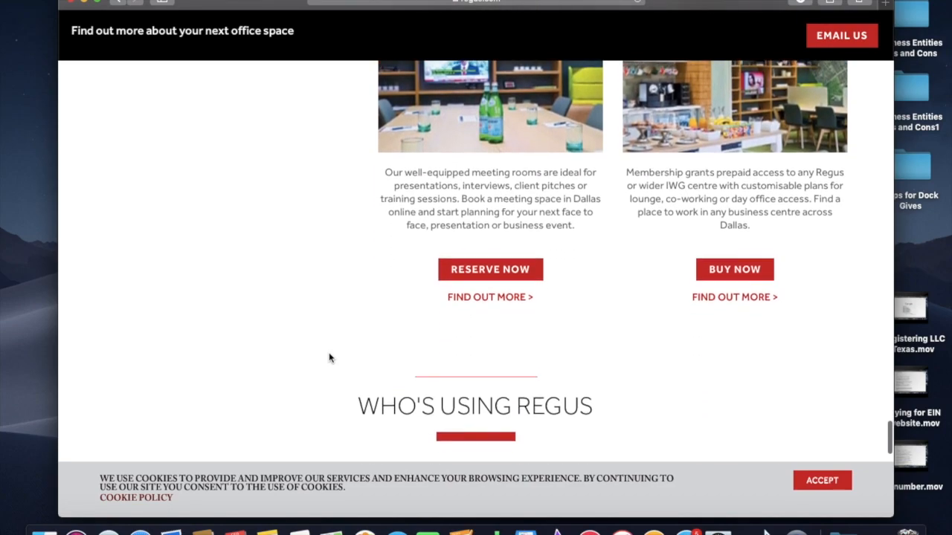
scroll(down, 3)
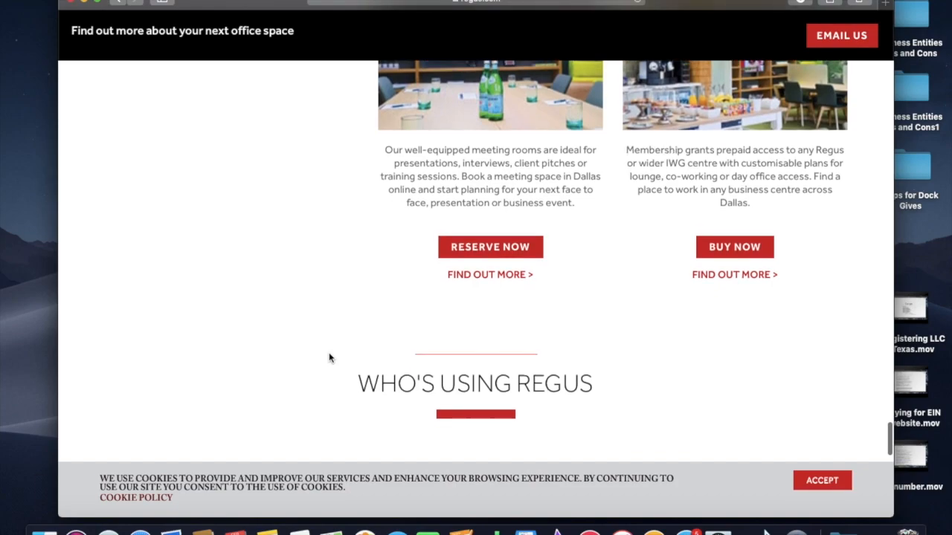
scroll(down, 3)
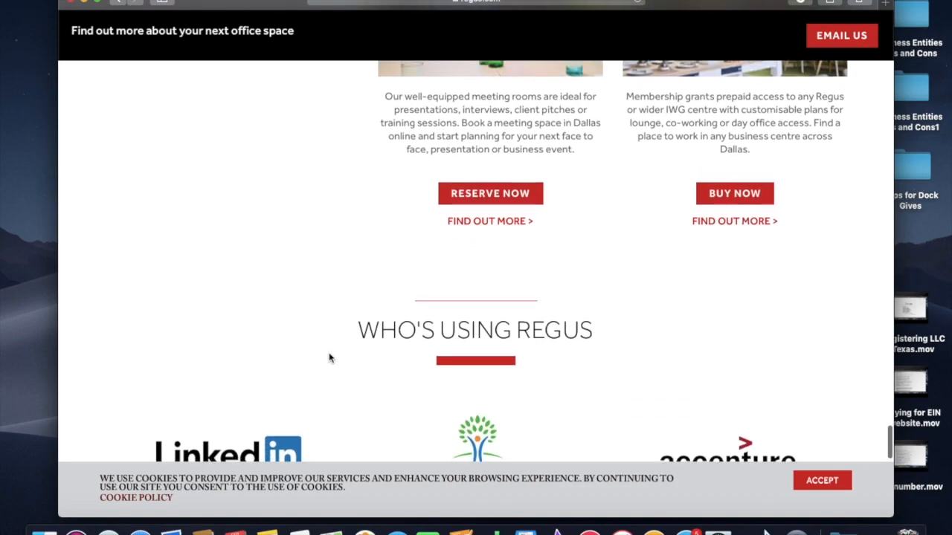
scroll(down, 3)
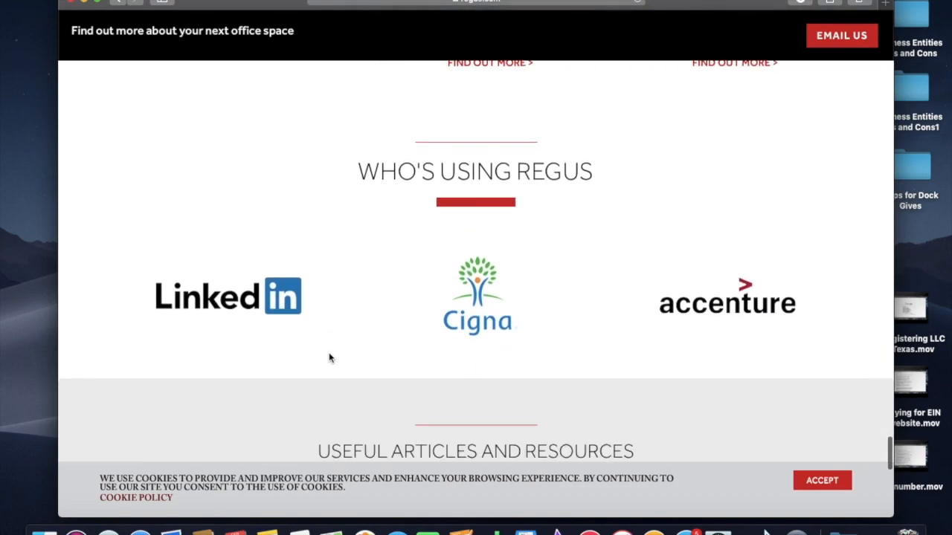
scroll(down, 3)
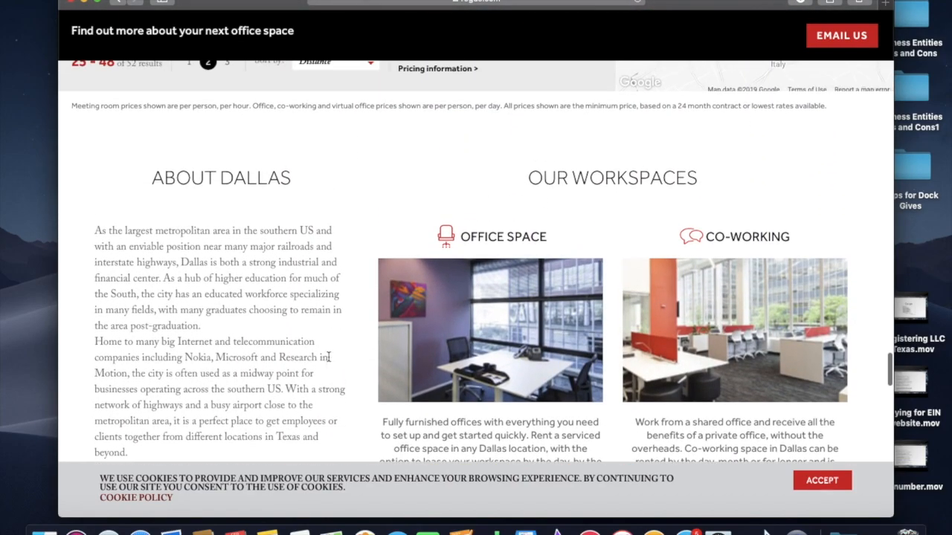
mouse_move(382, 225)
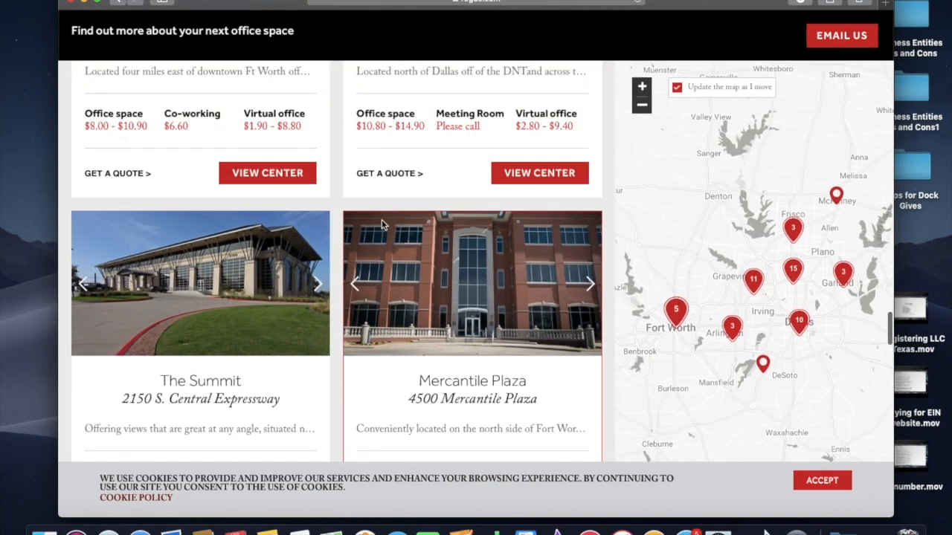
scroll(down, 3)
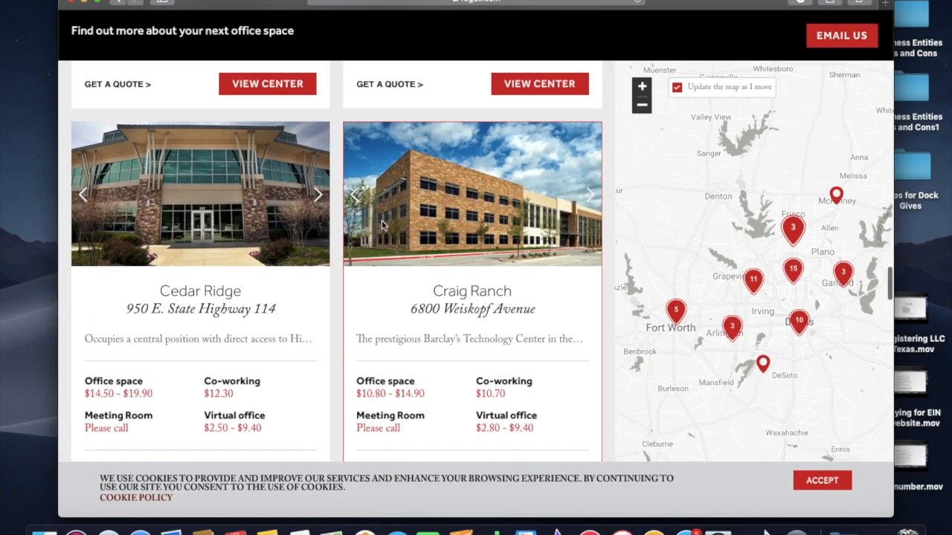
scroll(down, 3)
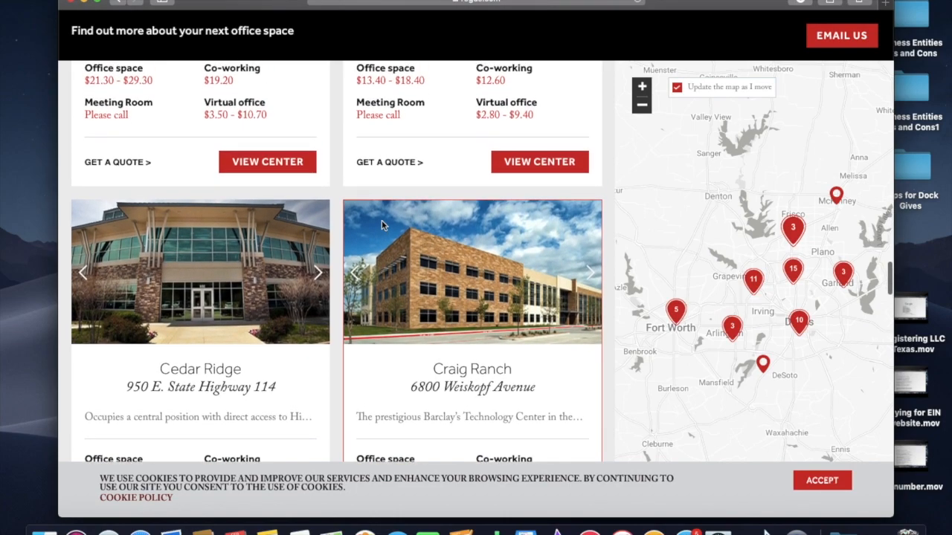
scroll(down, 3)
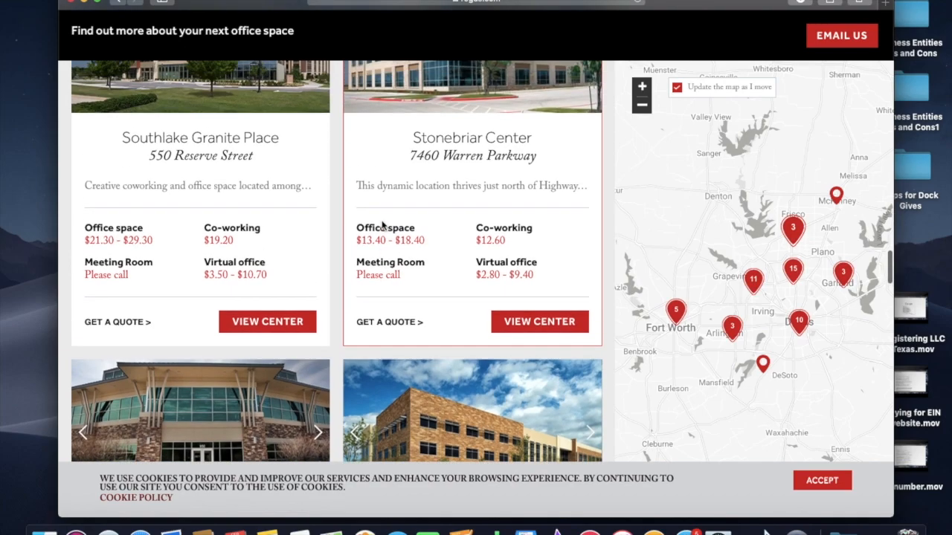
scroll(down, 3)
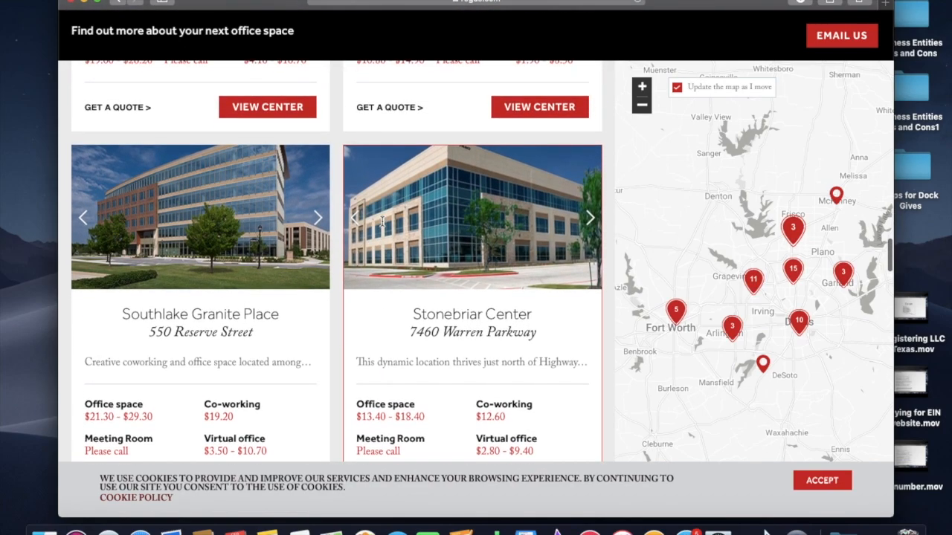
scroll(down, 3)
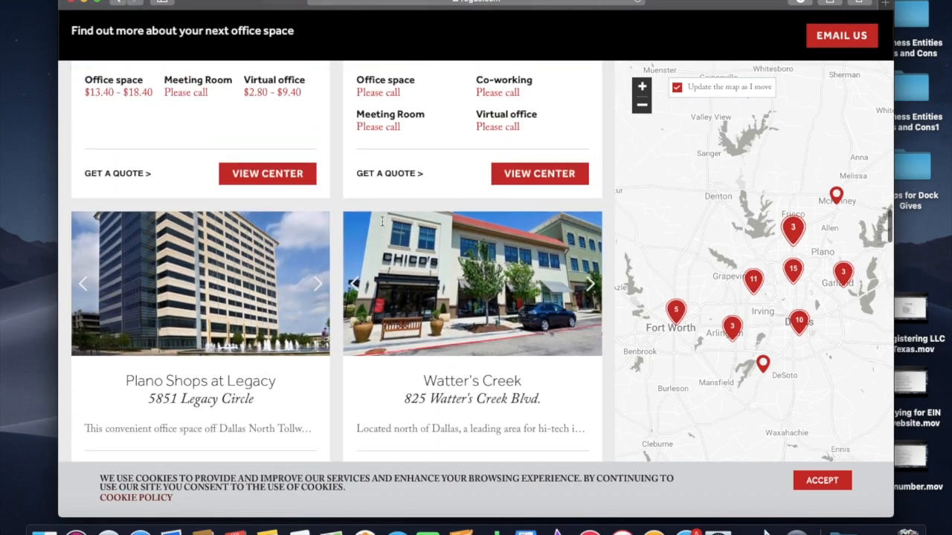
scroll(down, 3)
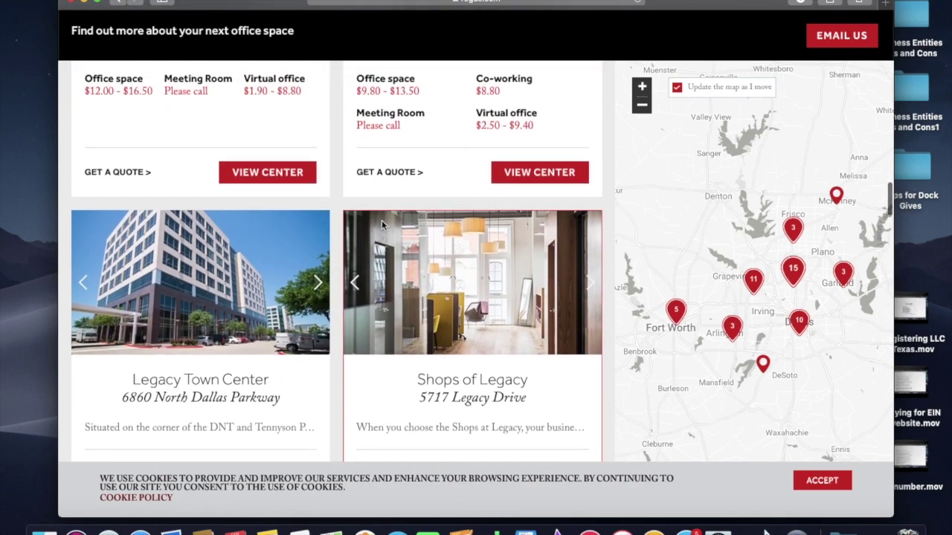
scroll(down, 3)
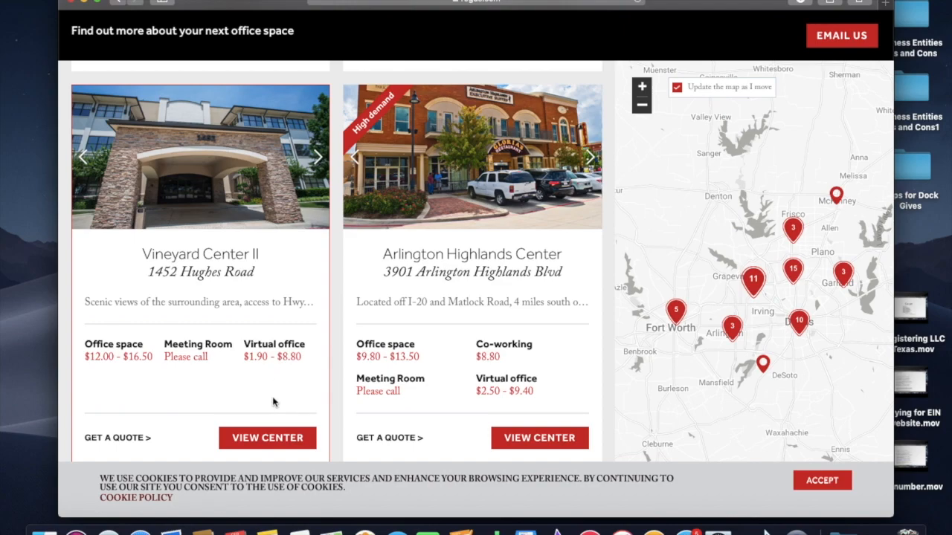
mouse_move(268, 412)
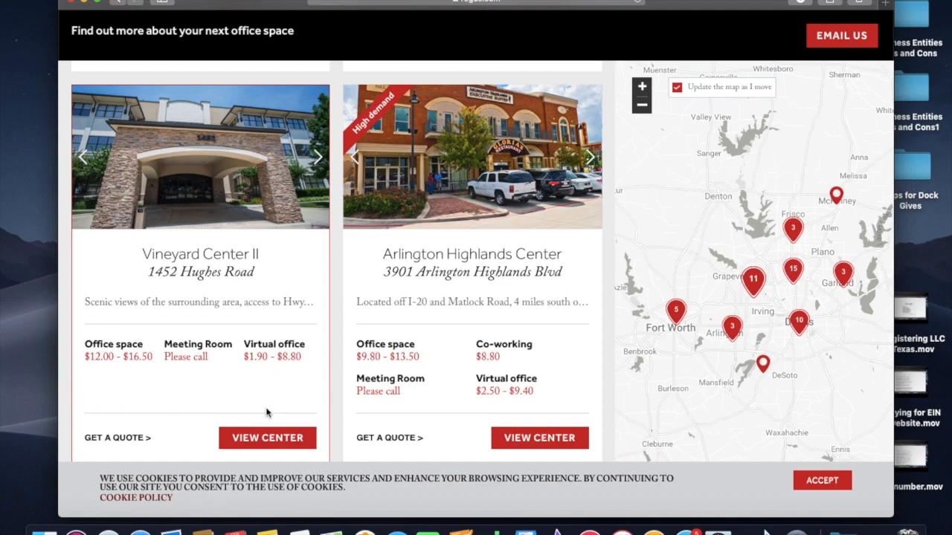
scroll(up, 3)
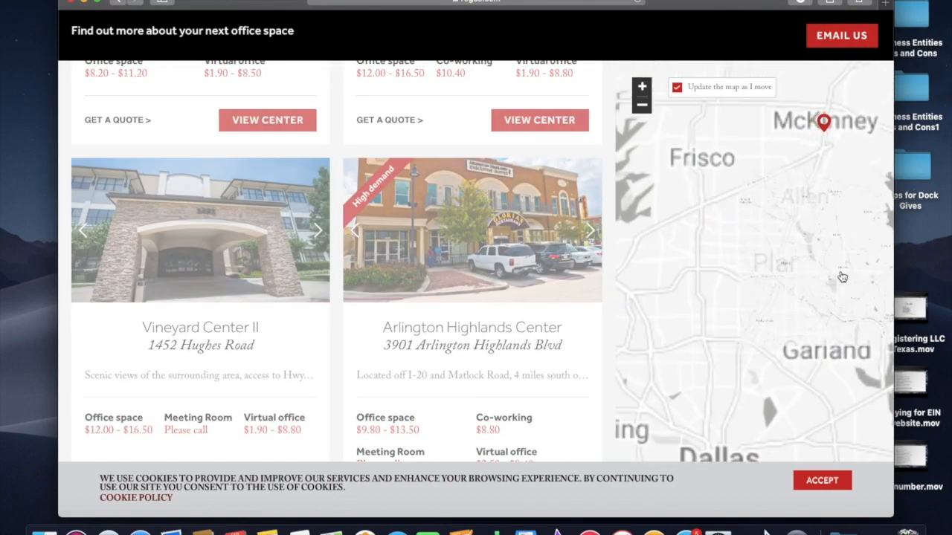
Zoom the Regus map onto Plano so the listing narrows to 4 results, then view the first cards.
scroll(down, 3)
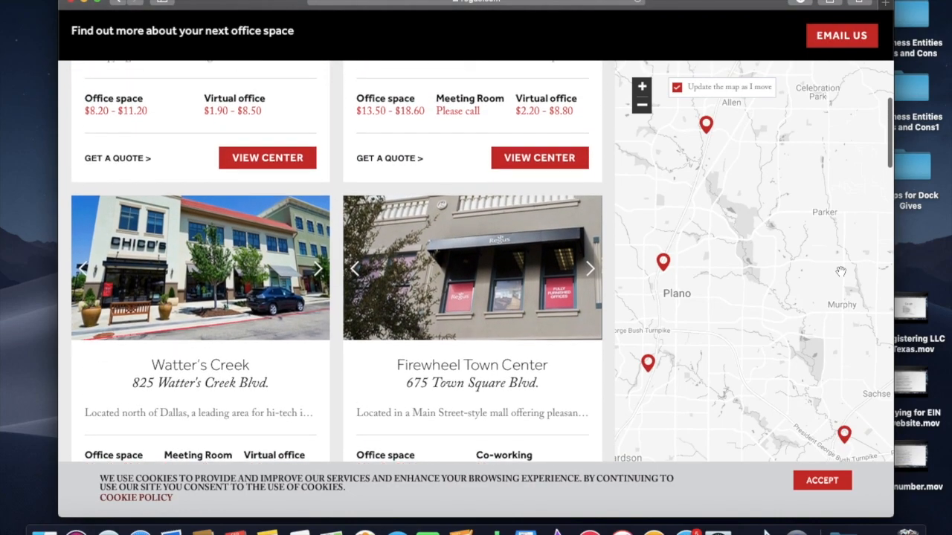
scroll(down, 3)
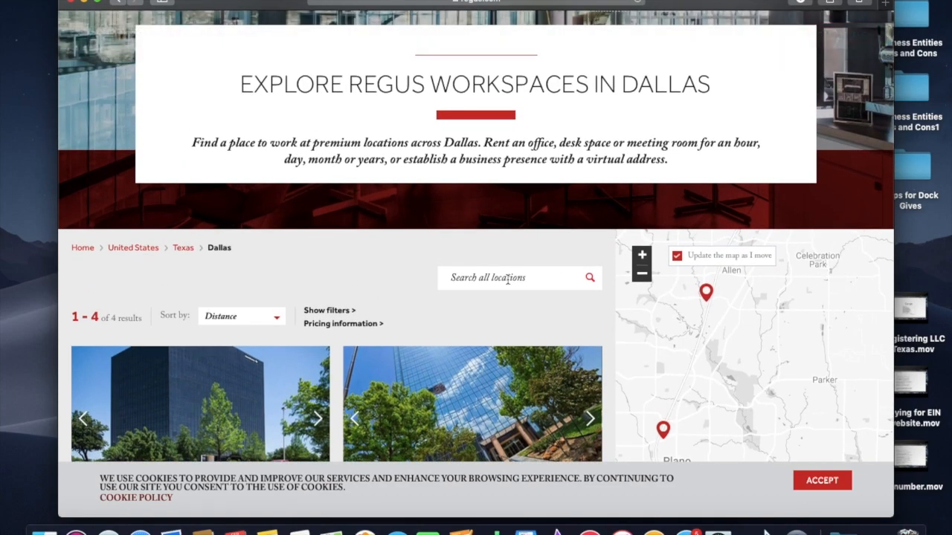
scroll(down, 3)
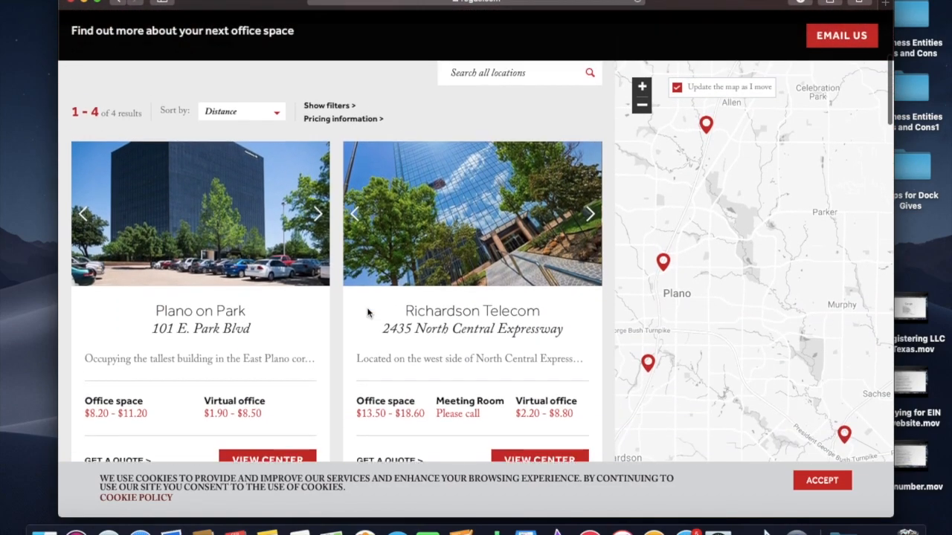
scroll(down, 3)
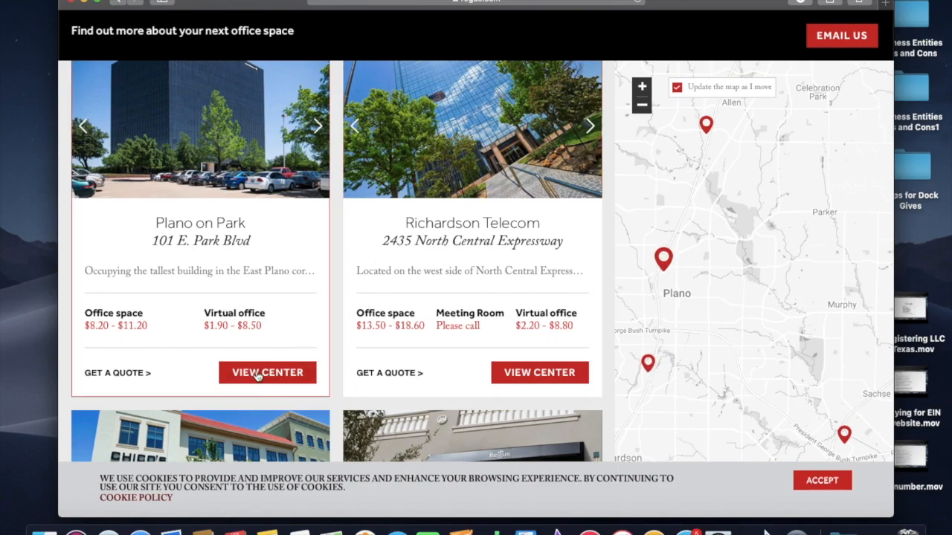
Go back to the 'virtual offices dallas' results and scroll past Regus toward the Davinci and Alliance sites.
click(267, 372)
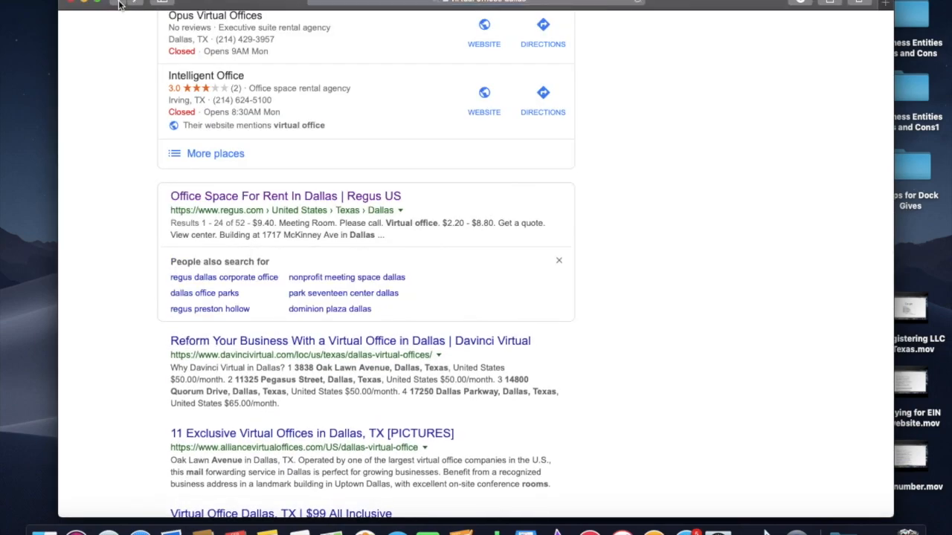
scroll(down, 3)
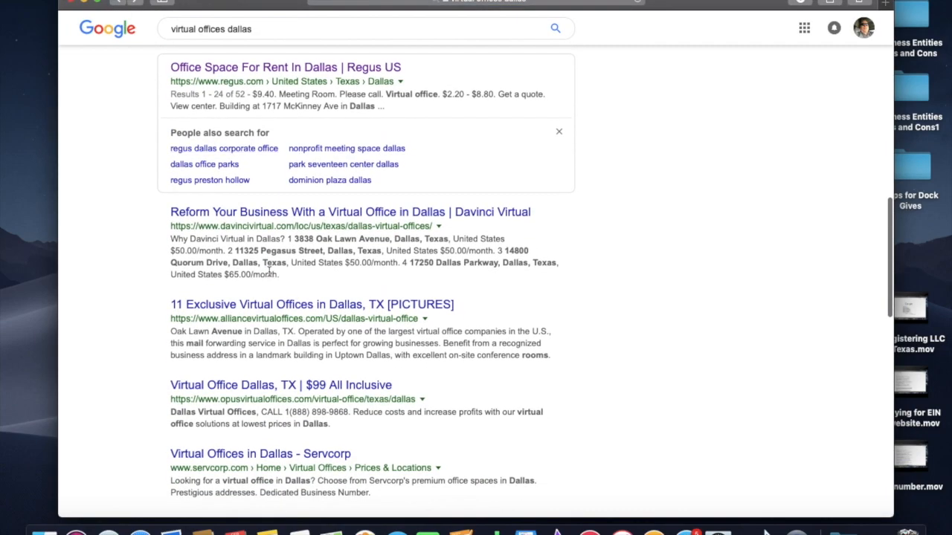
scroll(down, 3)
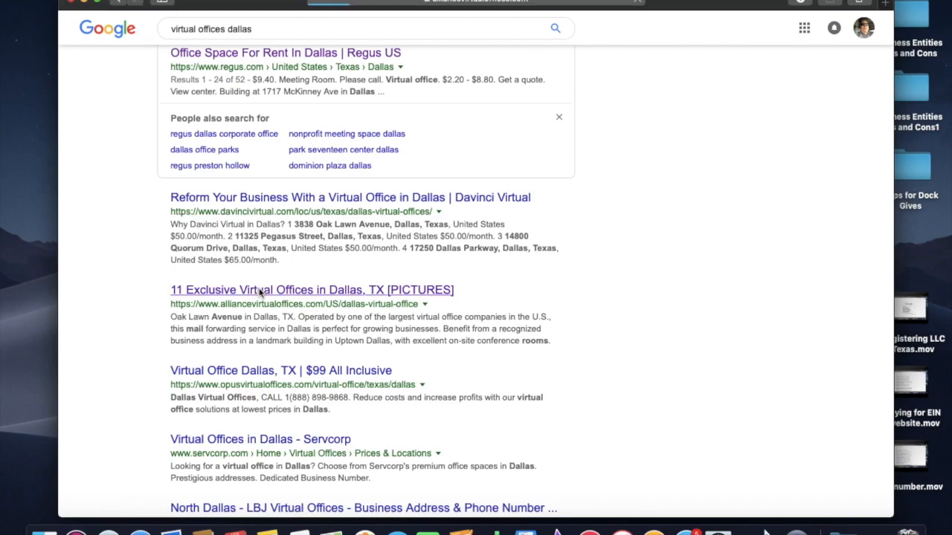
click(309, 289)
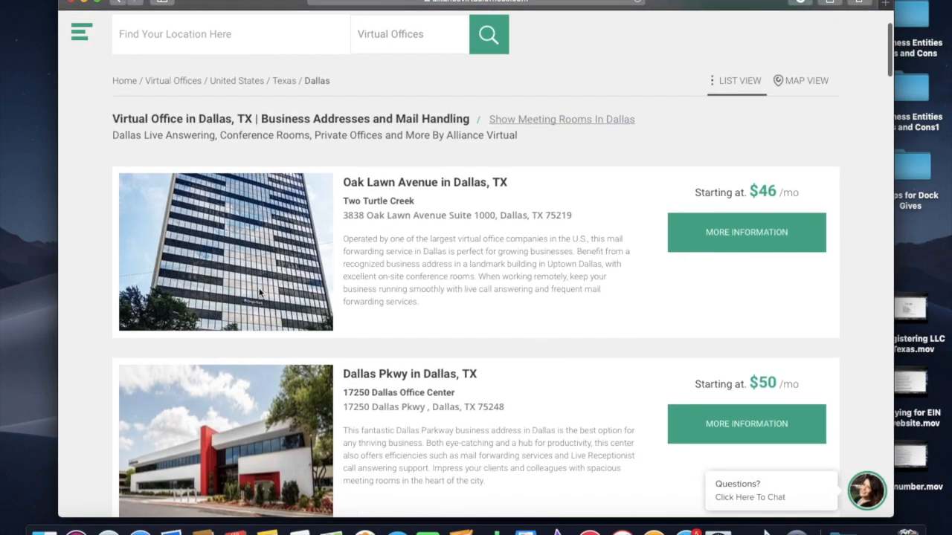
scroll(down, 3)
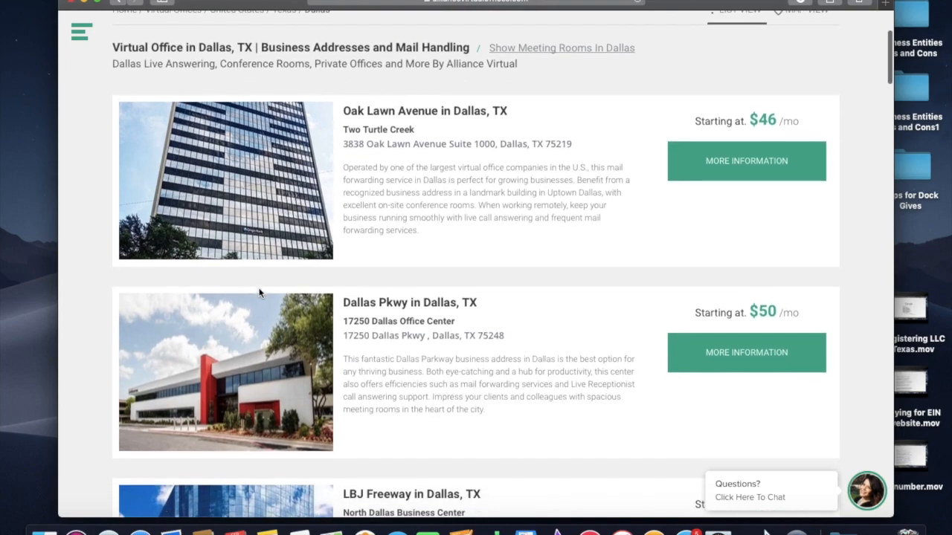
click(748, 497)
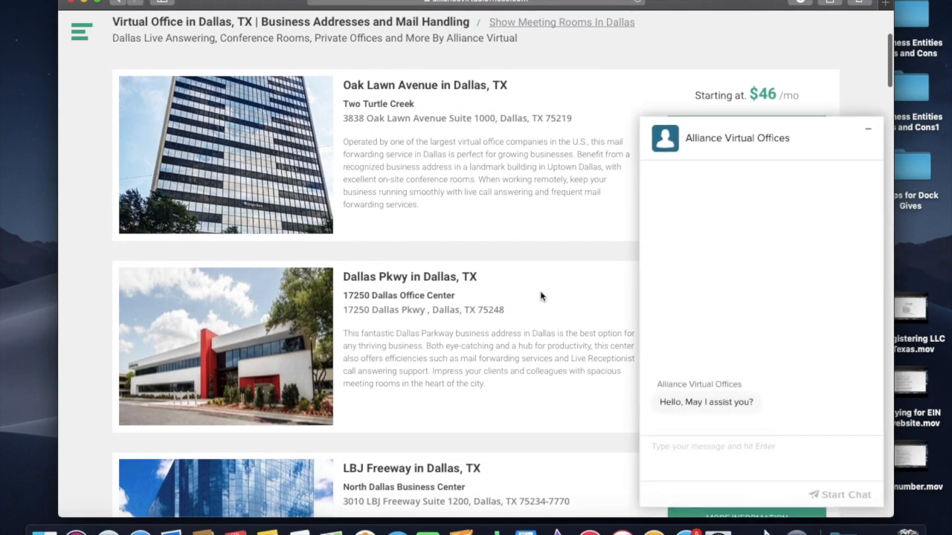
mouse_move(607, 243)
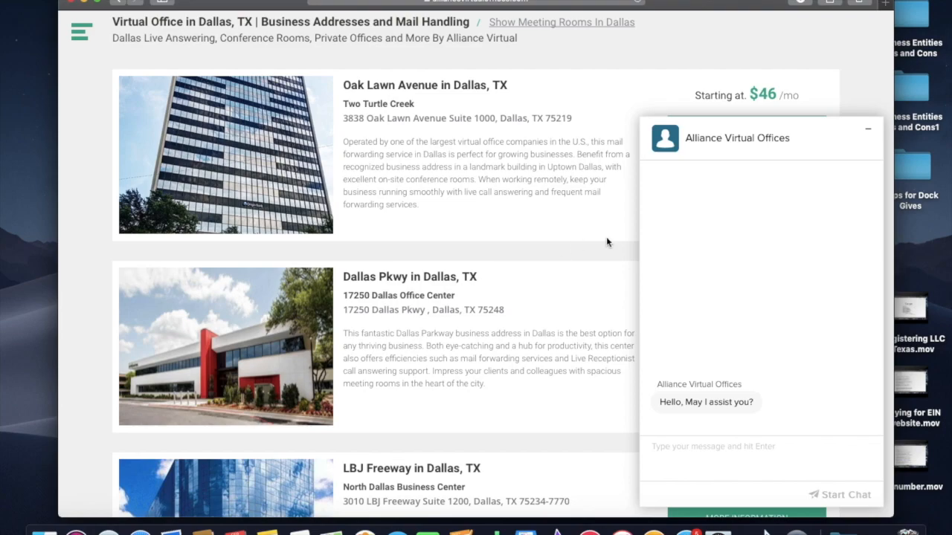
mouse_move(866, 135)
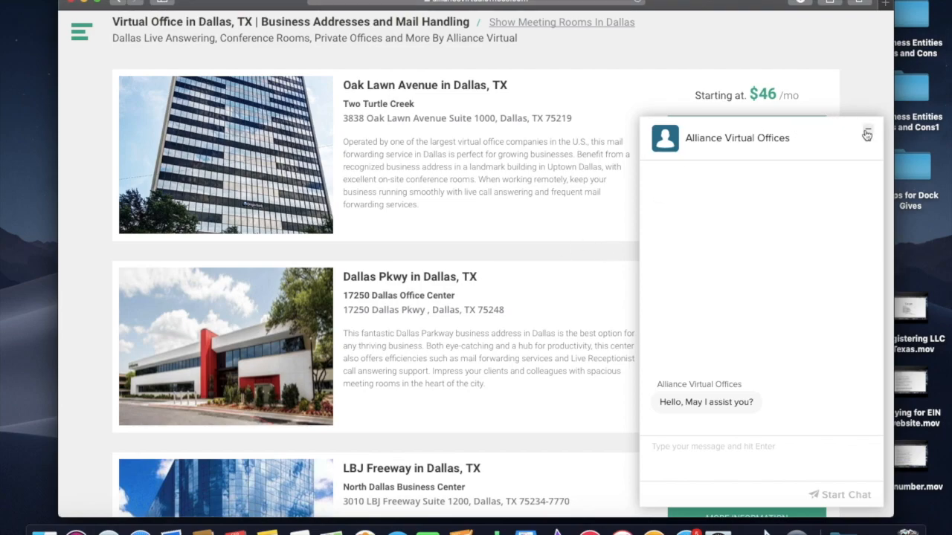
click(862, 134)
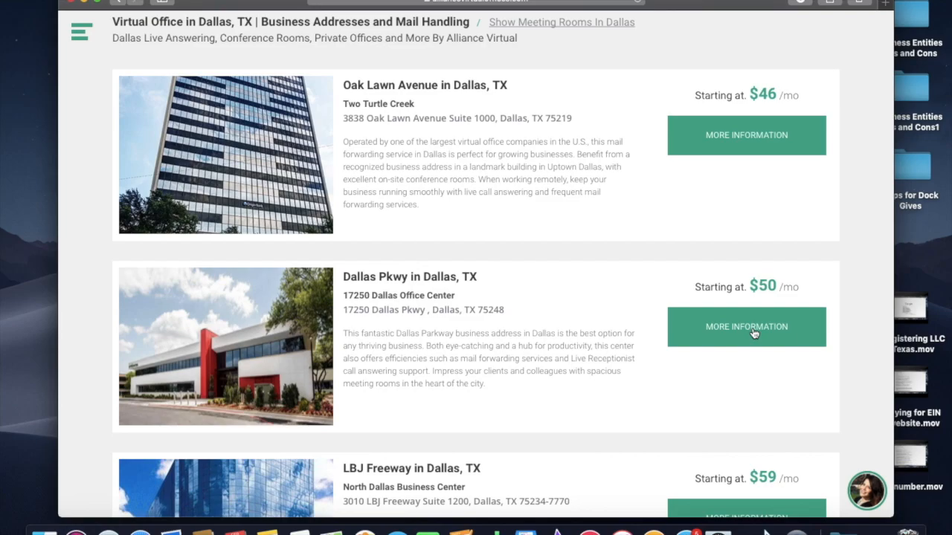
scroll(down, 3)
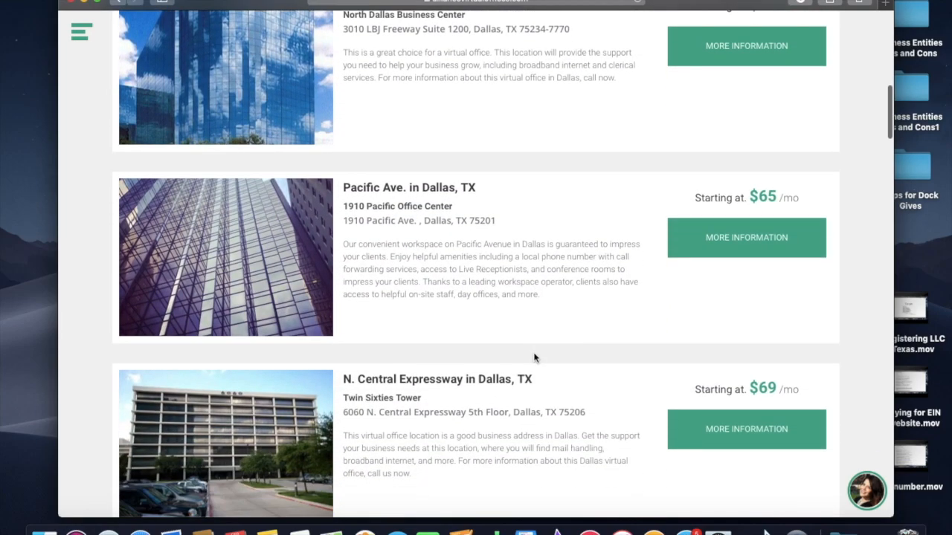
scroll(down, 3)
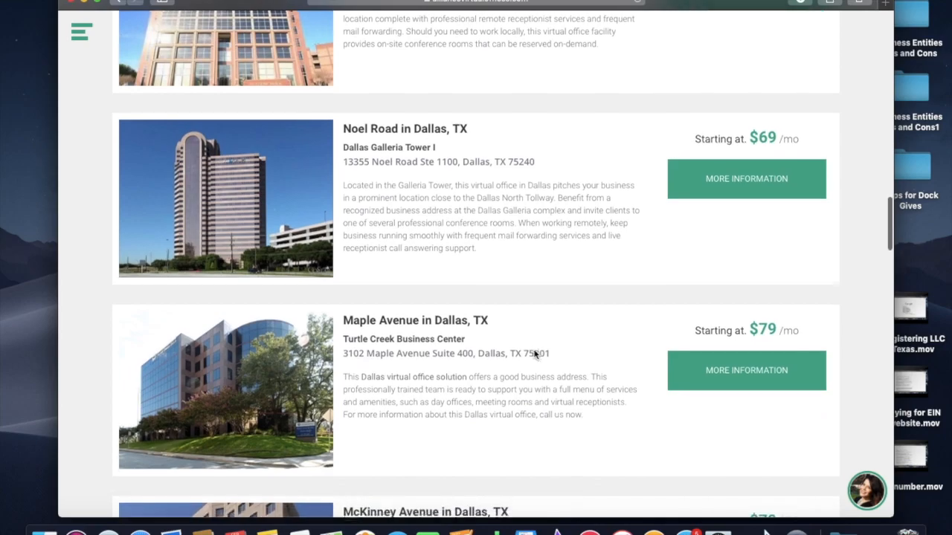
scroll(down, 3)
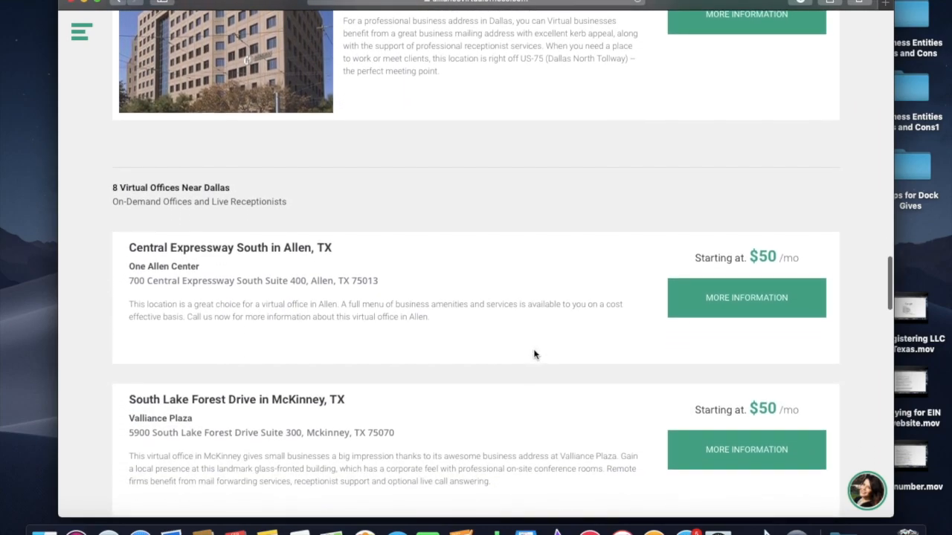
scroll(down, 3)
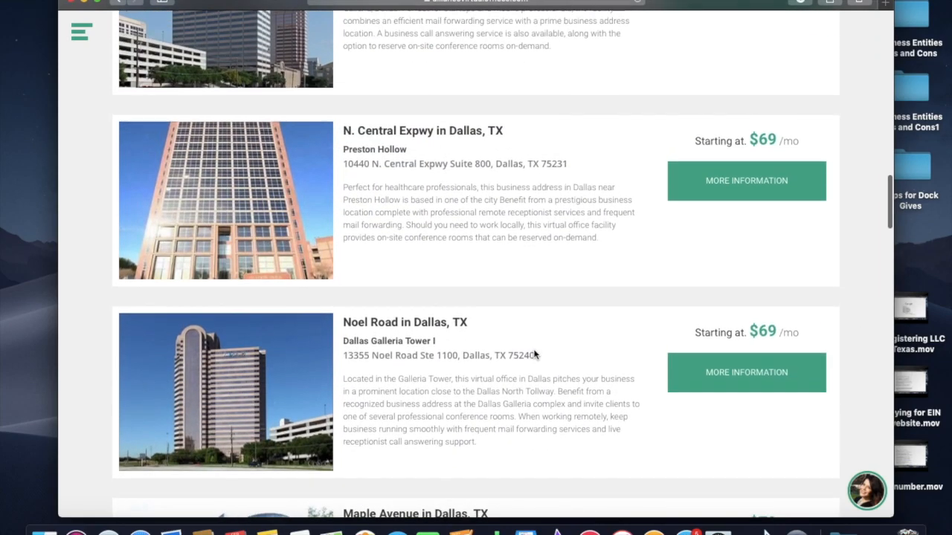
scroll(down, 3)
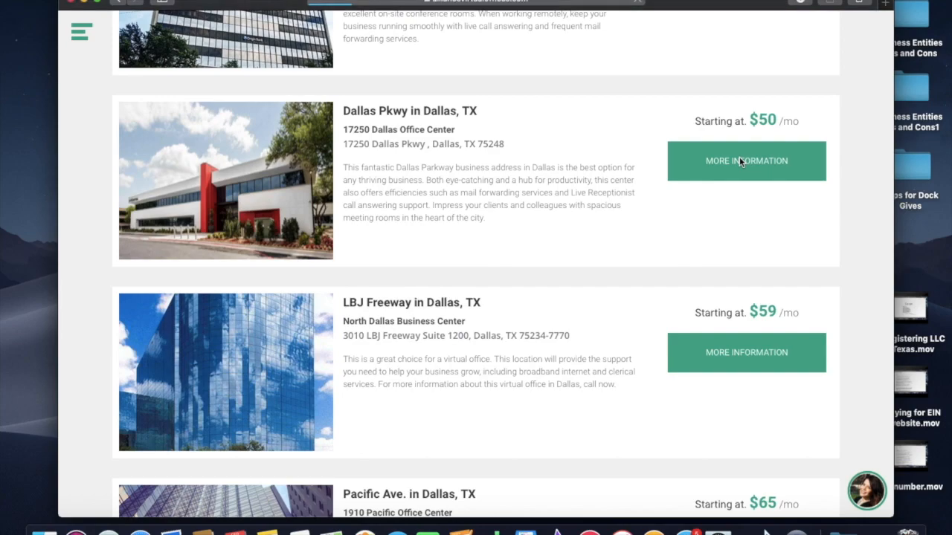
View More Information for the Dallas Pkwy office and its Platinum plans from $50/mo to $470/mo.
click(747, 161)
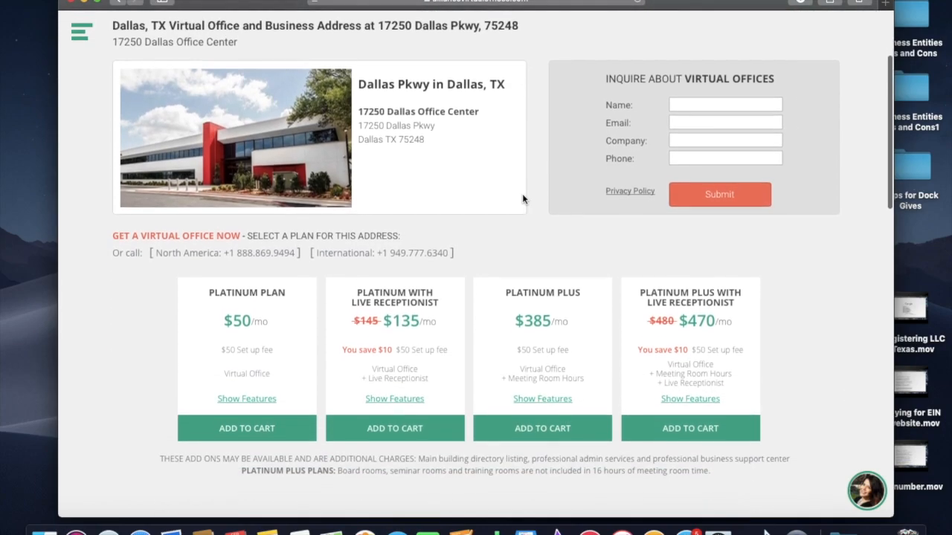
scroll(down, 3)
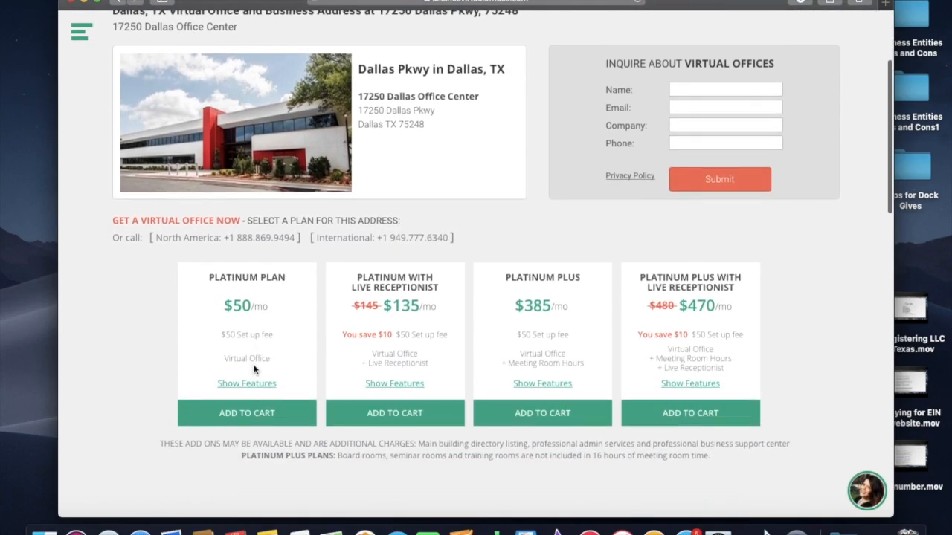
mouse_move(253, 384)
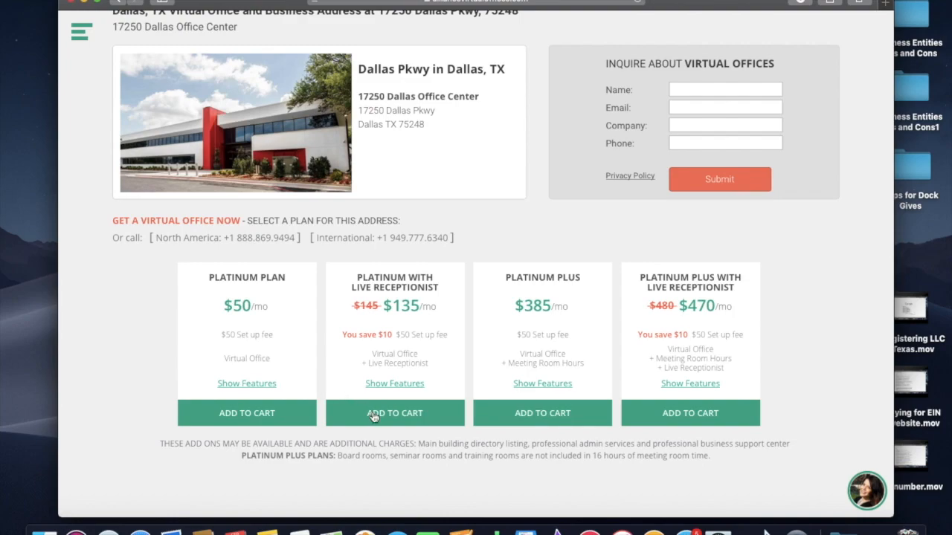
mouse_move(386, 325)
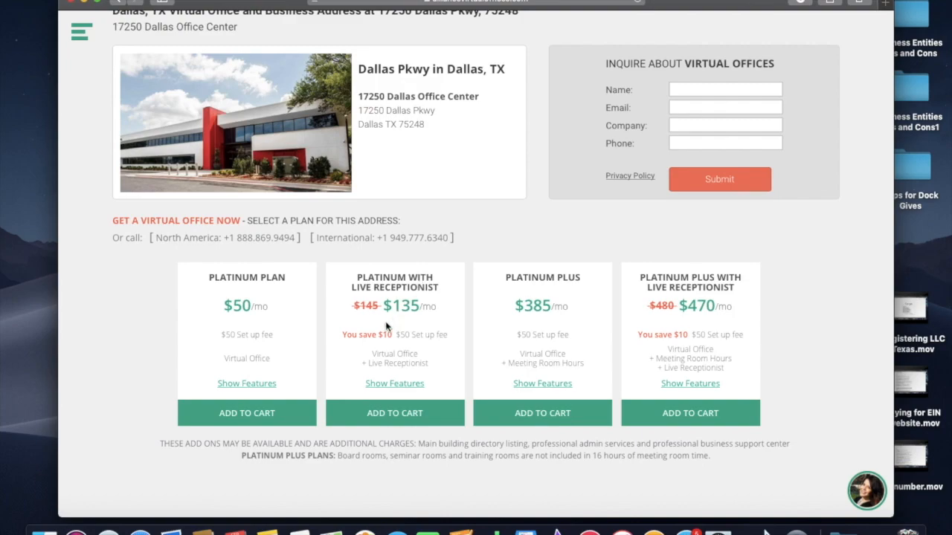
mouse_move(512, 376)
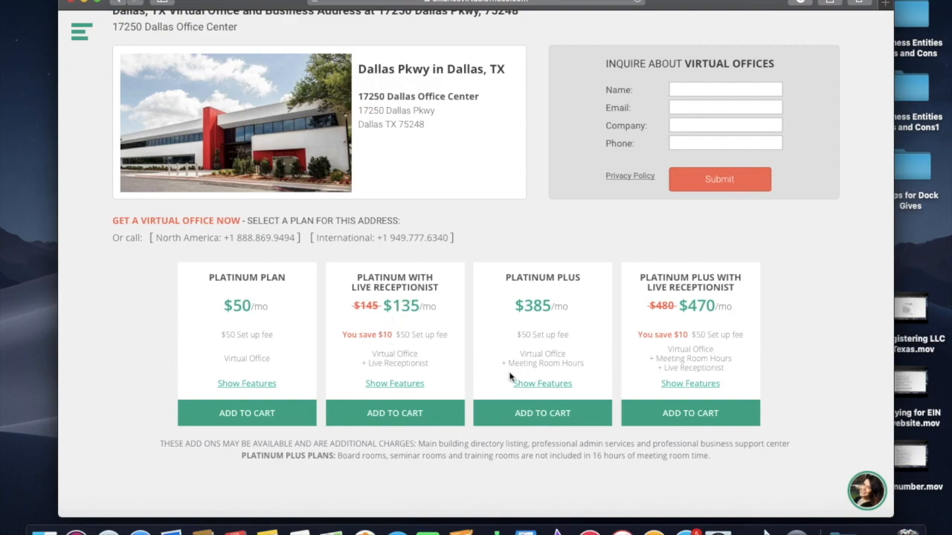
mouse_move(544, 387)
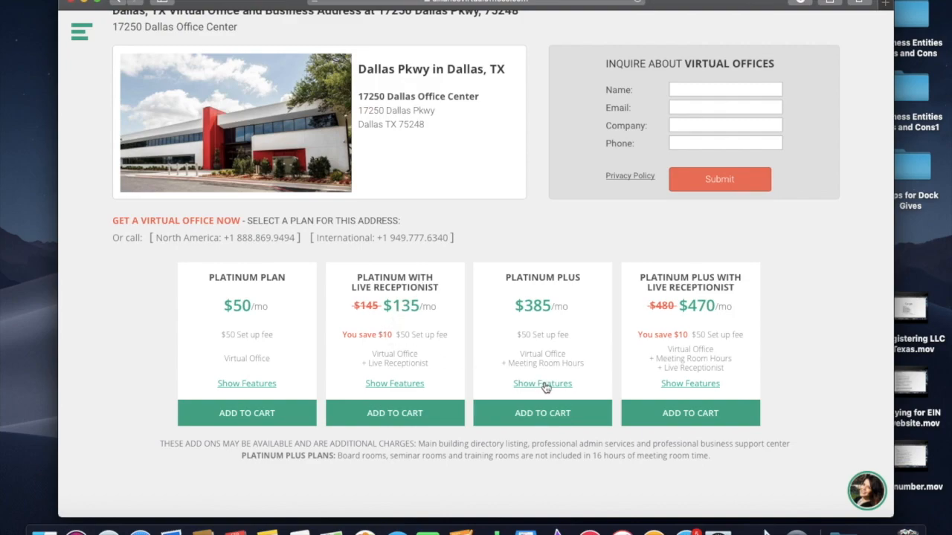
mouse_move(690, 402)
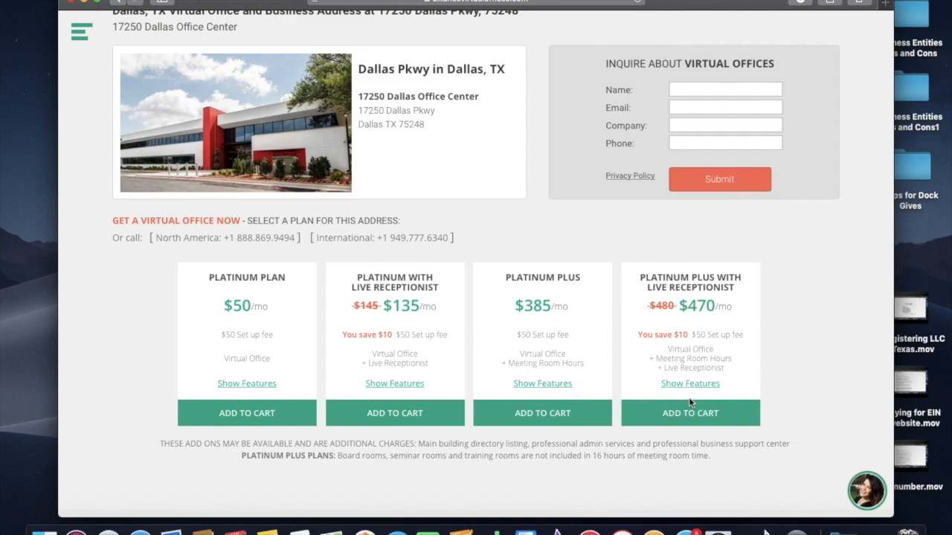
mouse_move(568, 377)
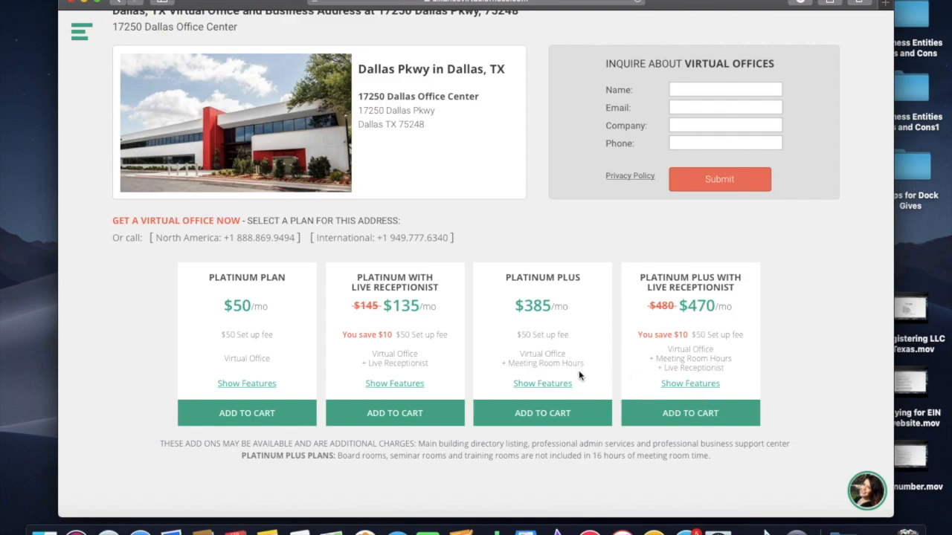
mouse_move(522, 384)
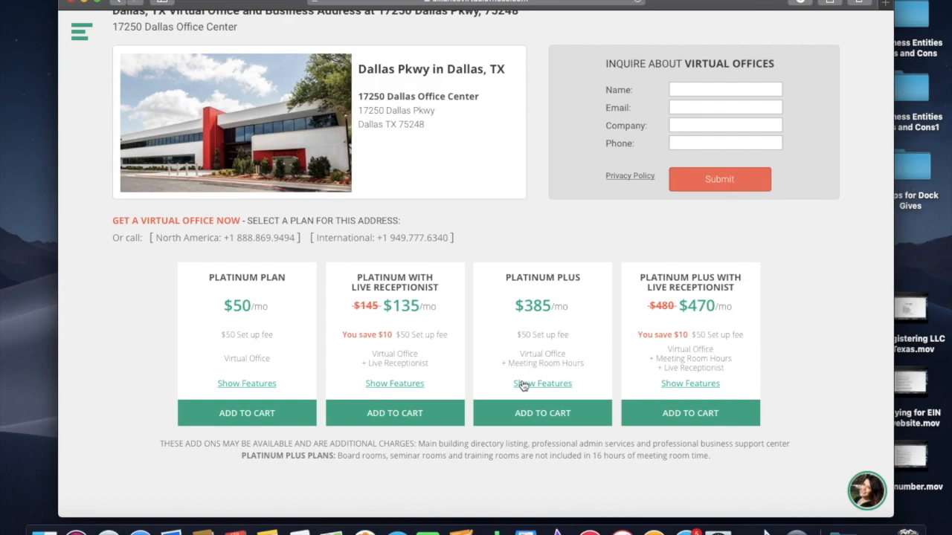
mouse_move(229, 388)
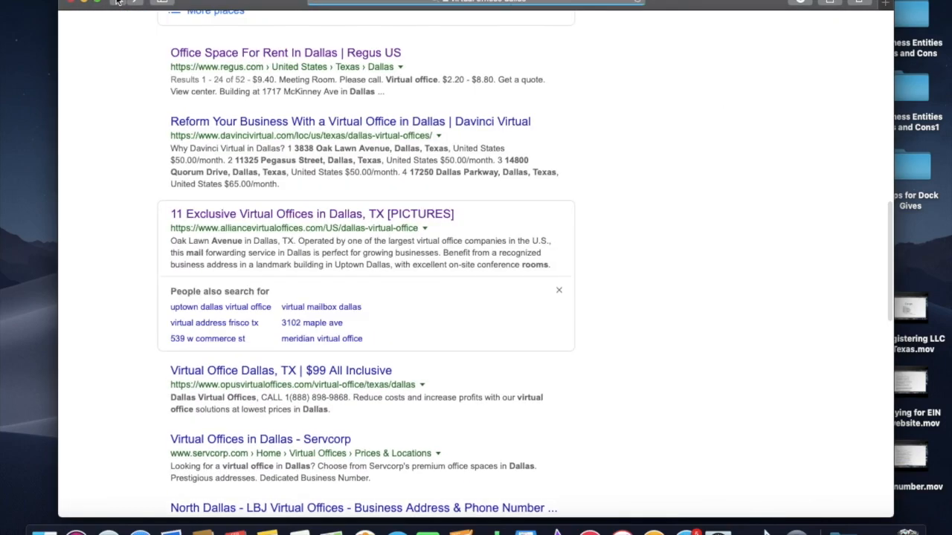
Scroll the Google results down past Alliance toward Opus Virtual Offices and Servcorp.
scroll(down, 3)
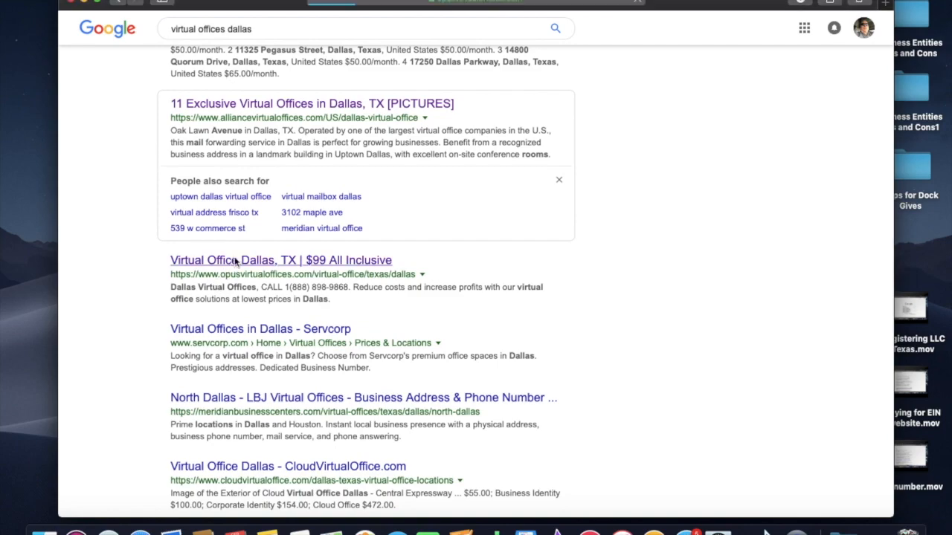
Go to the 'Virtual Office Dallas, TX | $99 All Inclusive' result and scroll its program features.
click(280, 259)
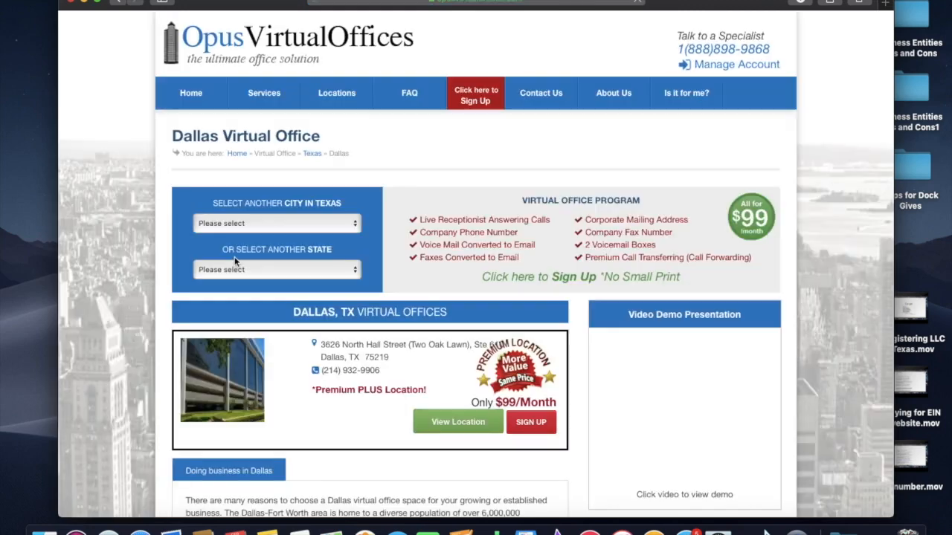
scroll(down, 3)
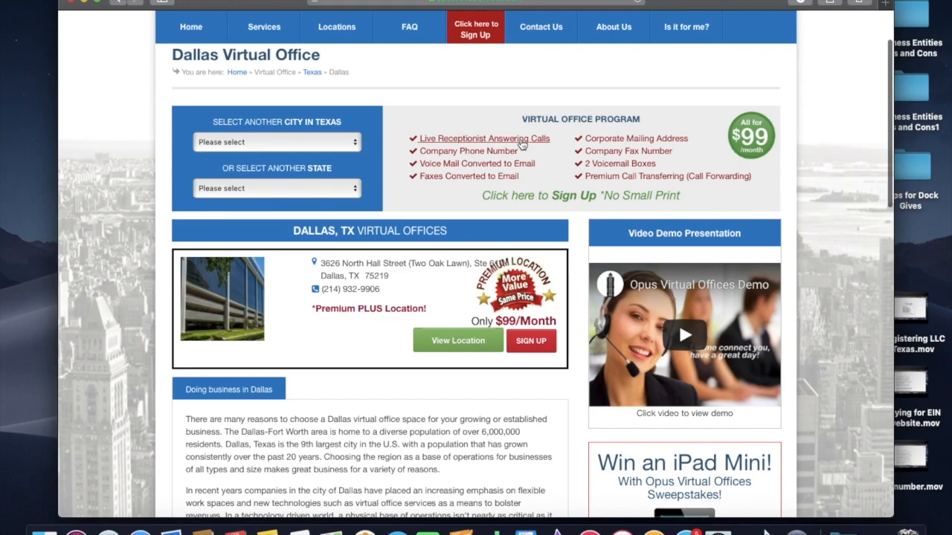
mouse_move(521, 168)
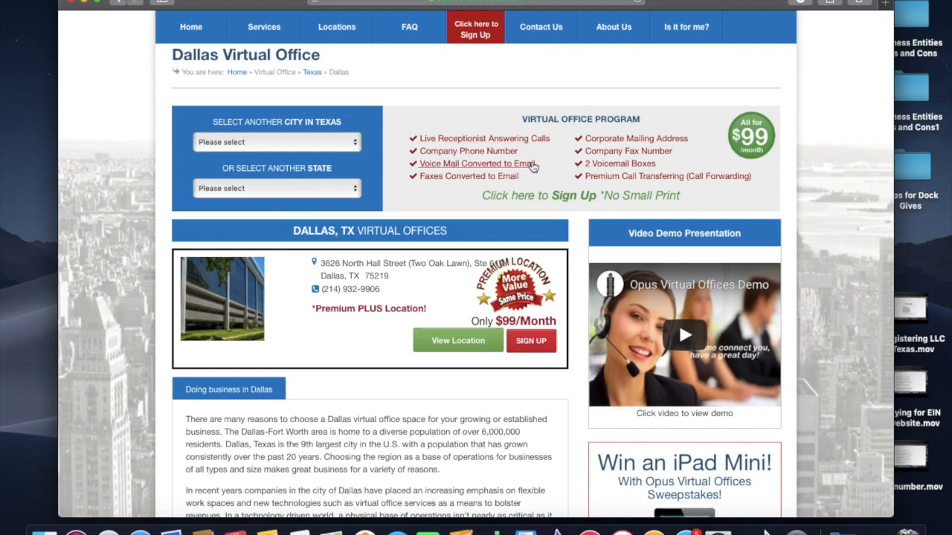
mouse_move(537, 175)
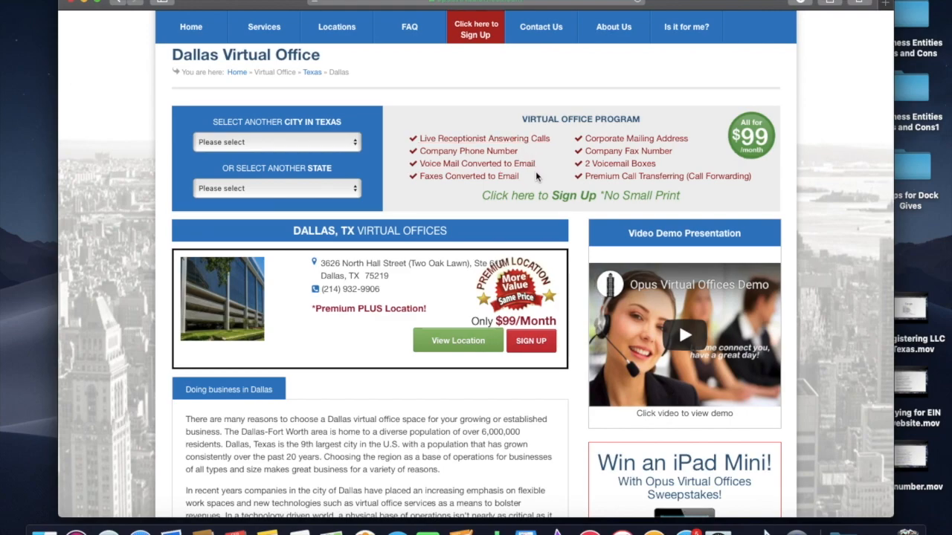
mouse_move(538, 201)
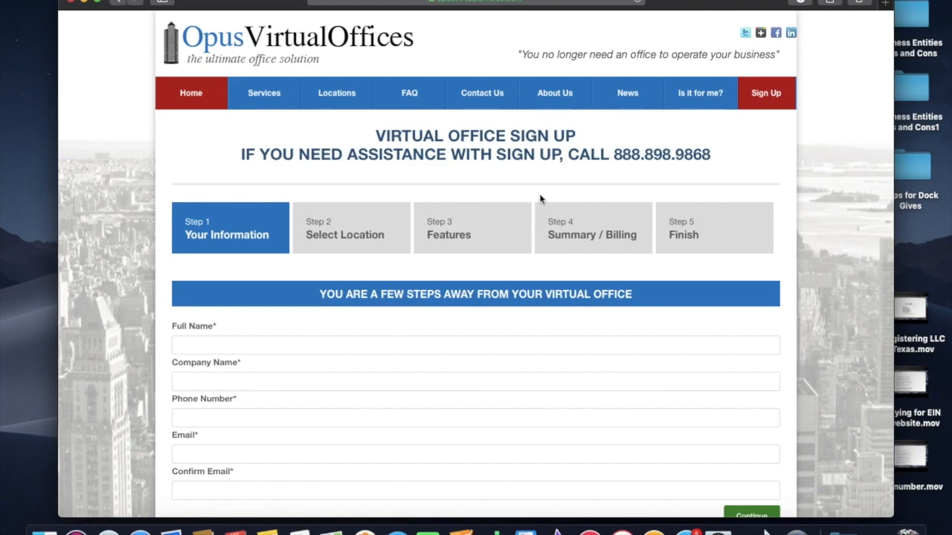
Enter the contact name John A. Doe and the company name Widget Transport in Step 1.
scroll(down, 3)
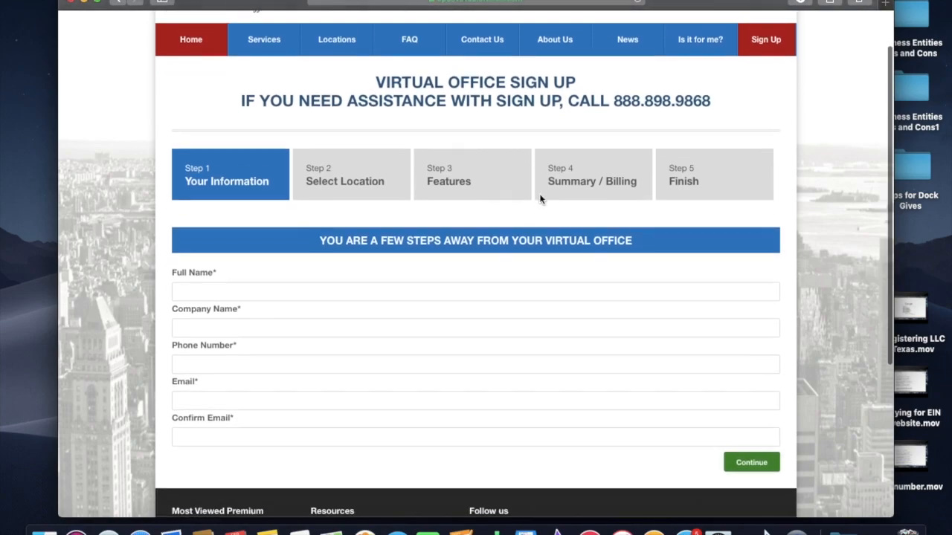
scroll(down, 3)
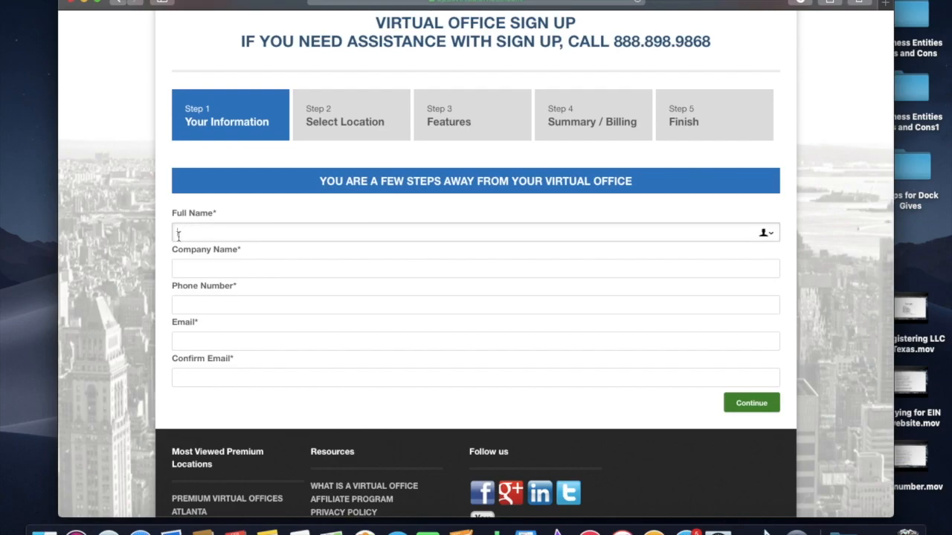
text(John)
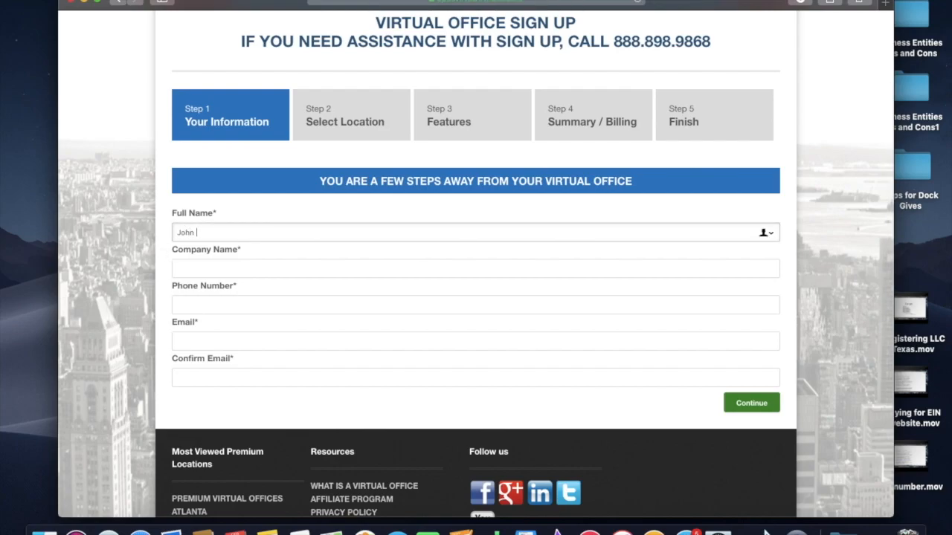
text(John A. Doe)
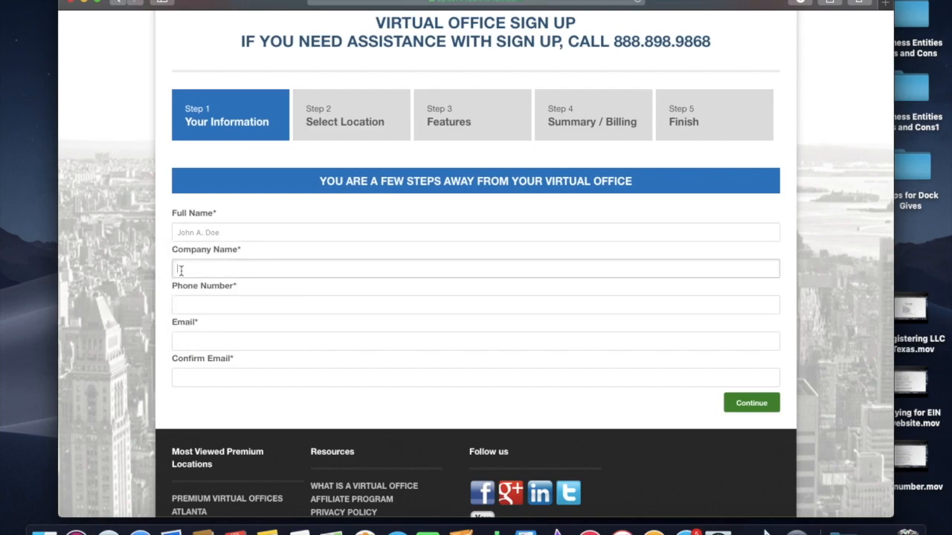
text(w)
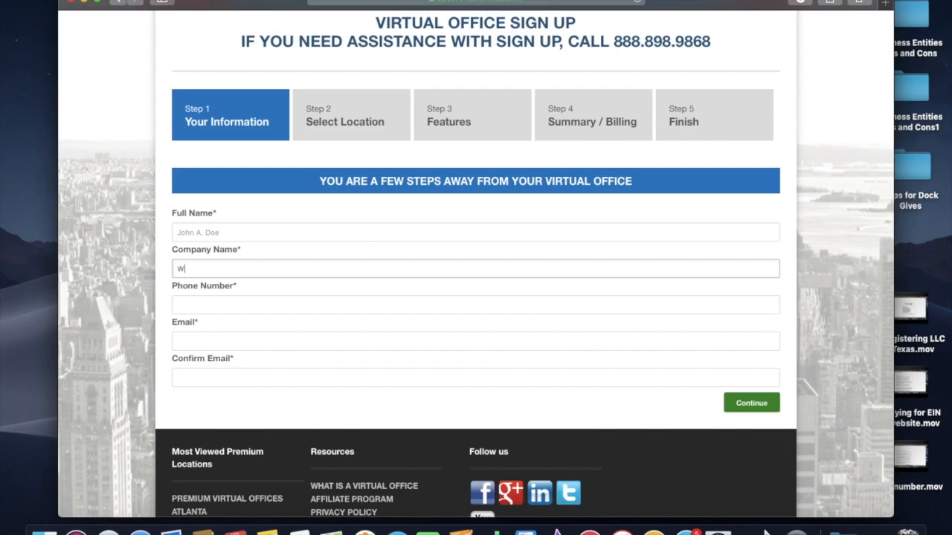
text(idget)
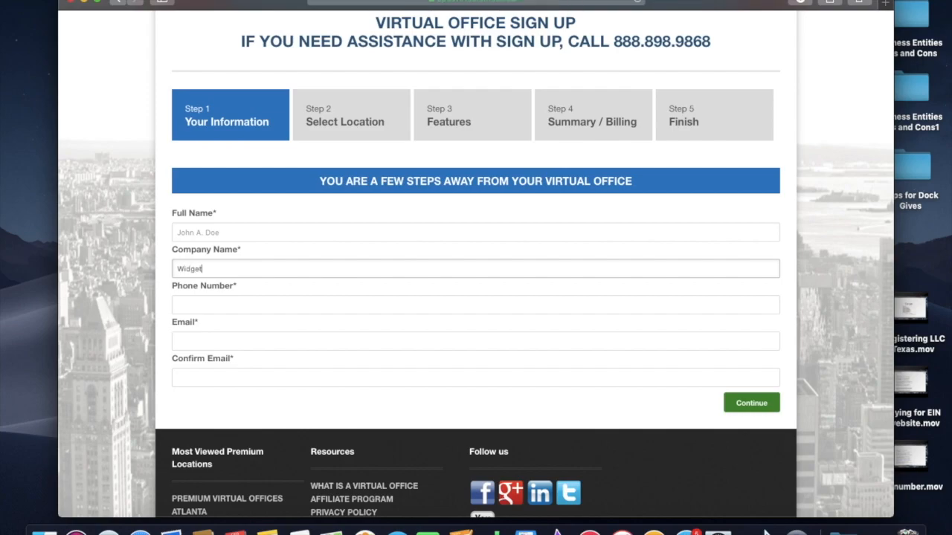
text(Transport)
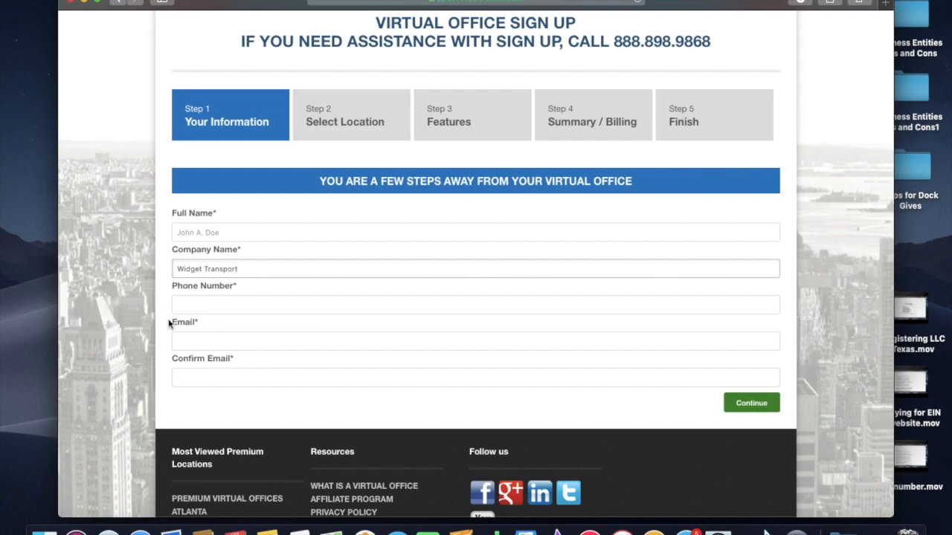
Enter the phone number ending 7890 and the johndo email with its confirmation, then continue to Select Location.
text(123-456-)
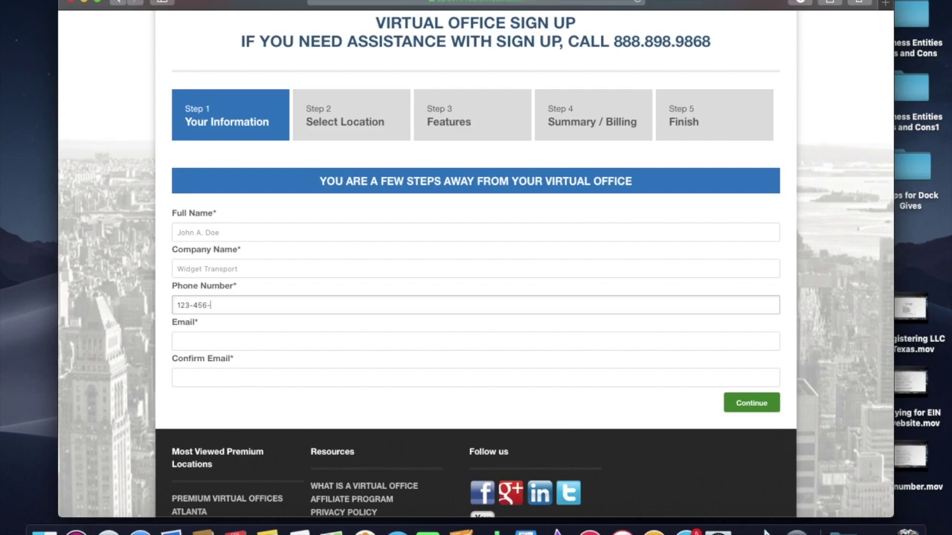
text(7890)
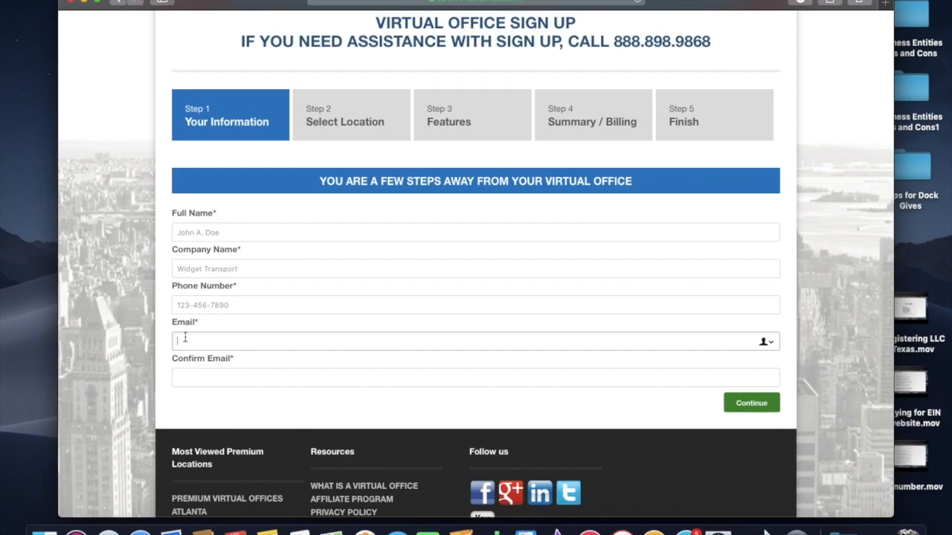
text(Johndoe@widget.com)
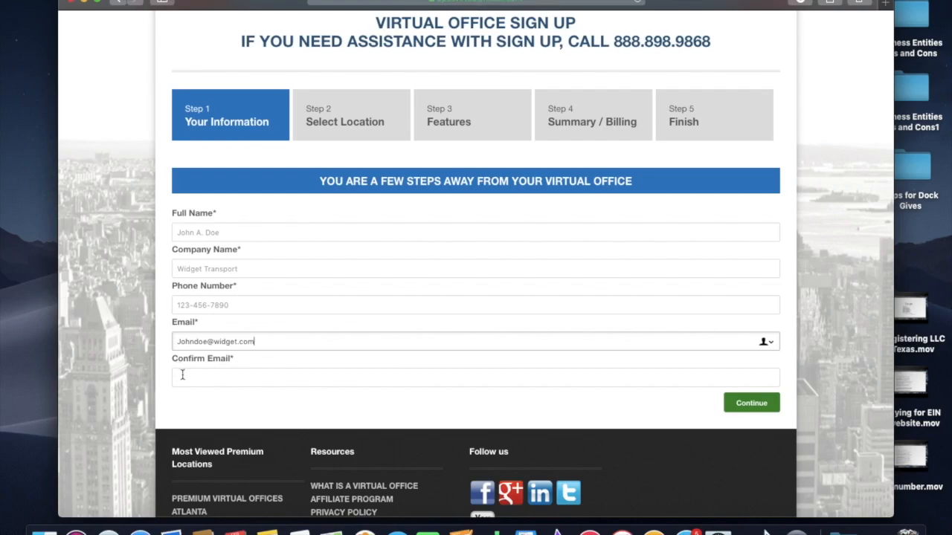
text(J)
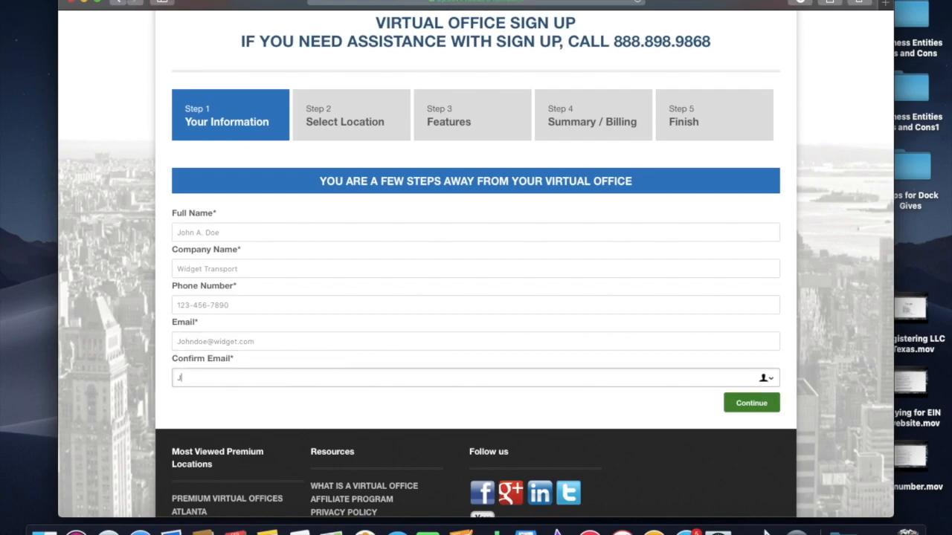
text(ohndo)
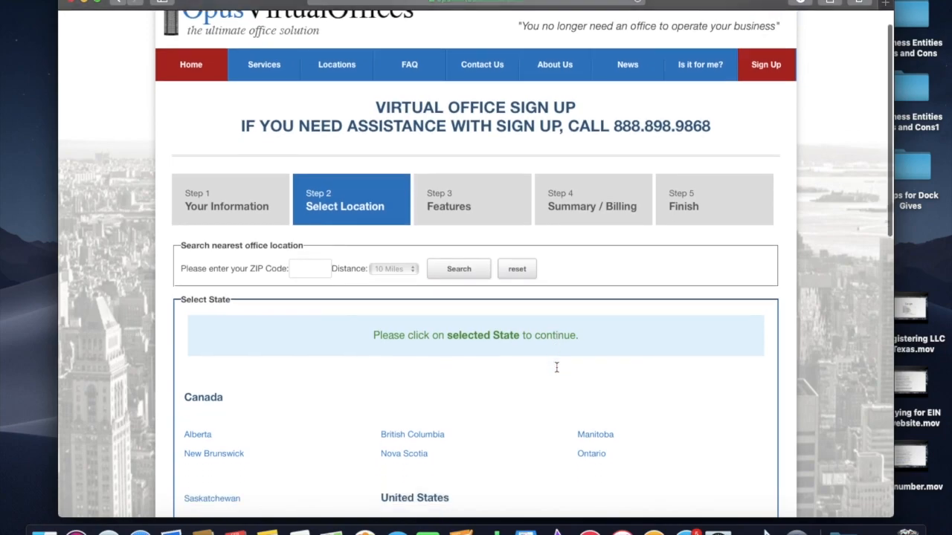
Choose Texas as the state and Dallas as the city to show the 3626 North Hall Street premium location.
scroll(down, 3)
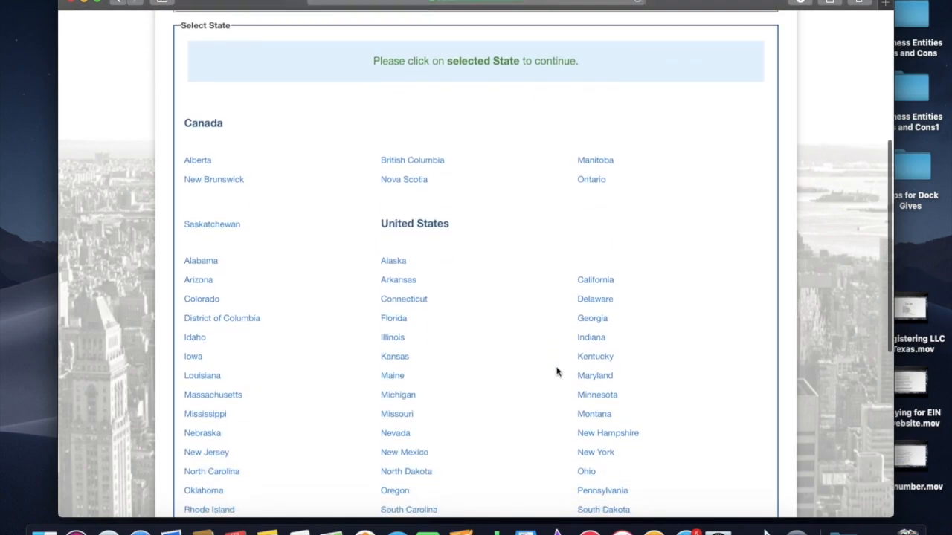
scroll(down, 3)
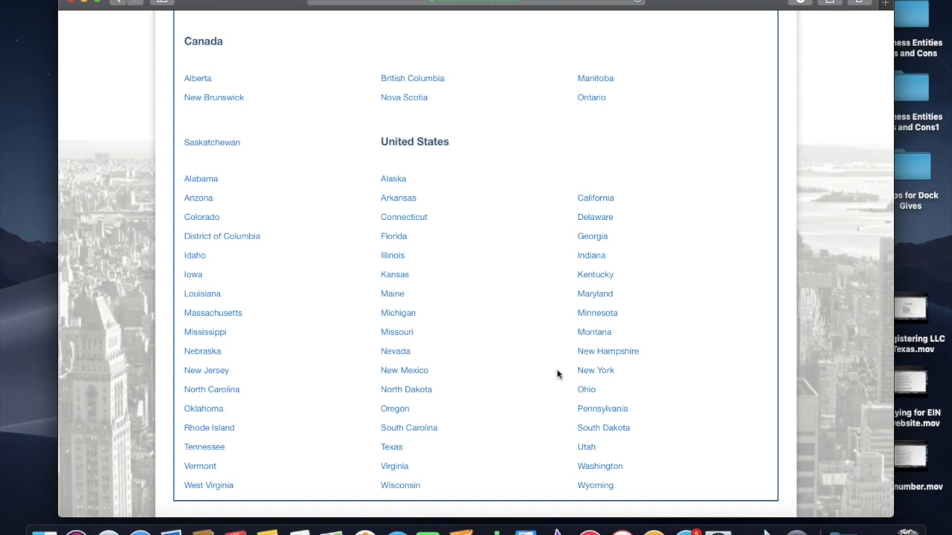
mouse_move(390, 446)
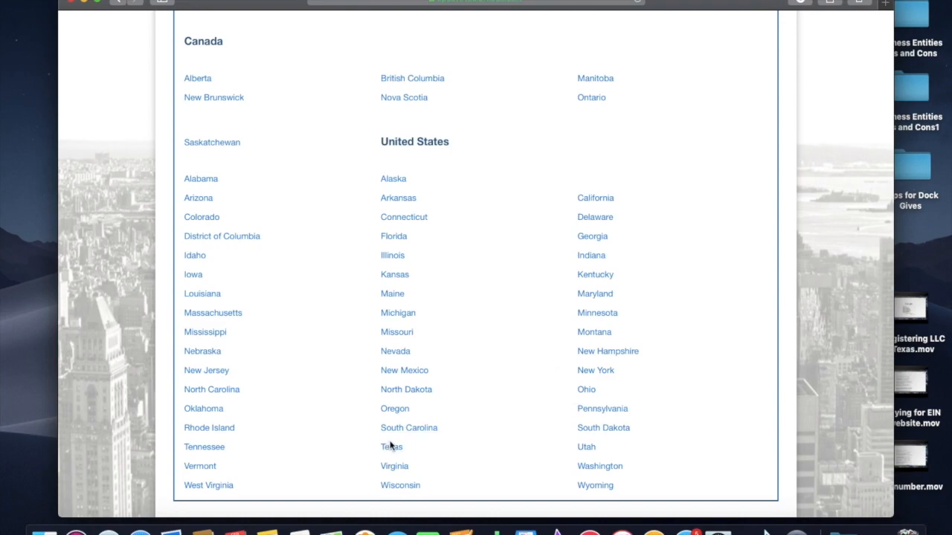
click(390, 446)
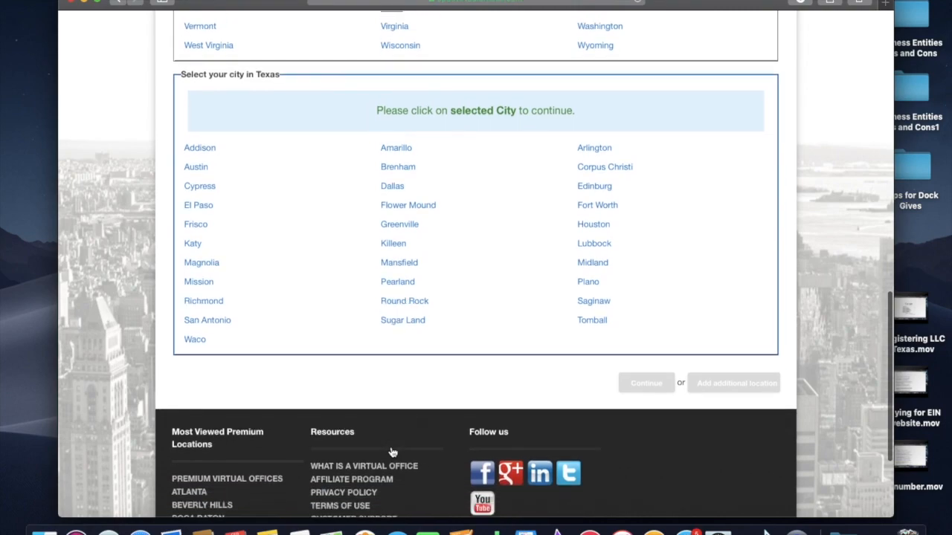
scroll(down, 3)
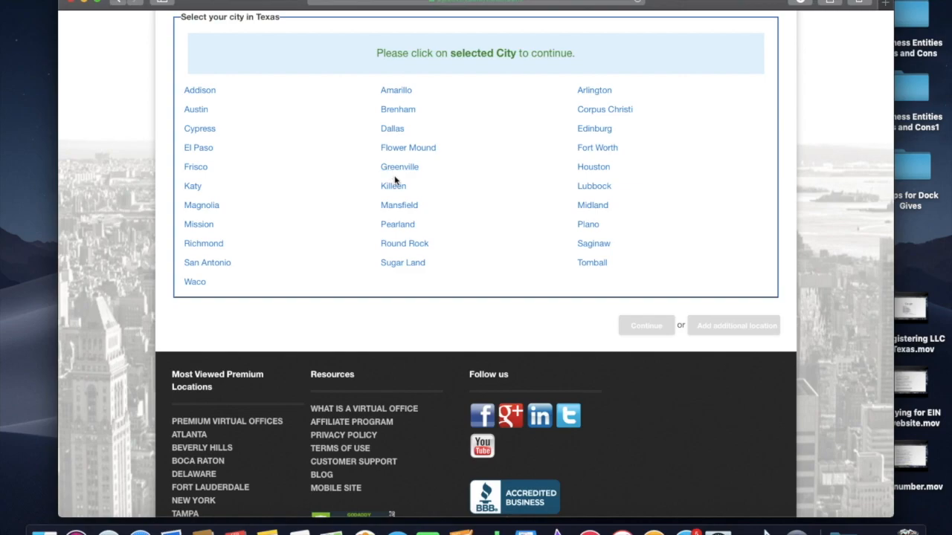
mouse_move(592, 211)
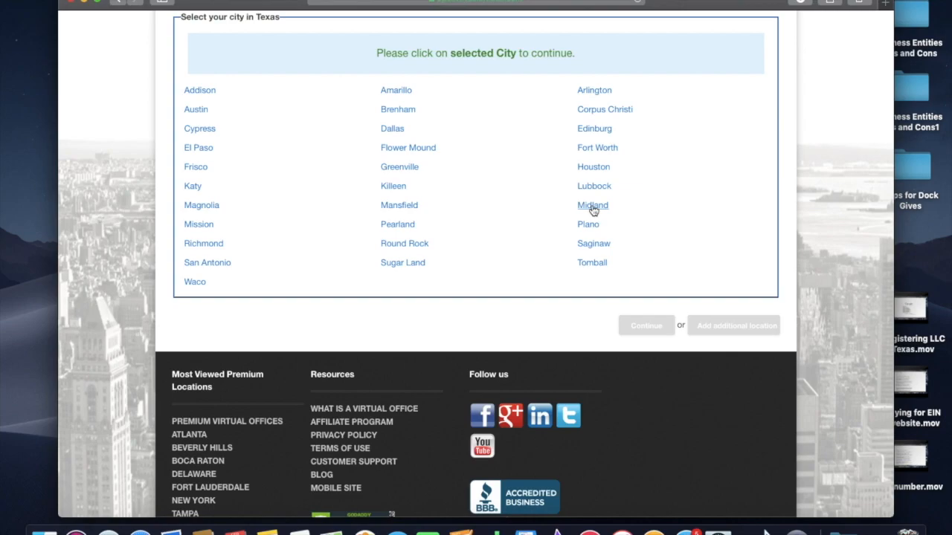
mouse_move(208, 265)
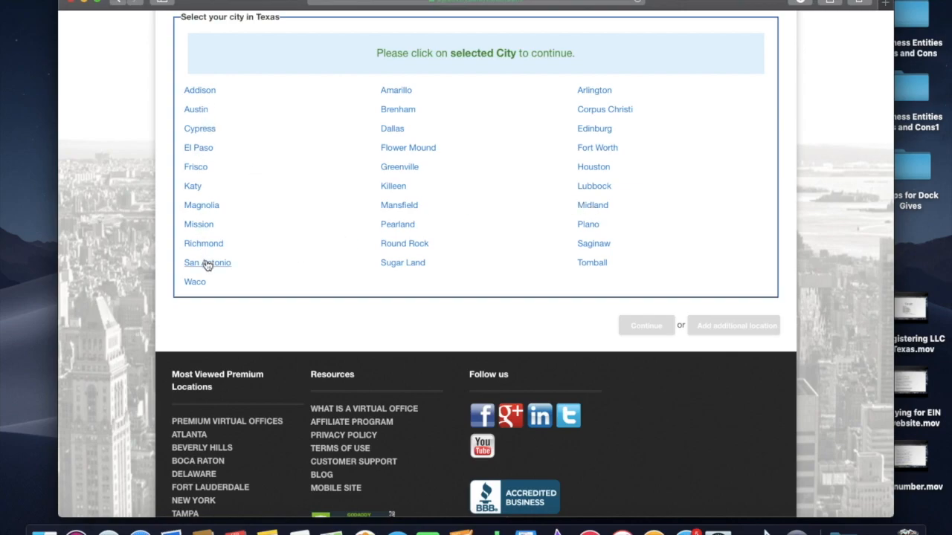
mouse_move(394, 131)
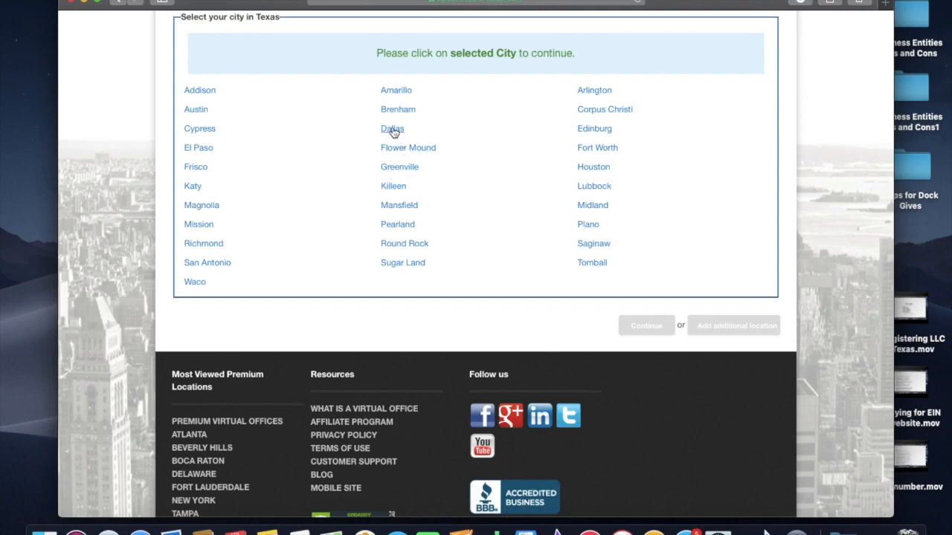
click(392, 128)
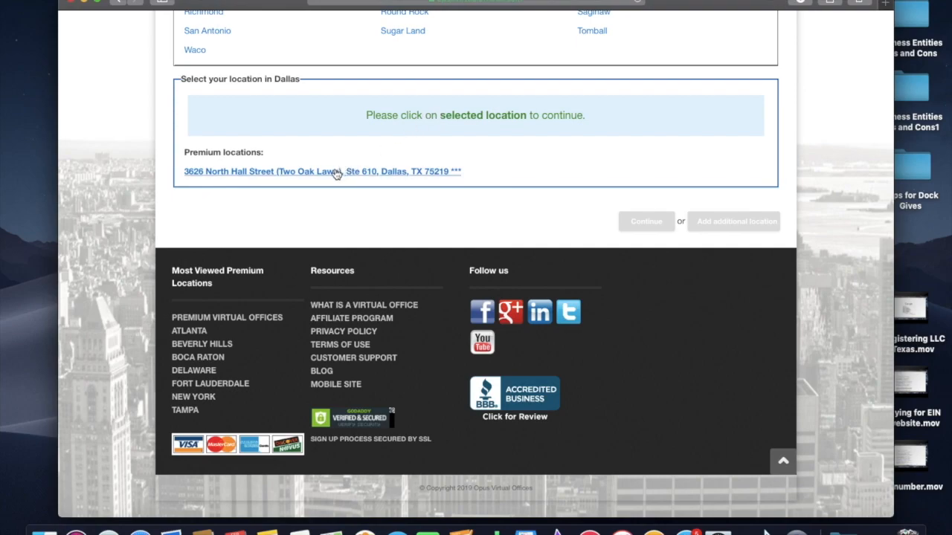
mouse_move(327, 179)
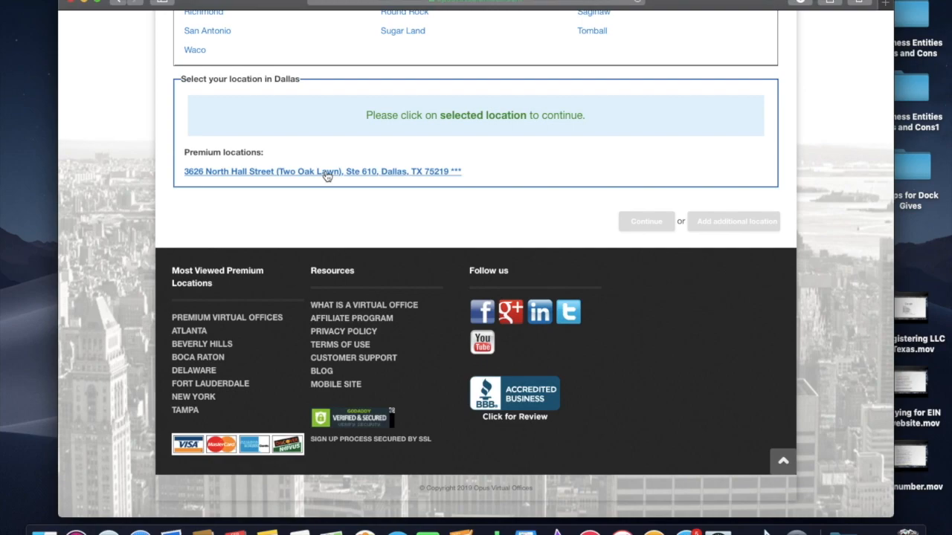
mouse_move(393, 172)
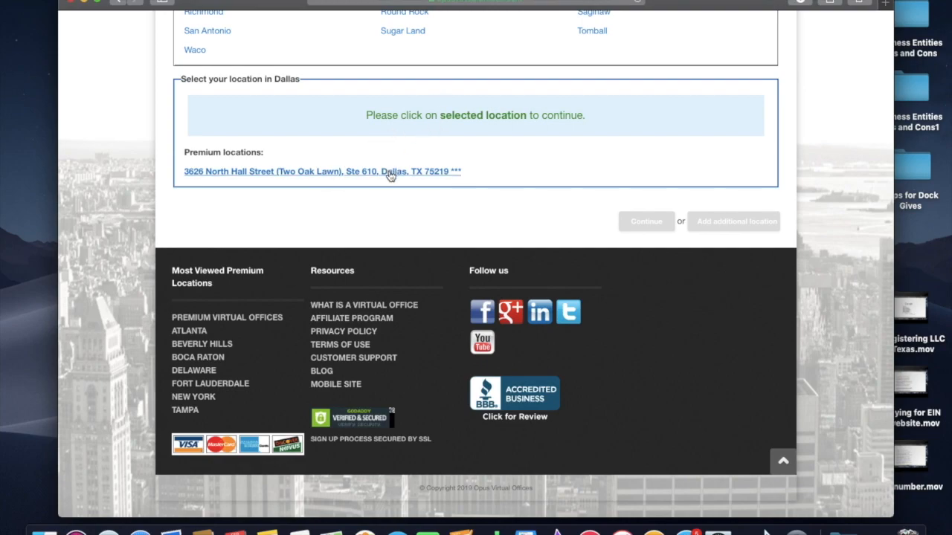
Pick the 3626 North Hall Street (Two Oak Lawn) premium location in Dallas.
click(322, 173)
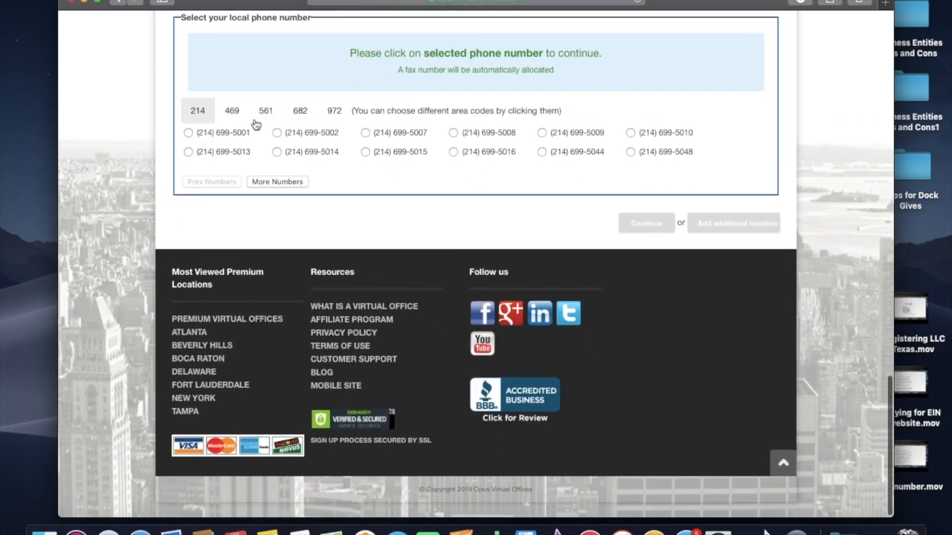
click(187, 134)
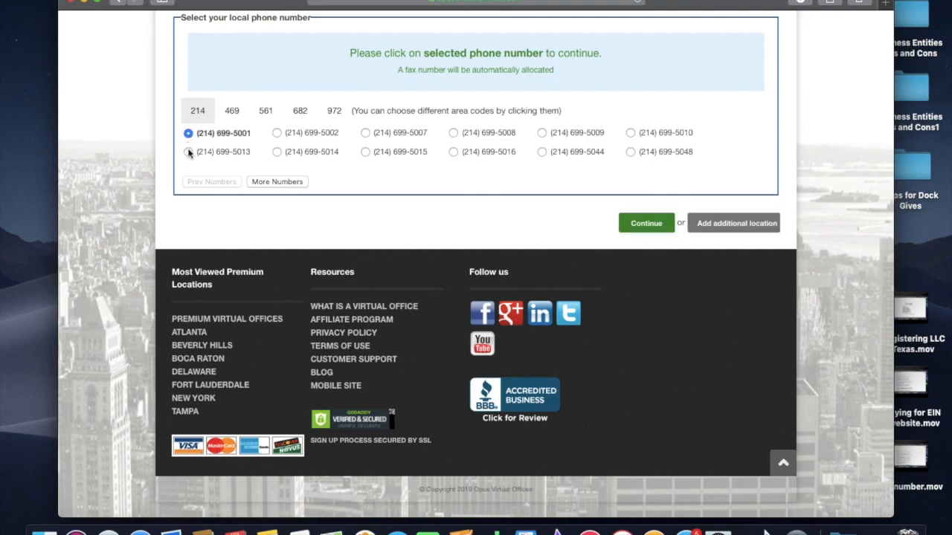
mouse_move(187, 153)
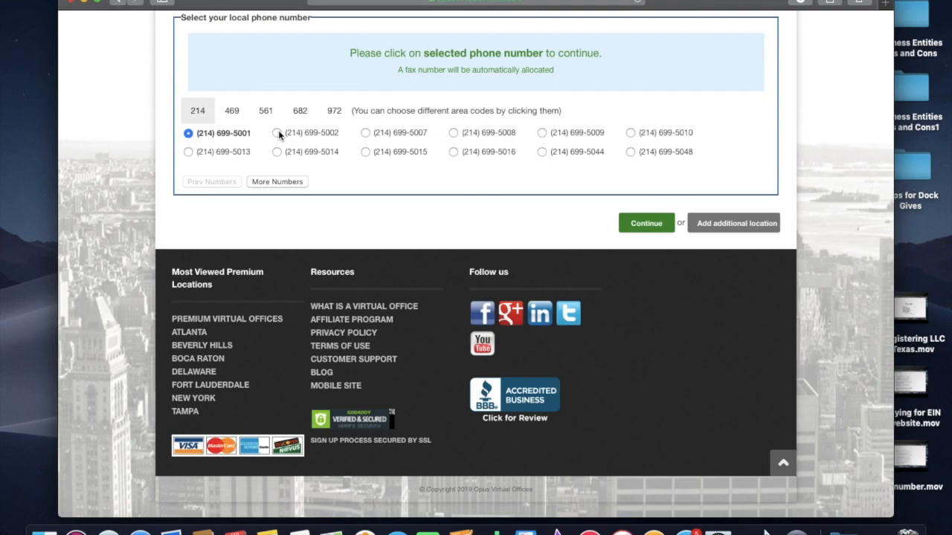
click(277, 132)
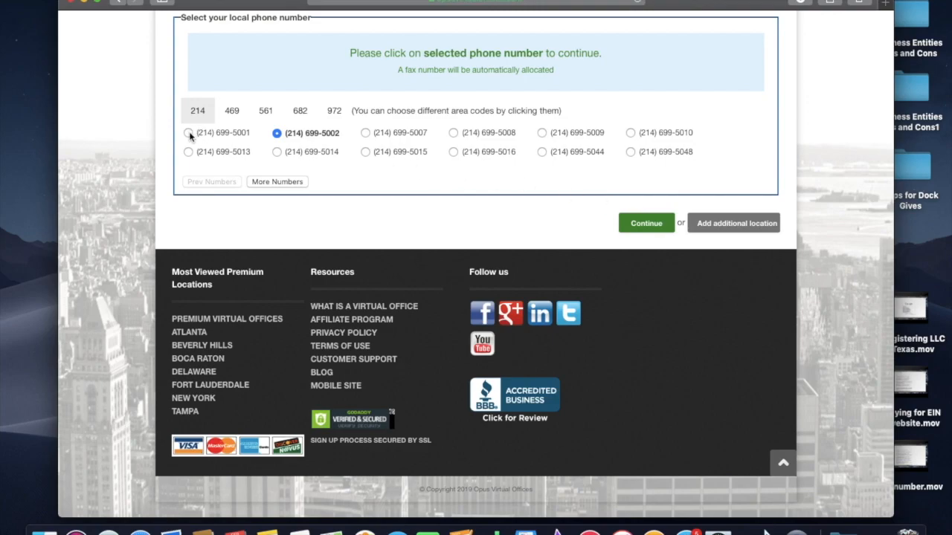
click(188, 134)
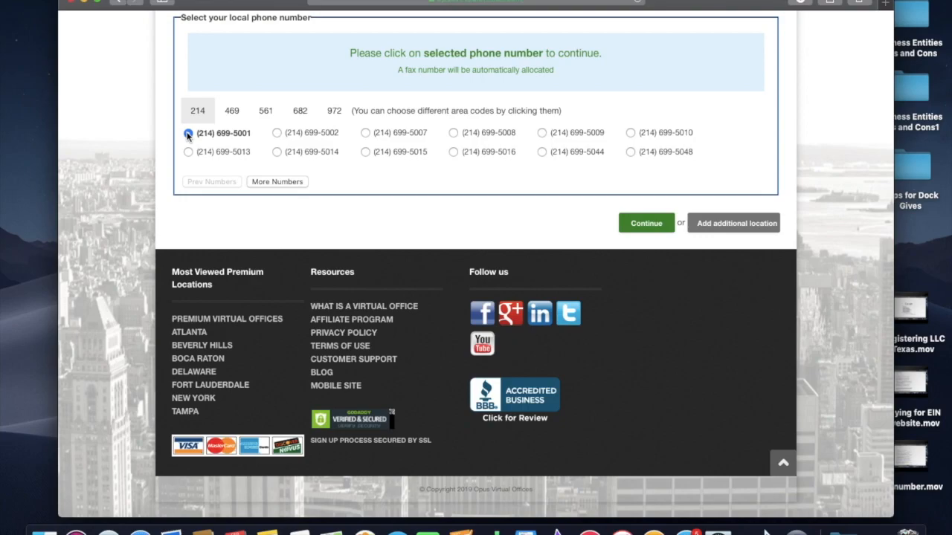
click(187, 134)
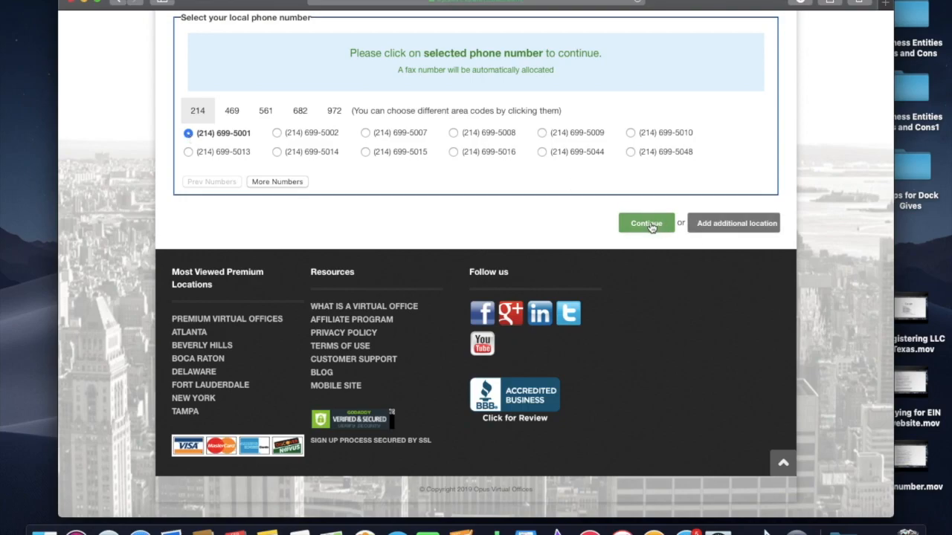
Reach the features step and enter a 214- forwarding number in the first call-forwarding box.
click(646, 223)
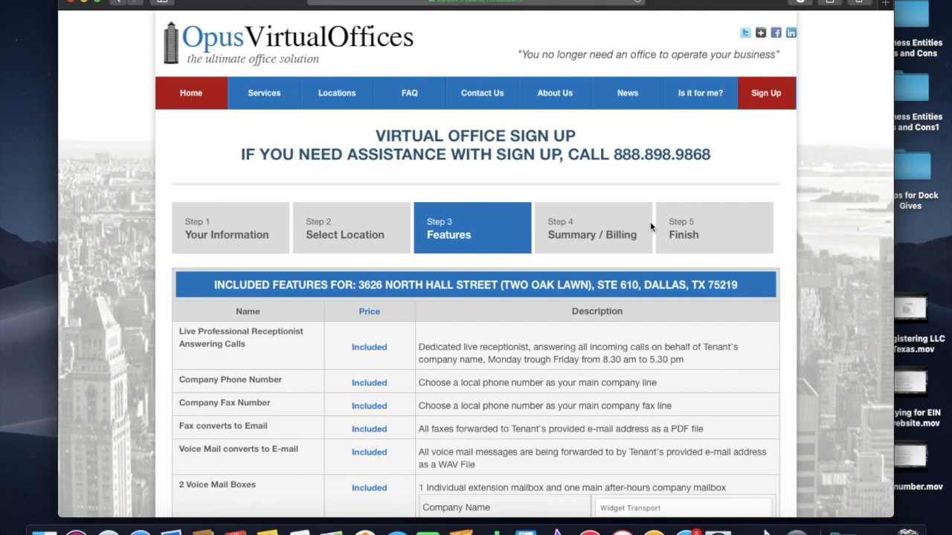
scroll(down, 3)
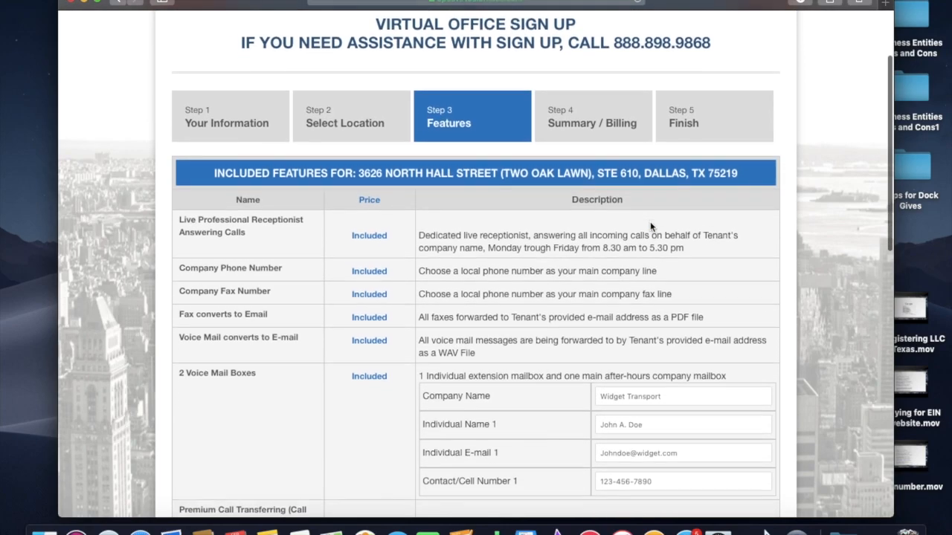
scroll(down, 3)
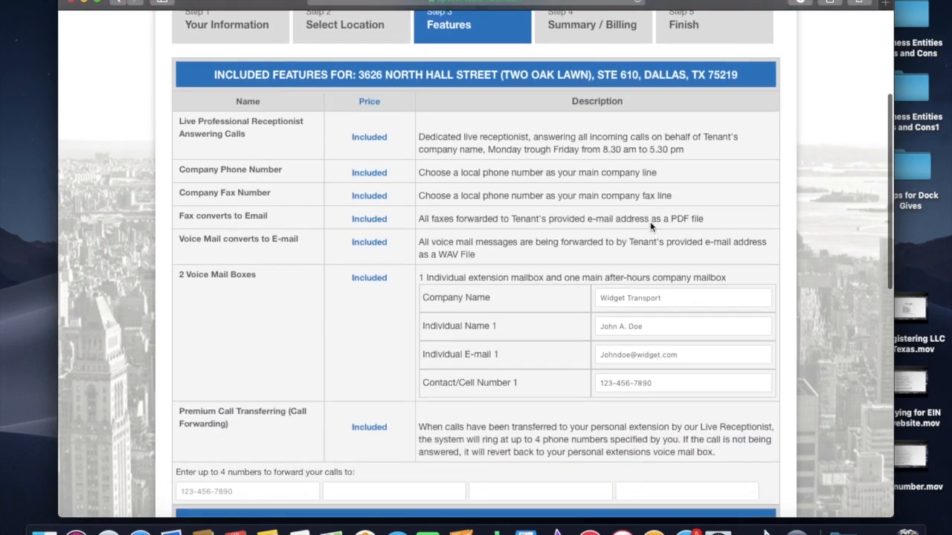
scroll(down, 3)
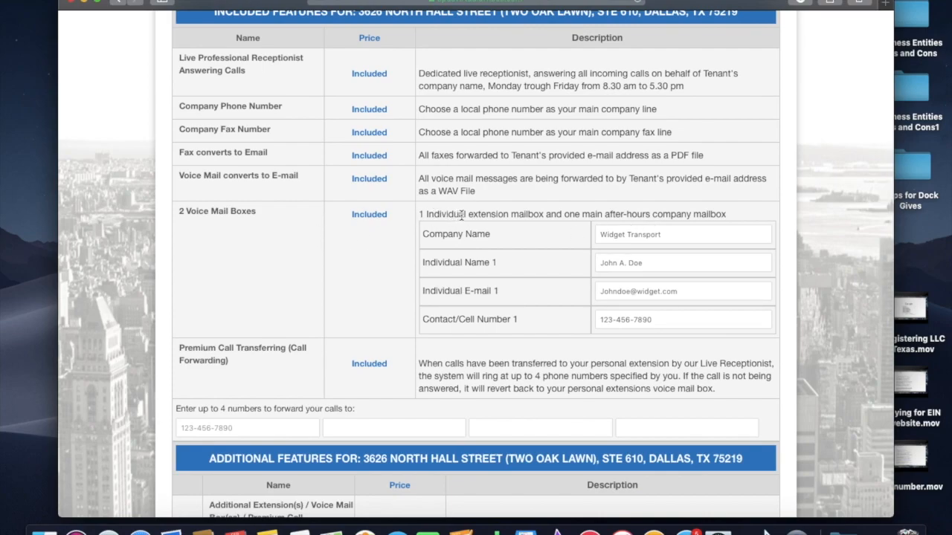
mouse_move(265, 62)
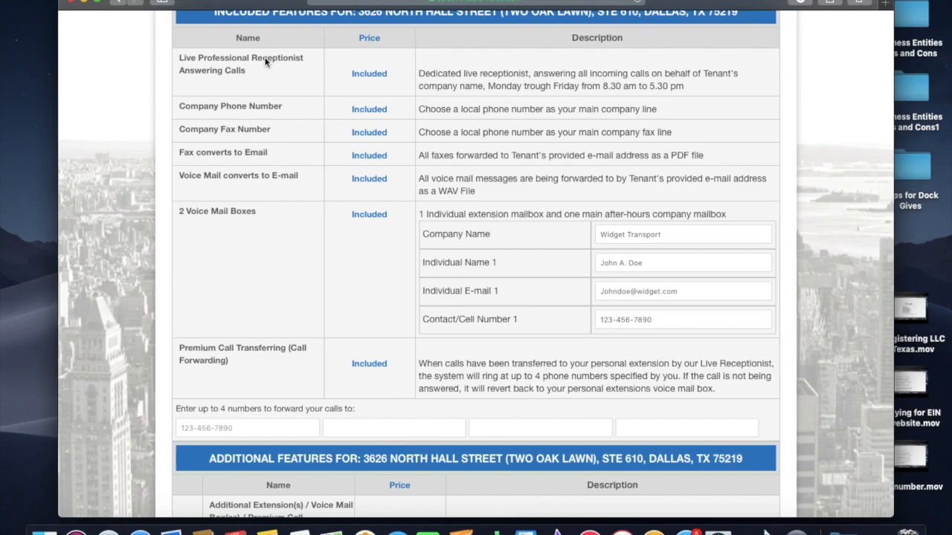
mouse_move(226, 113)
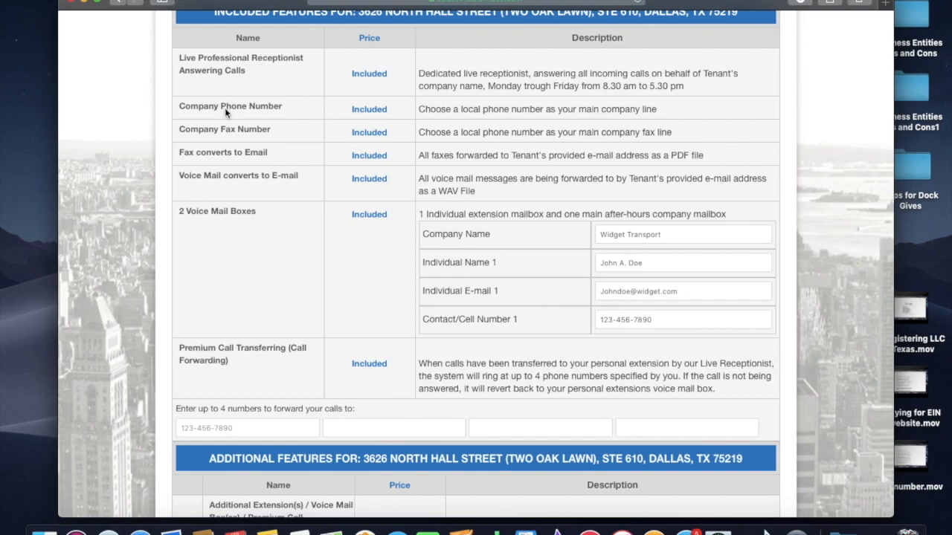
mouse_move(232, 134)
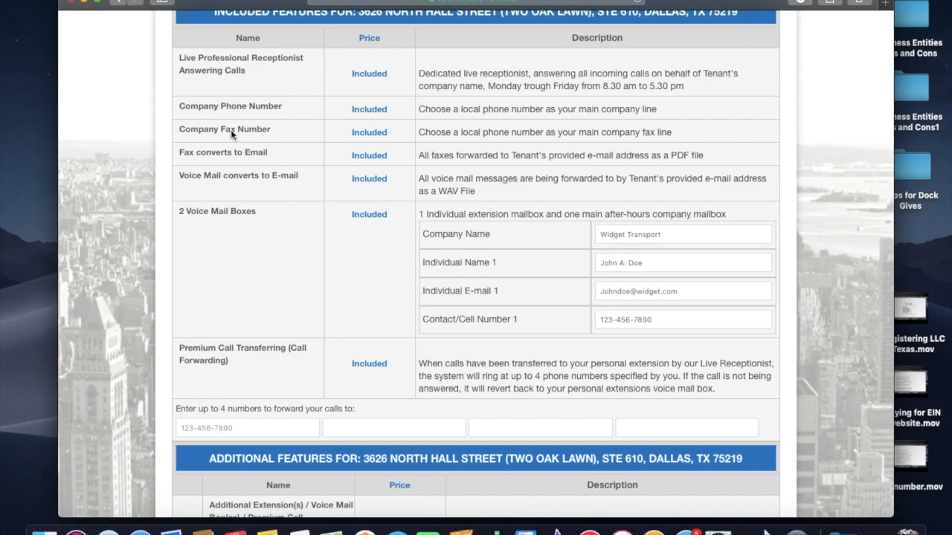
mouse_move(235, 190)
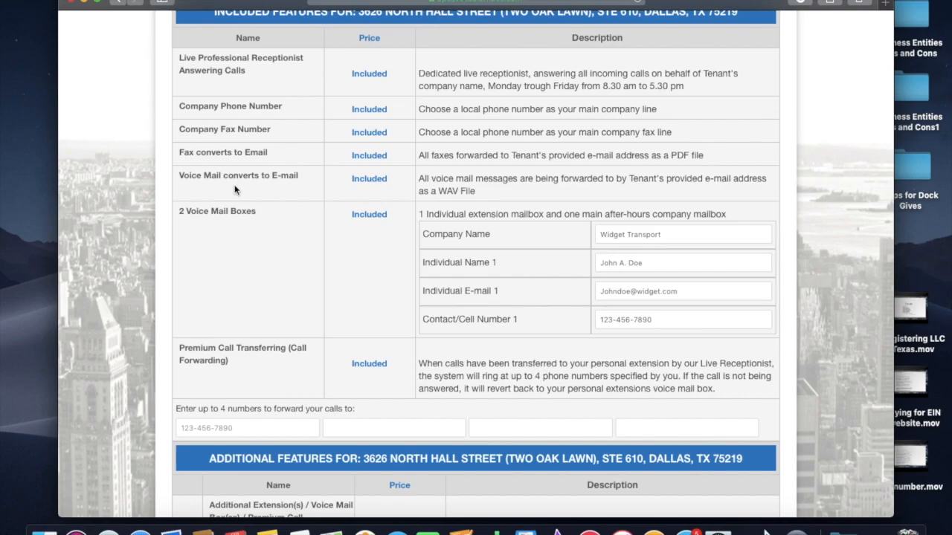
mouse_move(270, 360)
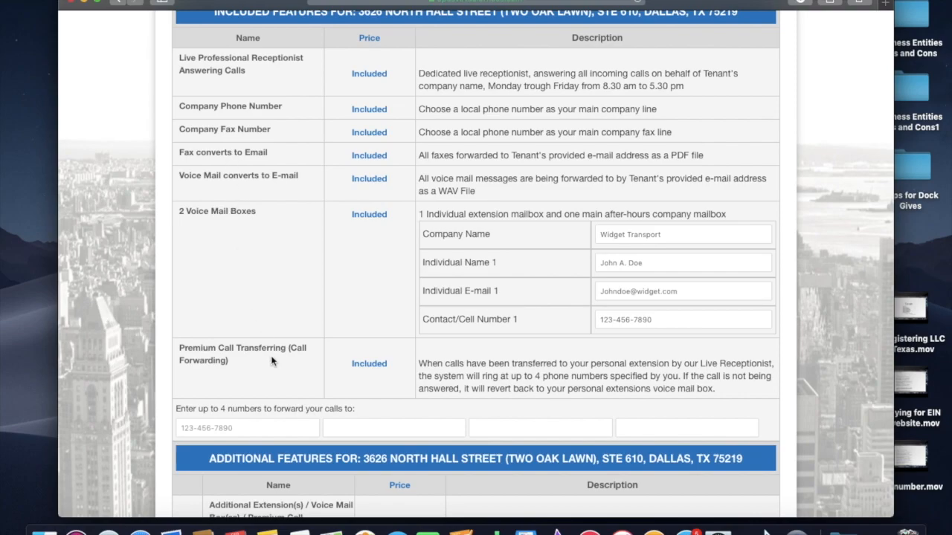
scroll(down, 3)
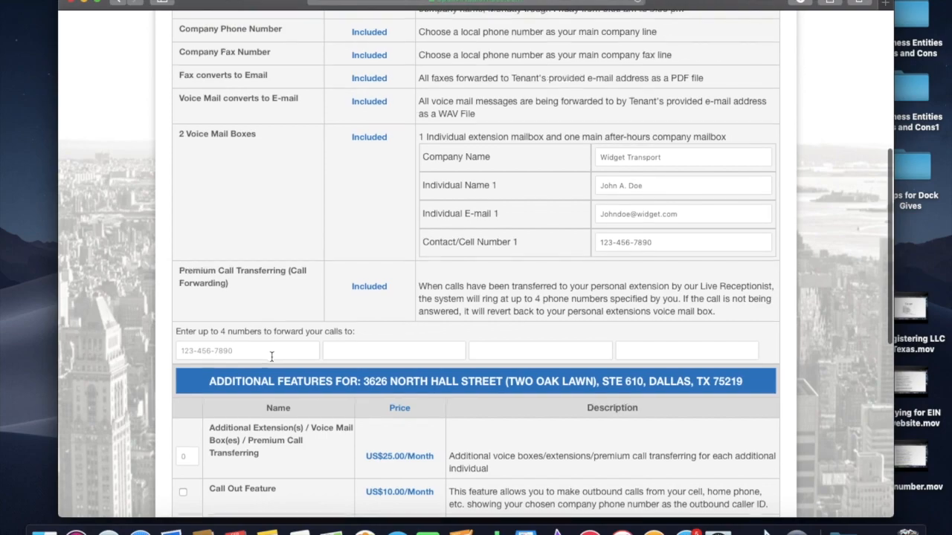
scroll(down, 3)
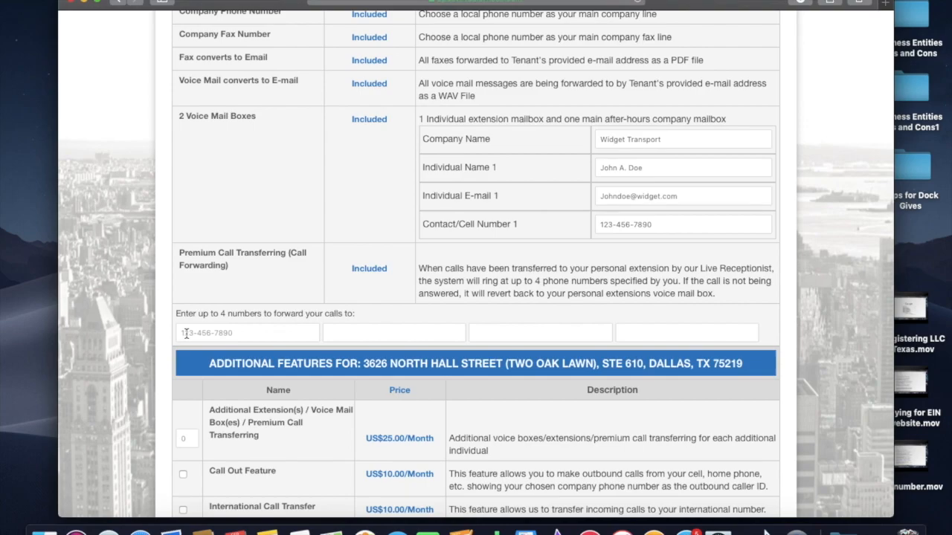
mouse_move(132, 316)
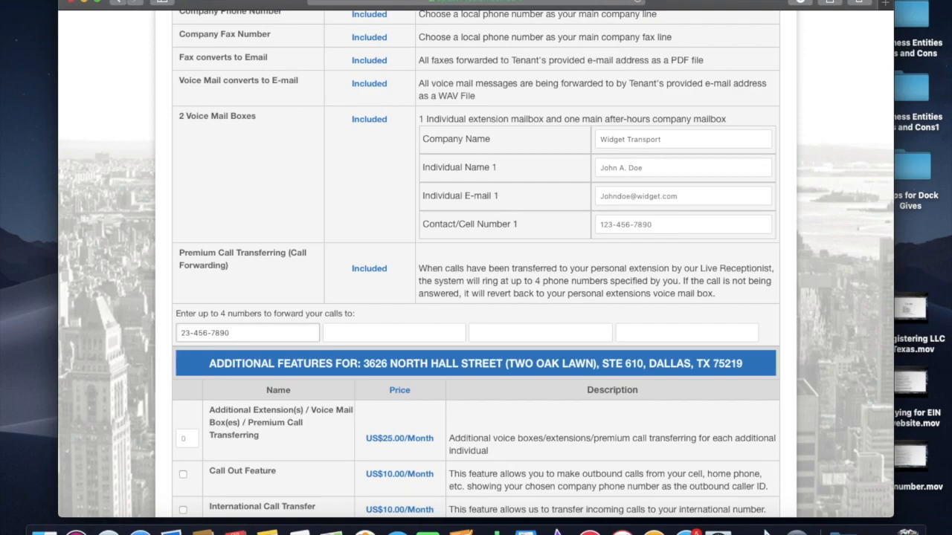
text(214-)
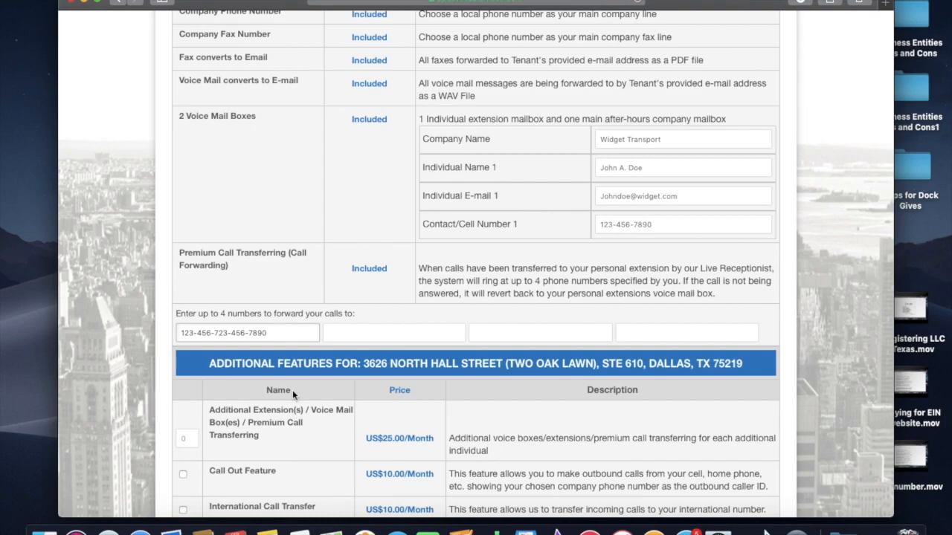
Scroll through the Additional Features list, leaving every paid add-on unchecked.
scroll(down, 3)
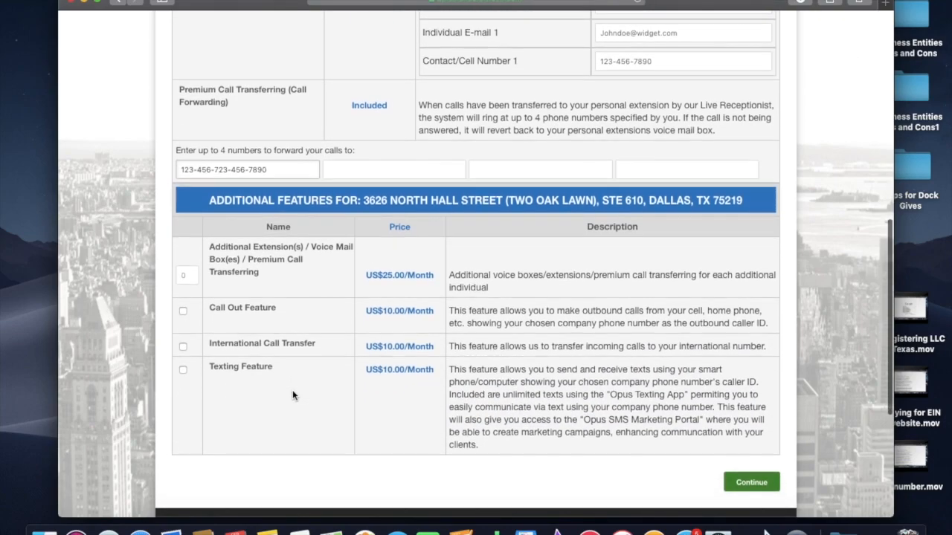
scroll(down, 3)
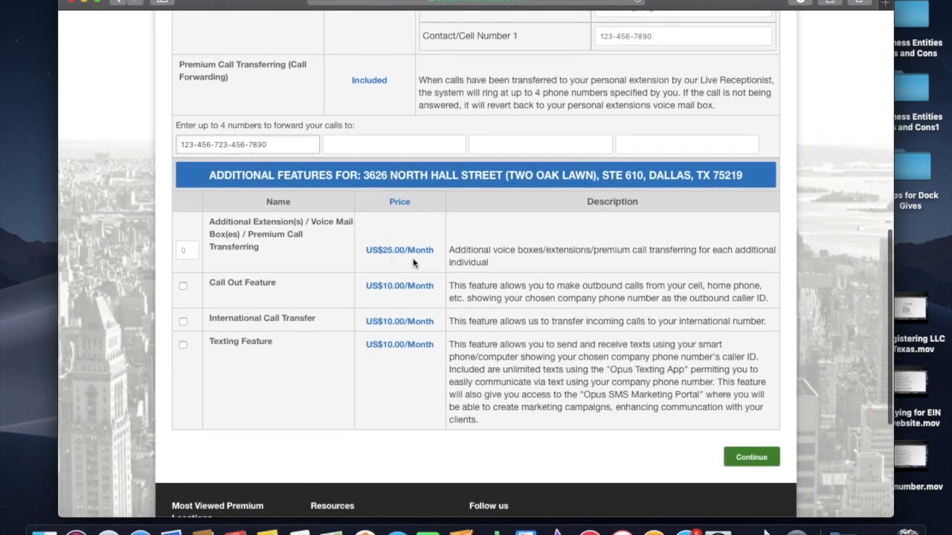
mouse_move(535, 263)
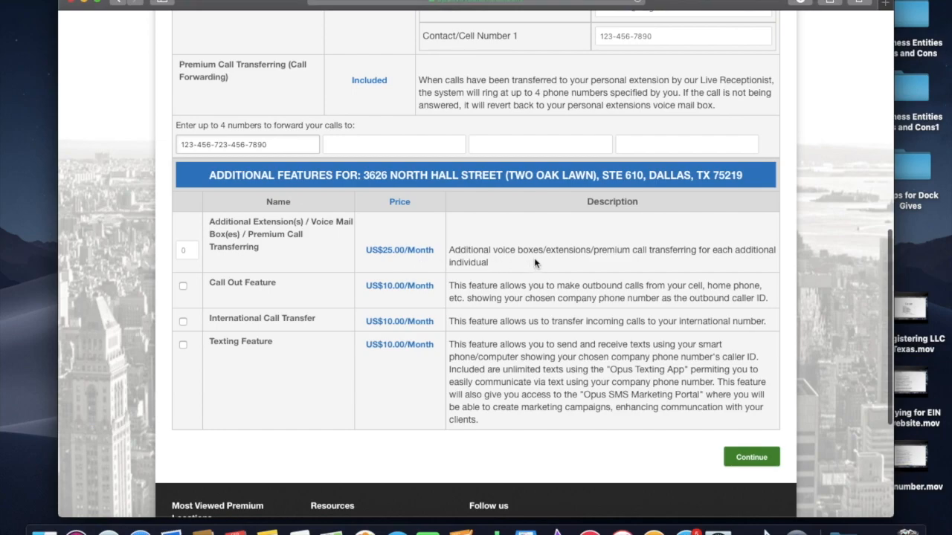
mouse_move(390, 292)
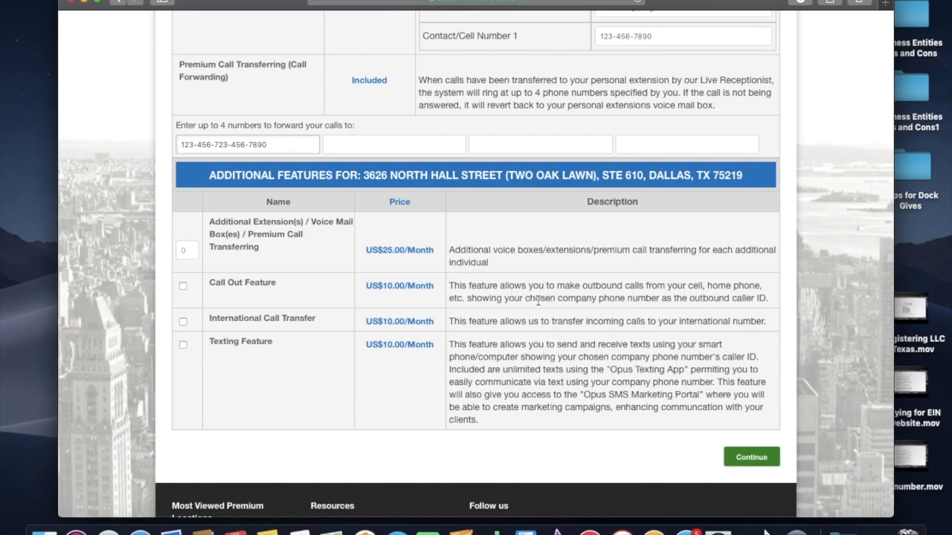
mouse_move(335, 291)
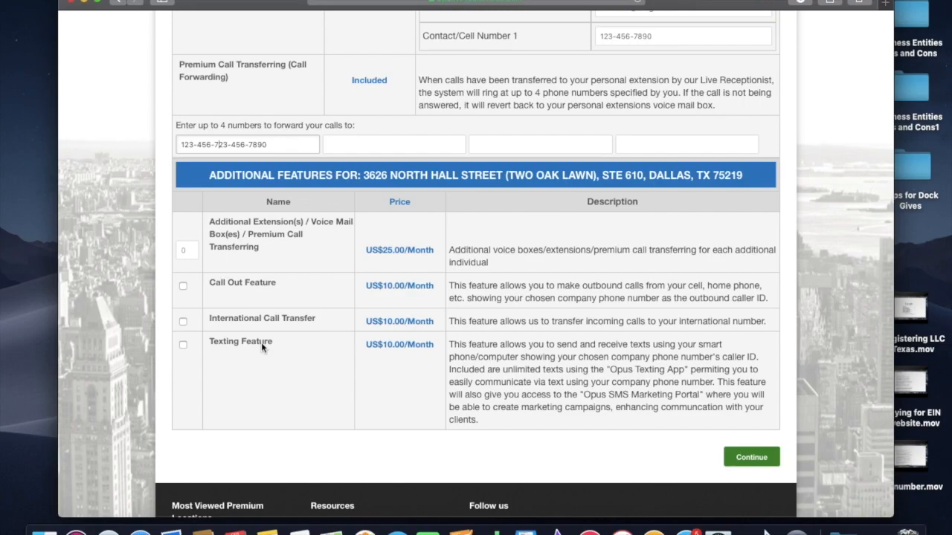
mouse_move(754, 462)
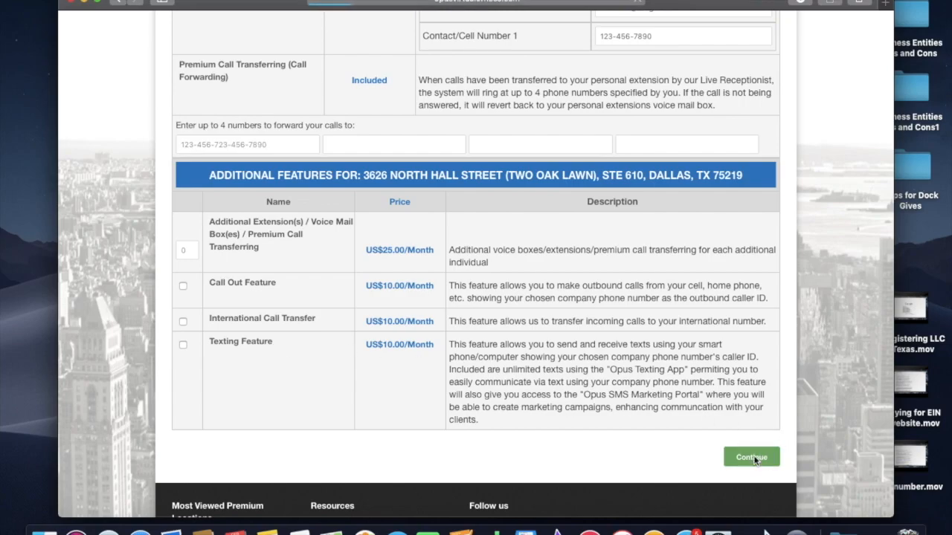
click(750, 455)
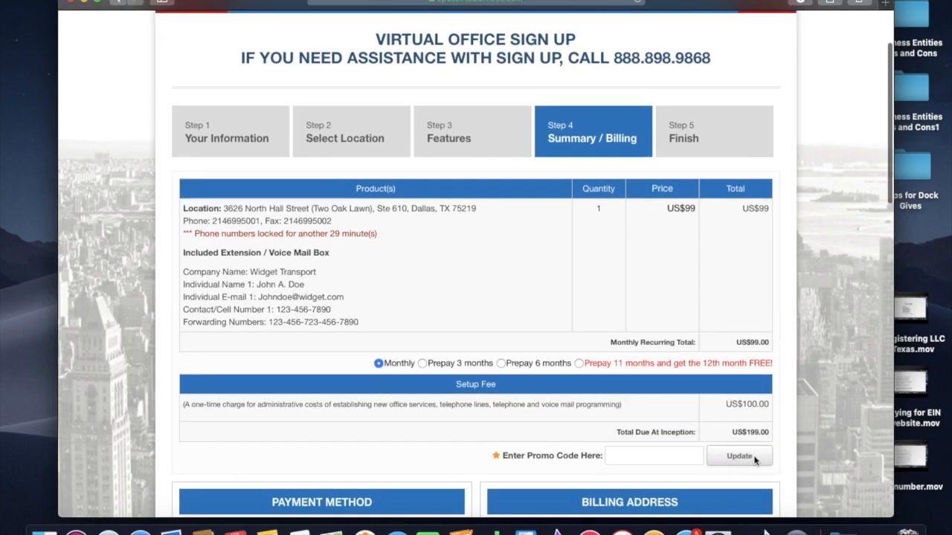
scroll(down, 3)
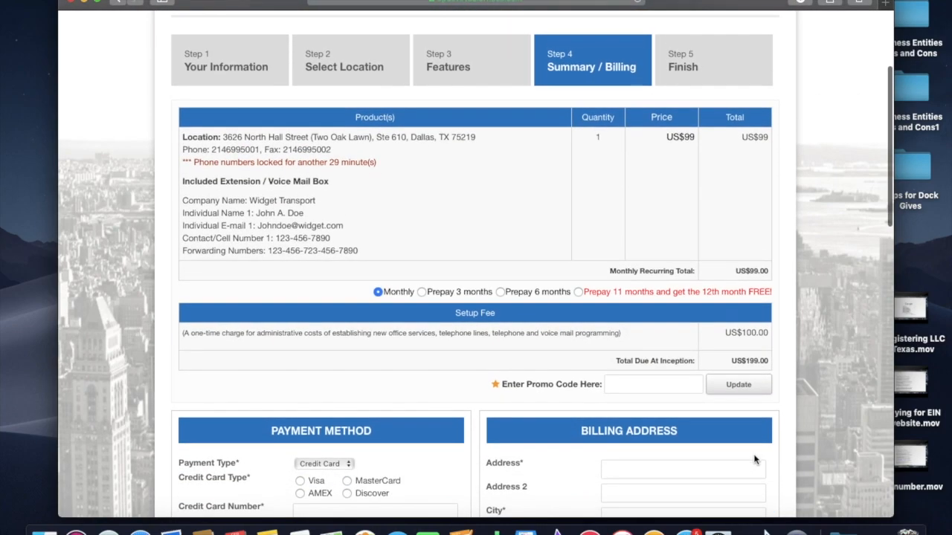
scroll(down, 3)
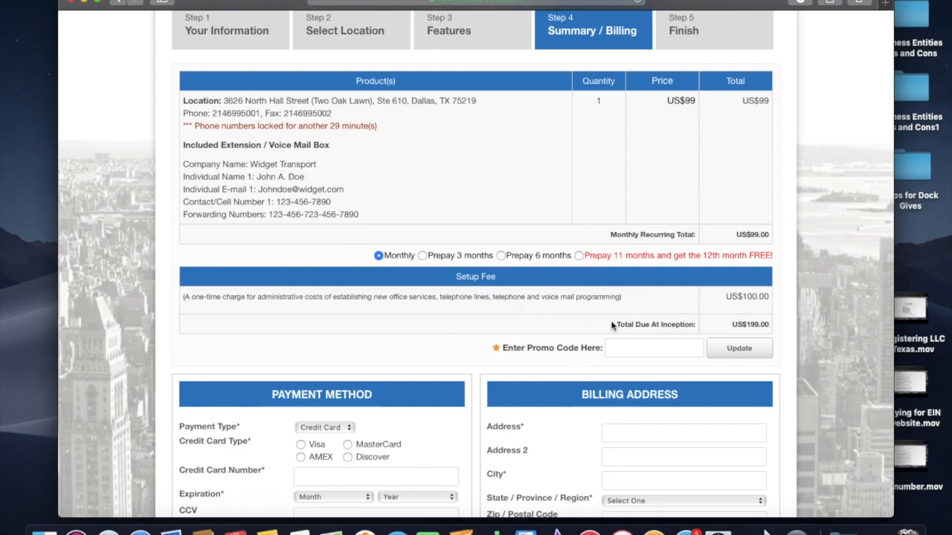
mouse_move(687, 305)
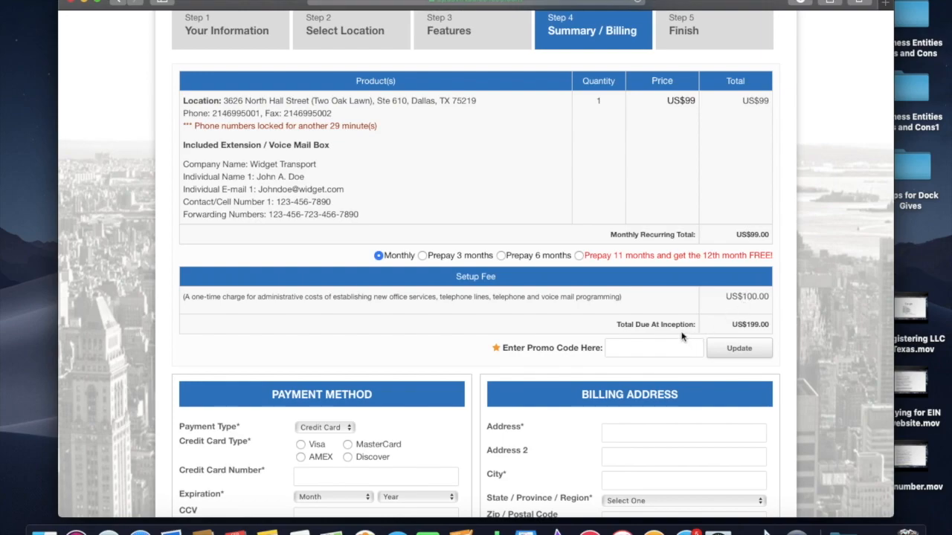
mouse_move(741, 333)
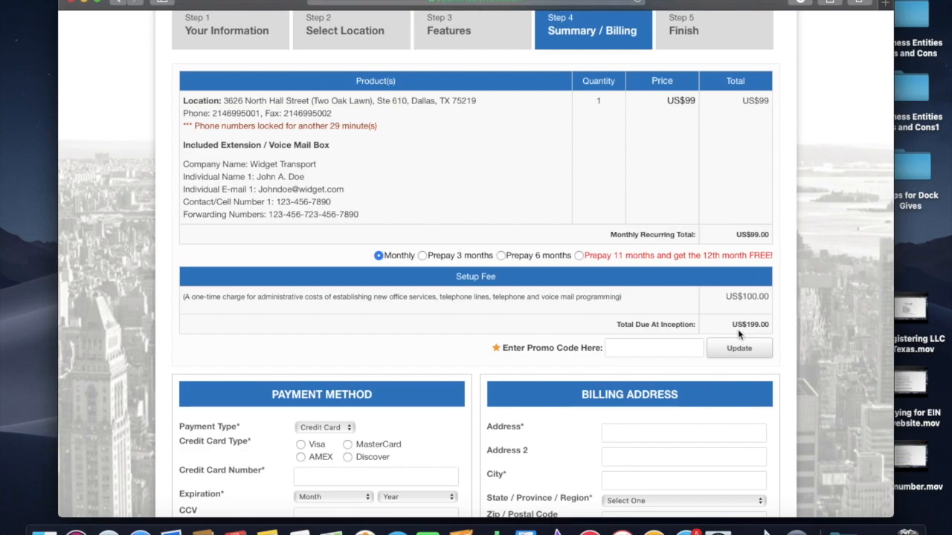
scroll(down, 3)
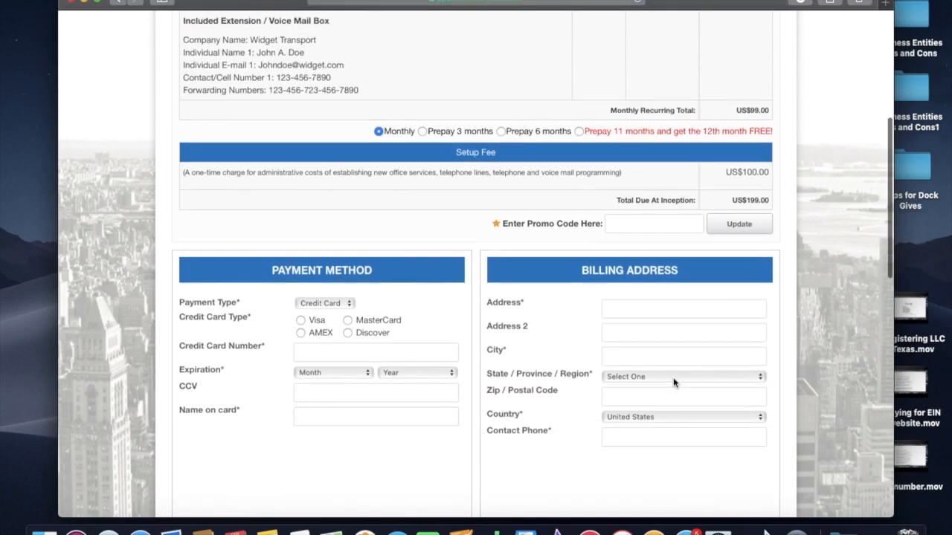
scroll(down, 3)
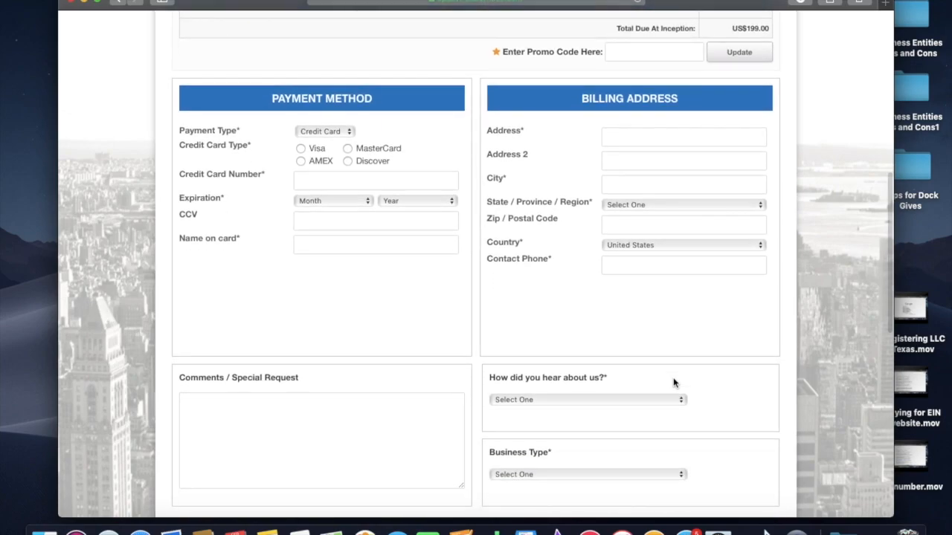
scroll(down, 3)
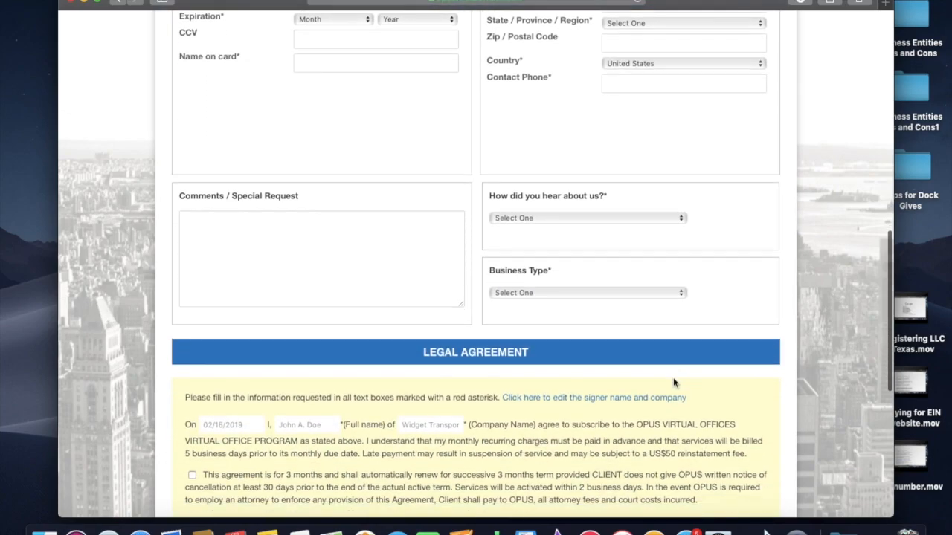
scroll(down, 3)
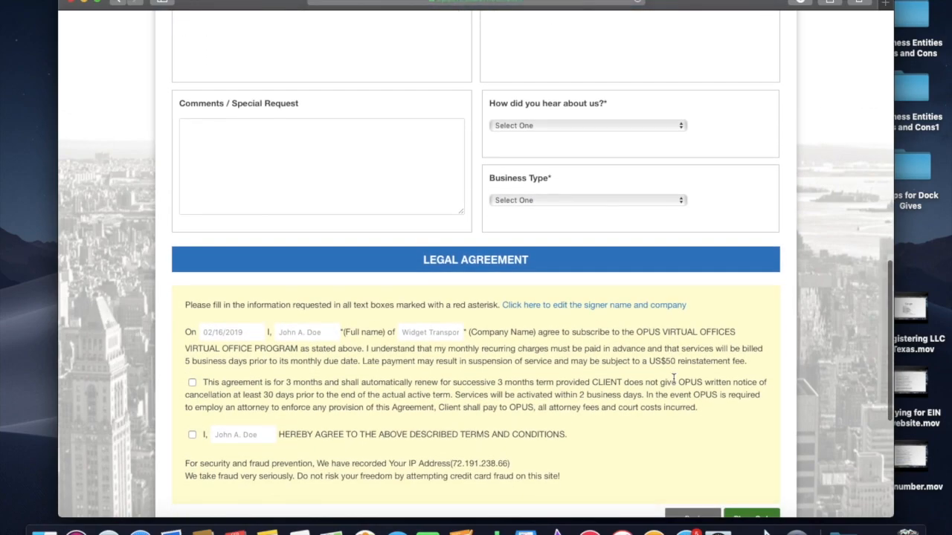
scroll(down, 3)
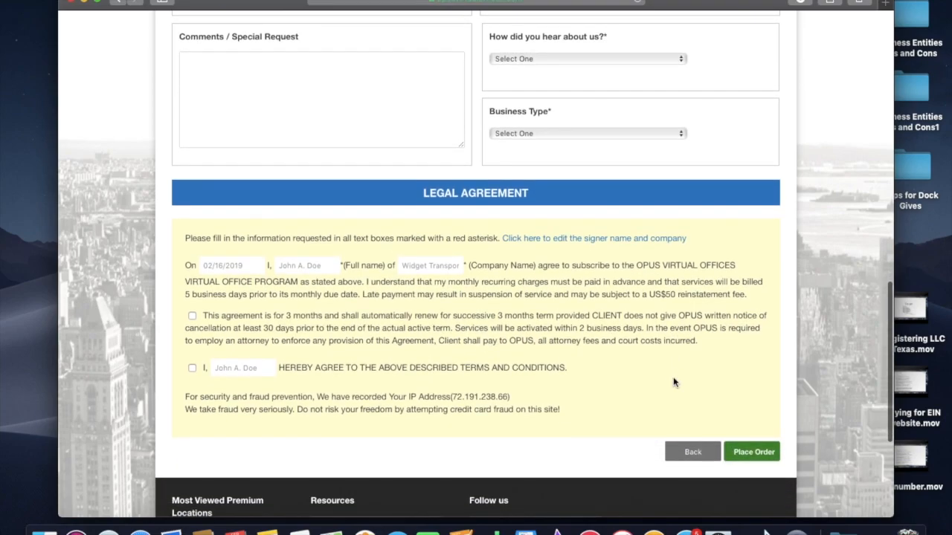
mouse_move(738, 448)
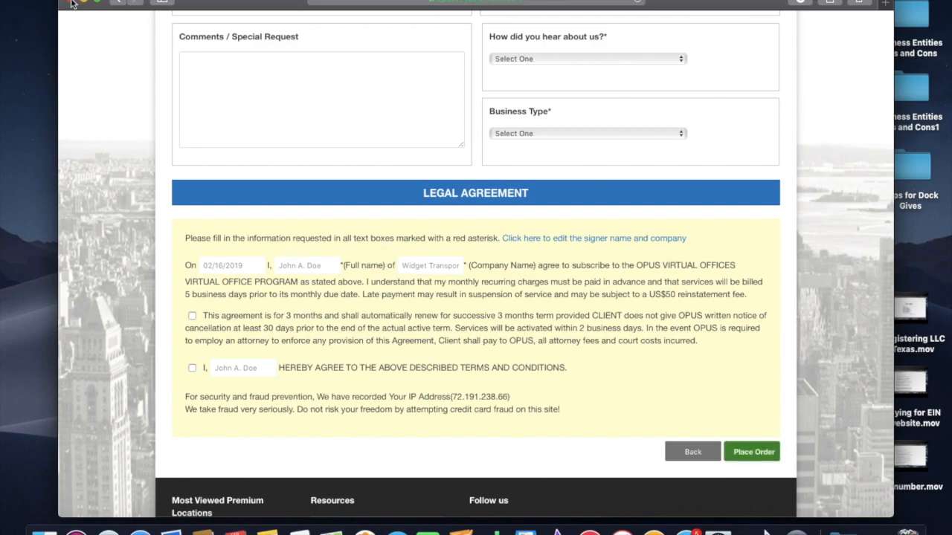
mouse_move(119, 6)
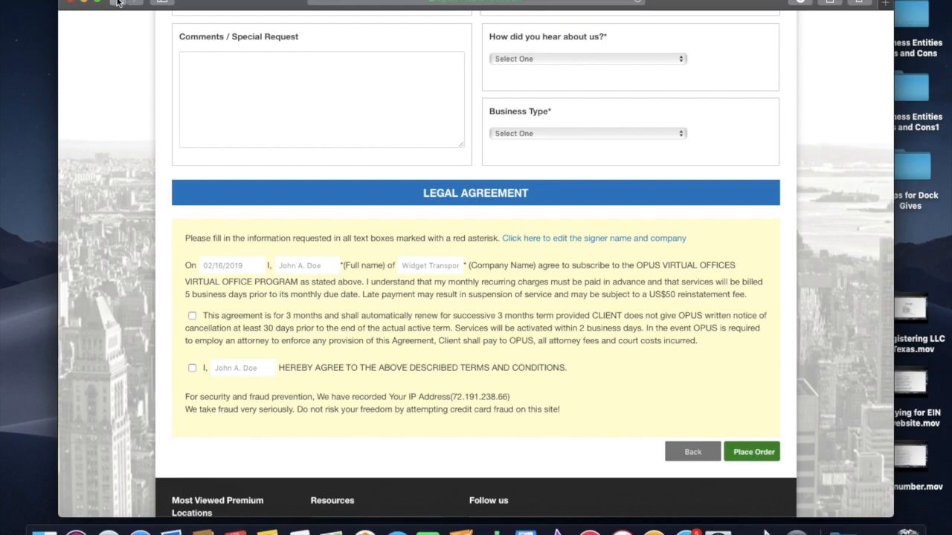